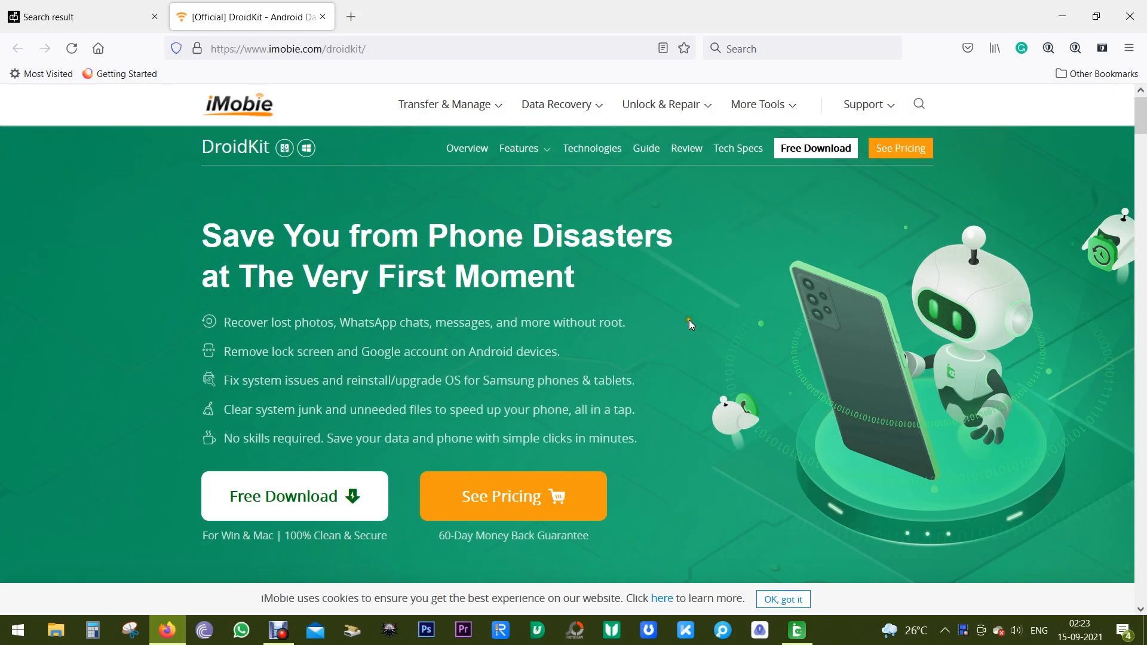
mouse_move(459, 231)
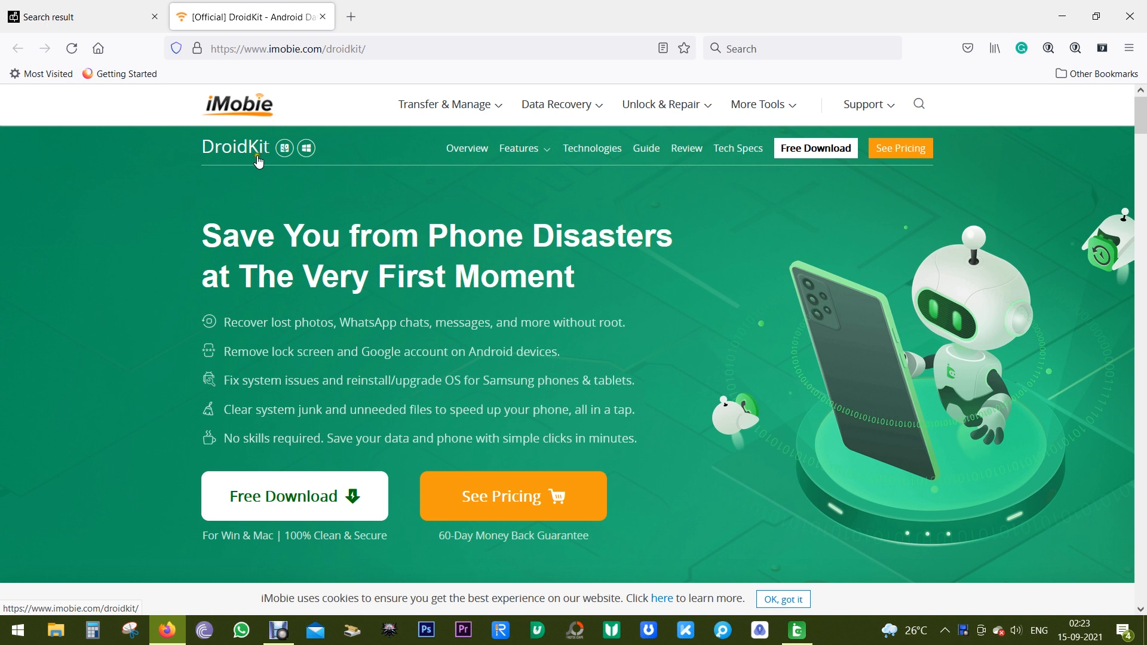
mouse_move(231, 122)
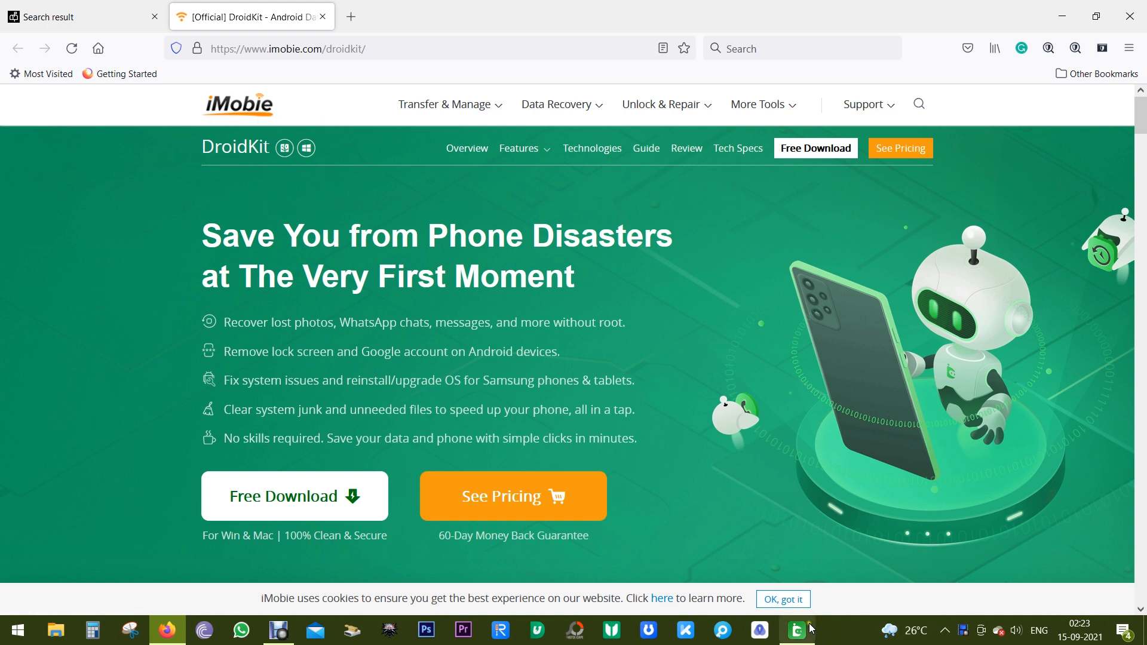
- Glance at the DroidKit app, then return to the webpage and move down to the feature list
click(795, 630)
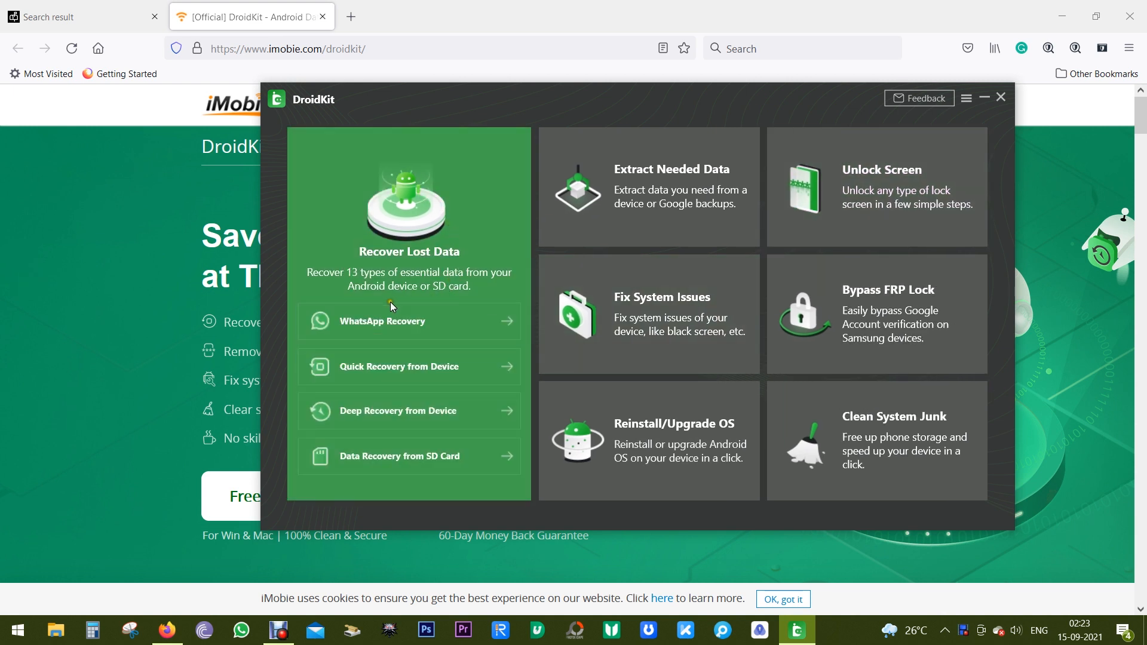
mouse_move(788, 296)
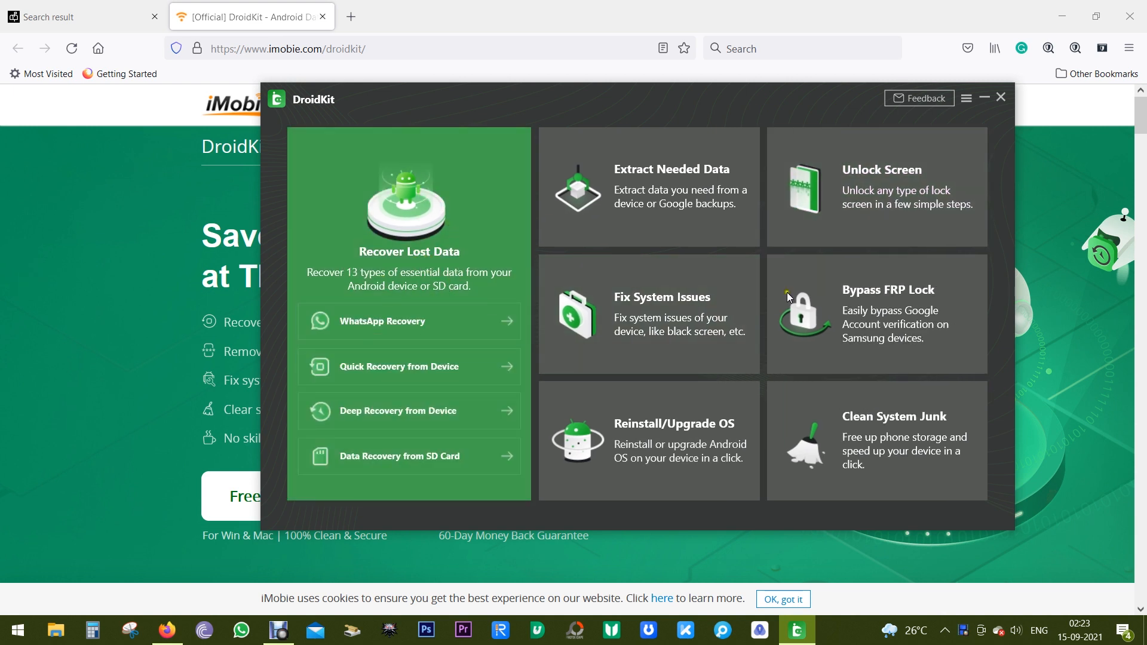
mouse_move(912, 339)
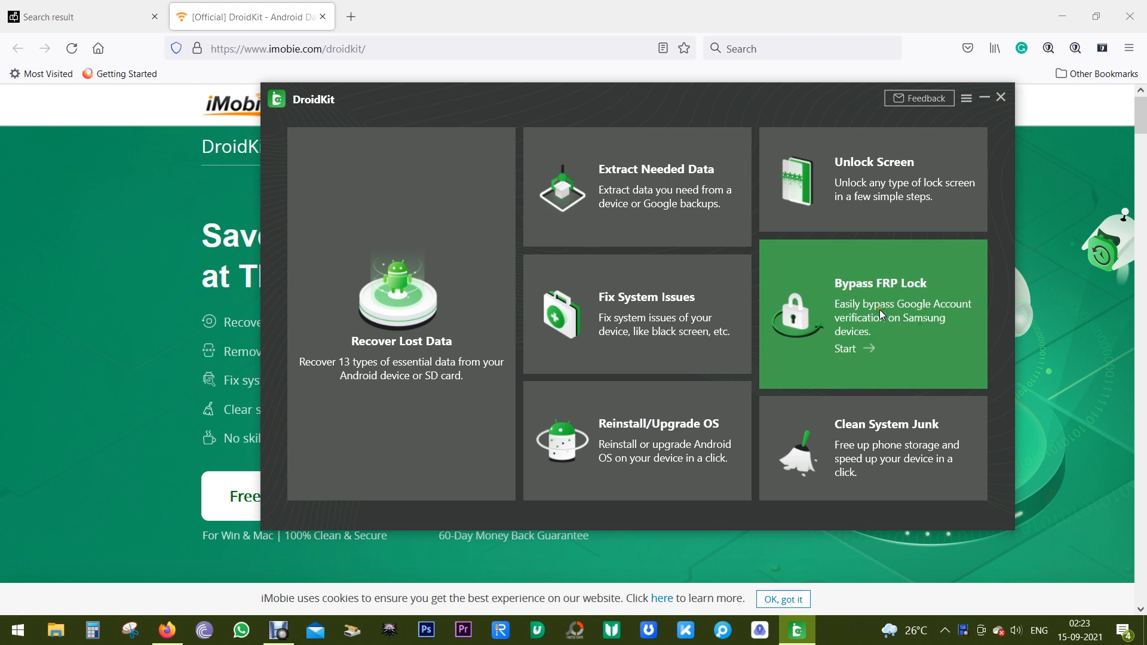
click(1001, 96)
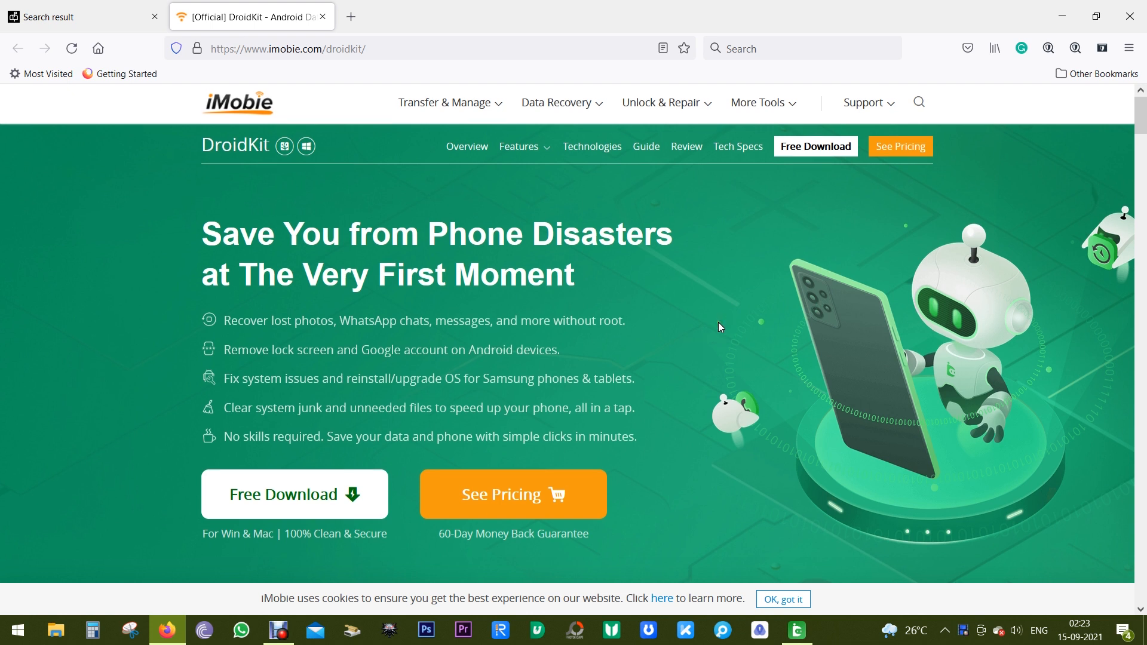
scroll(down, 3)
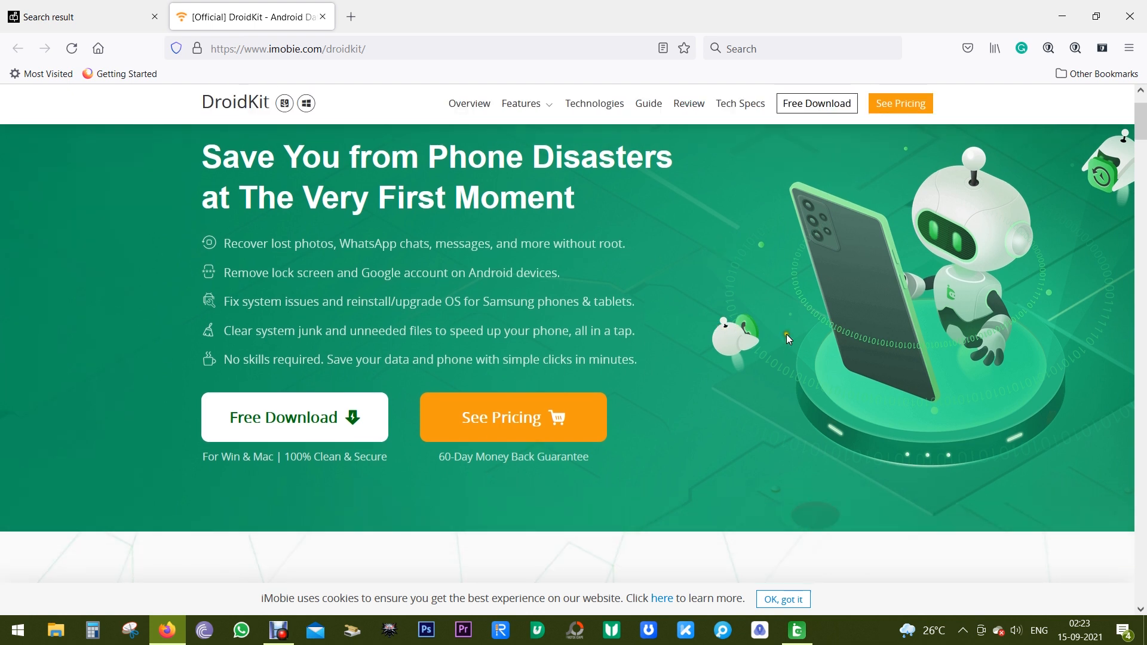
mouse_move(739, 347)
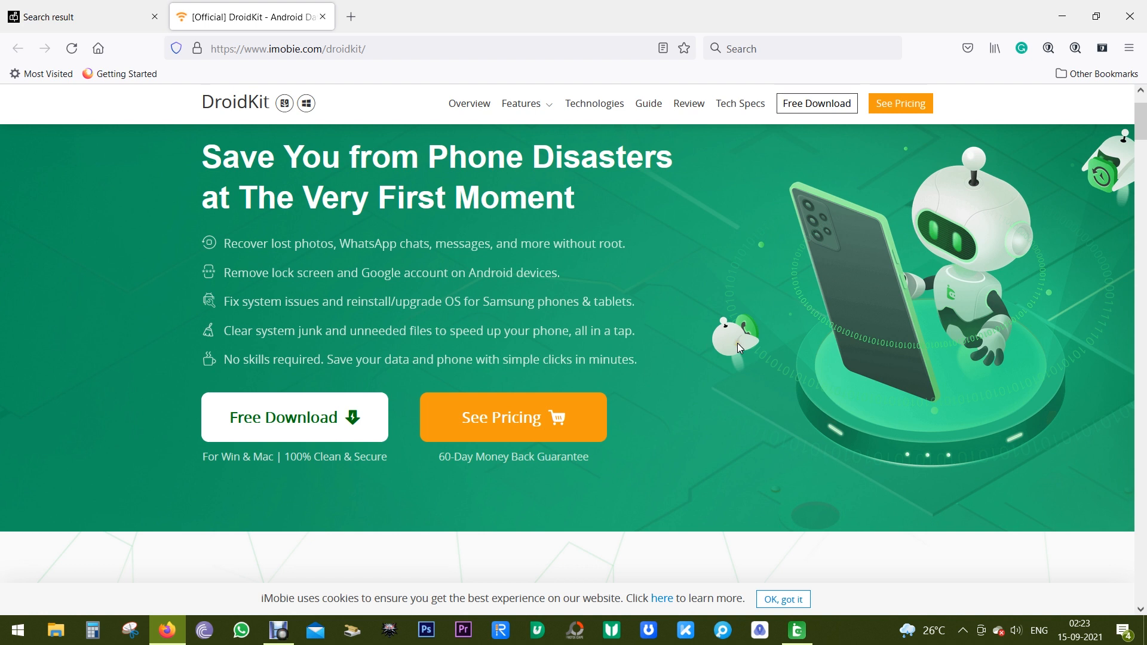
scroll(down, 3)
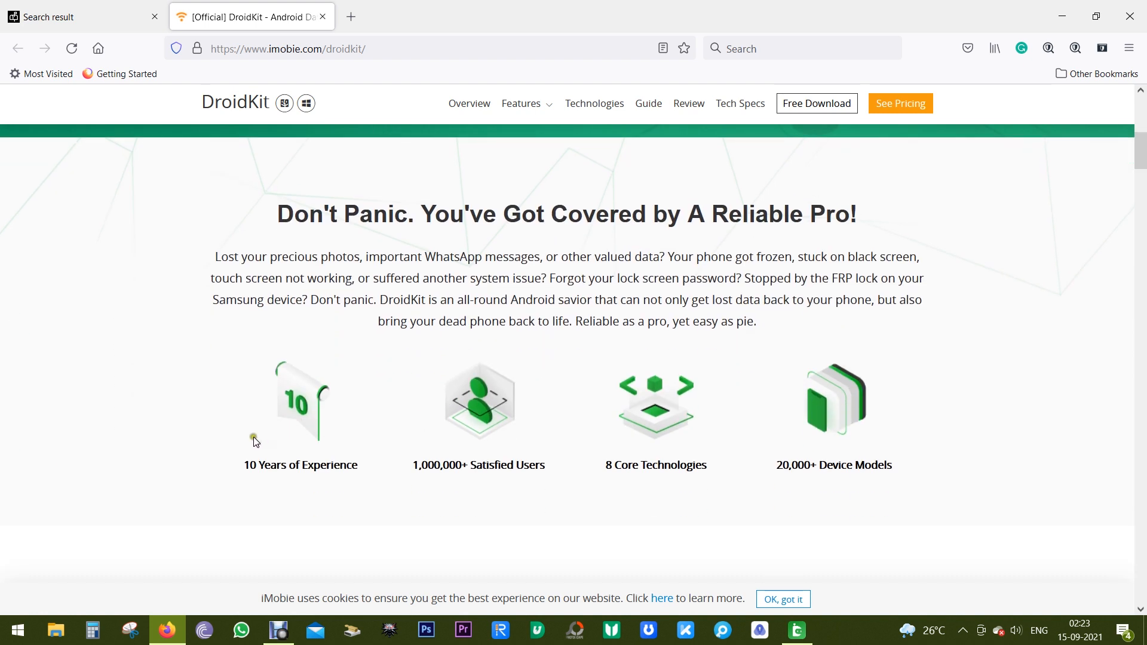
mouse_move(593, 492)
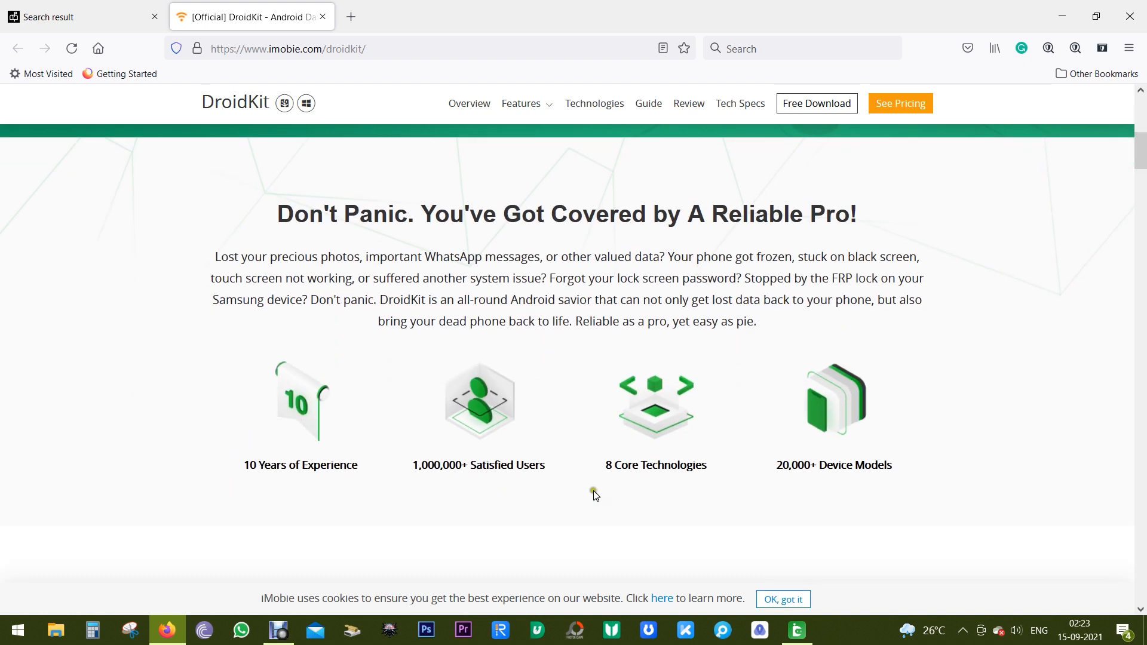
mouse_move(580, 497)
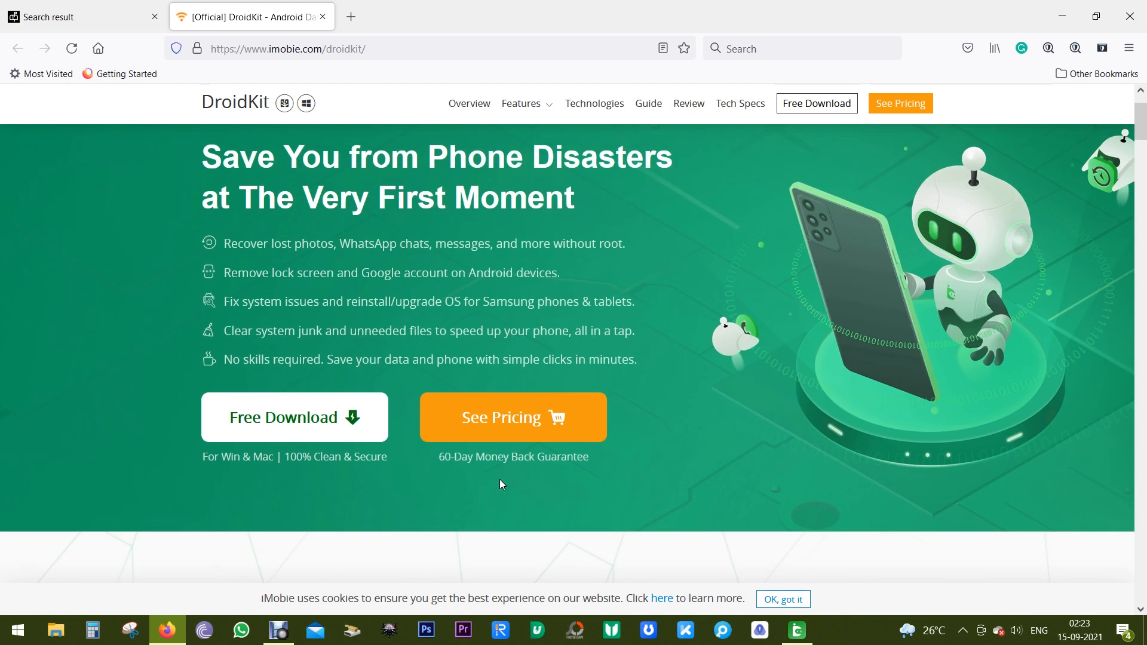
mouse_move(658, 471)
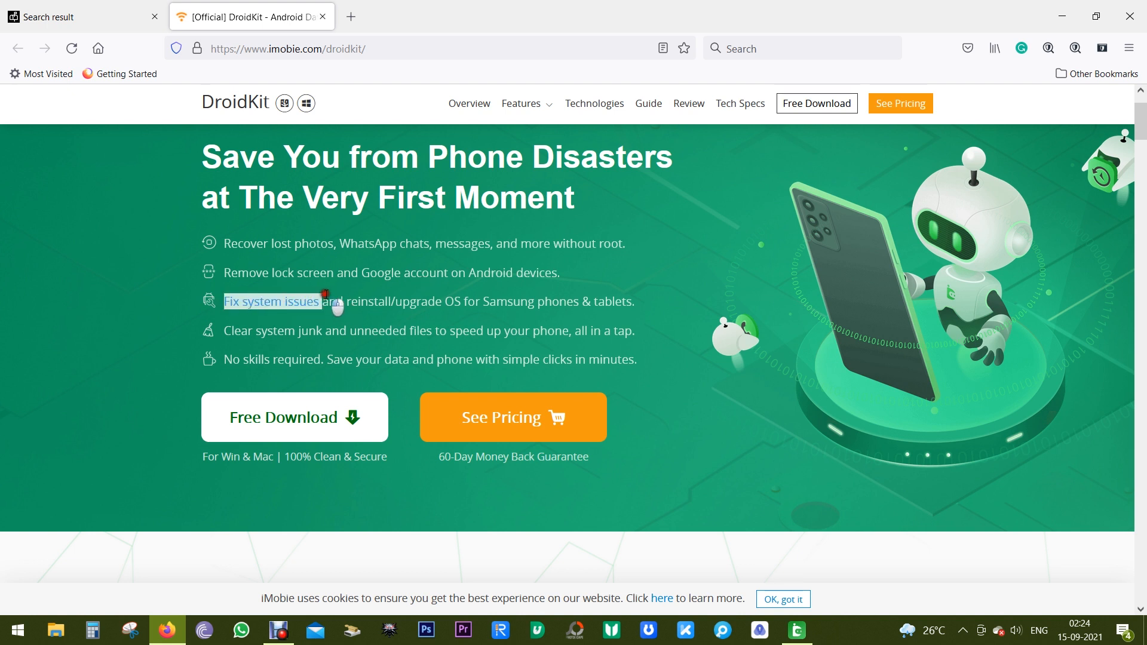
- Read the 'Fix system issues' and junk-clearing 'speed up your phone' feature lines, highlighting them
drag(330, 301, 496, 301)
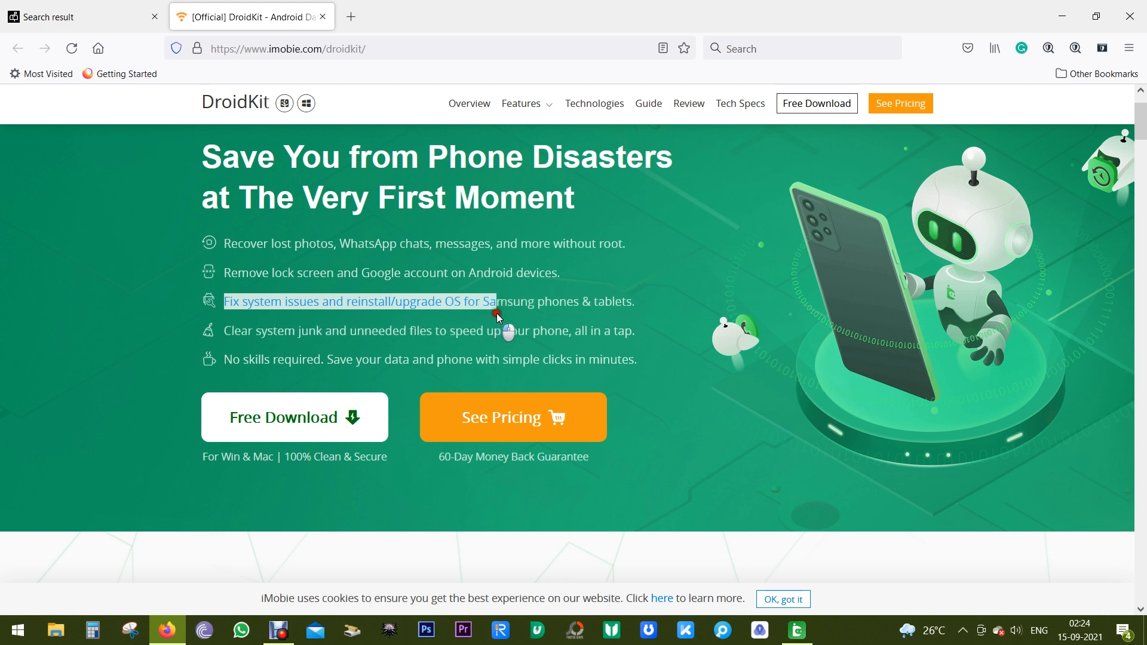
drag(496, 301, 631, 301)
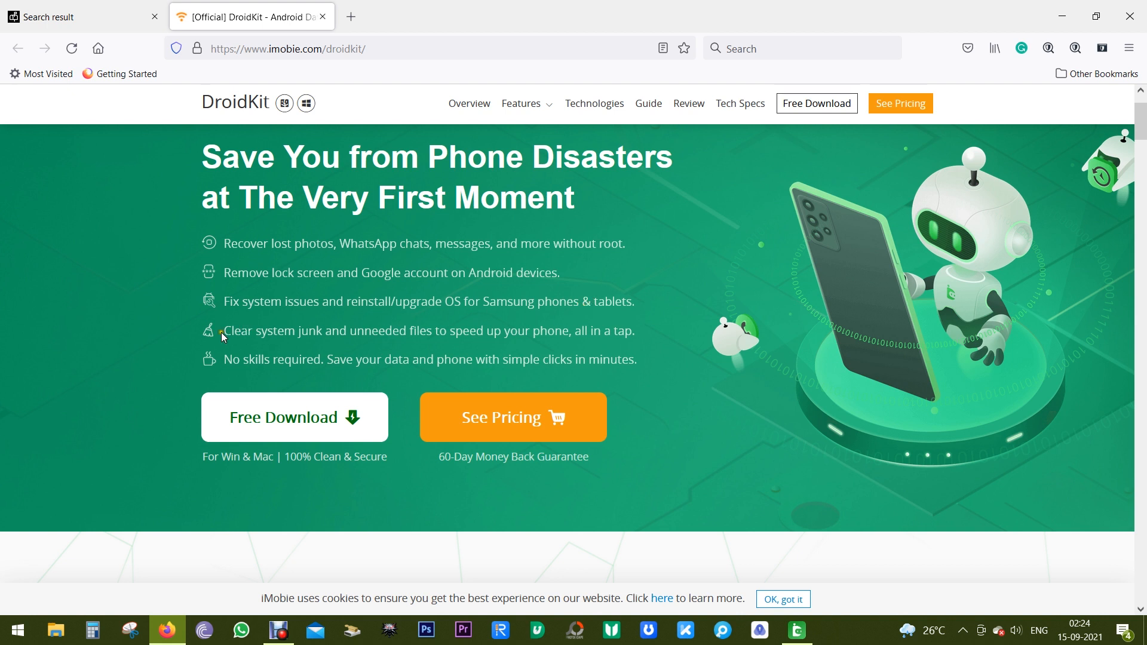
drag(224, 331, 378, 331)
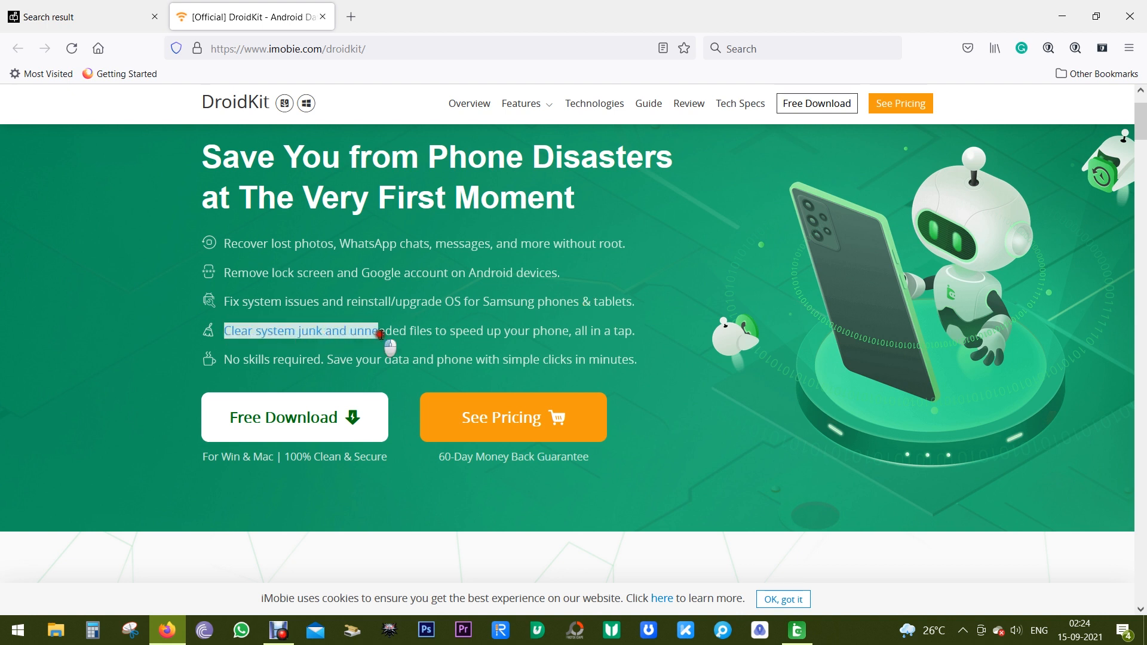
drag(376, 331, 566, 331)
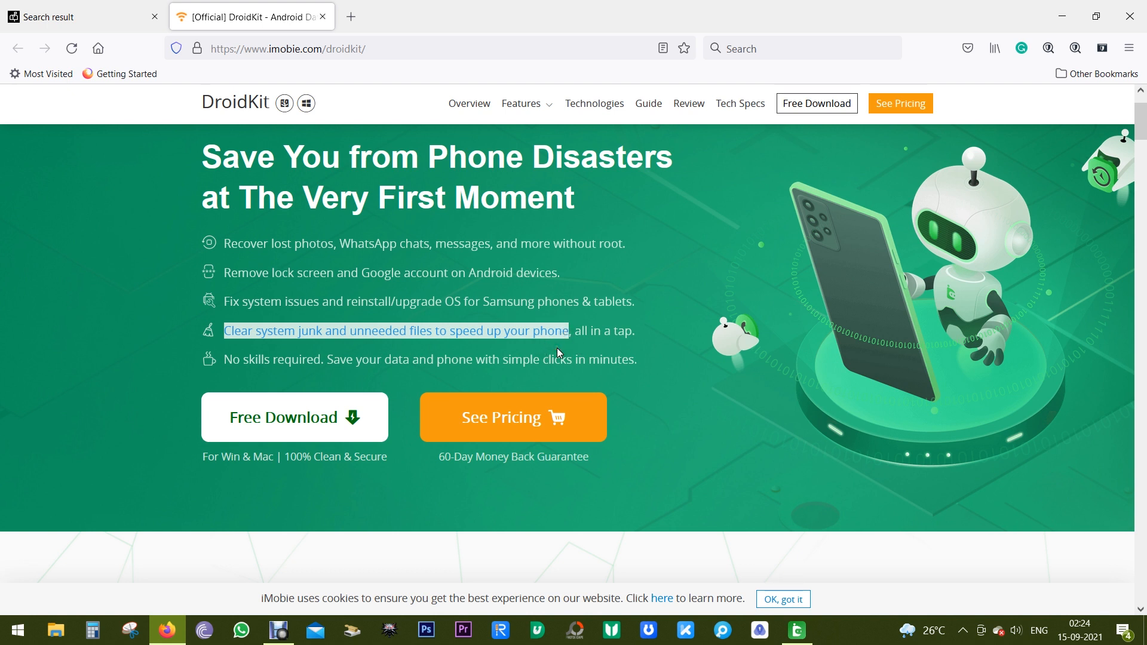
click(558, 350)
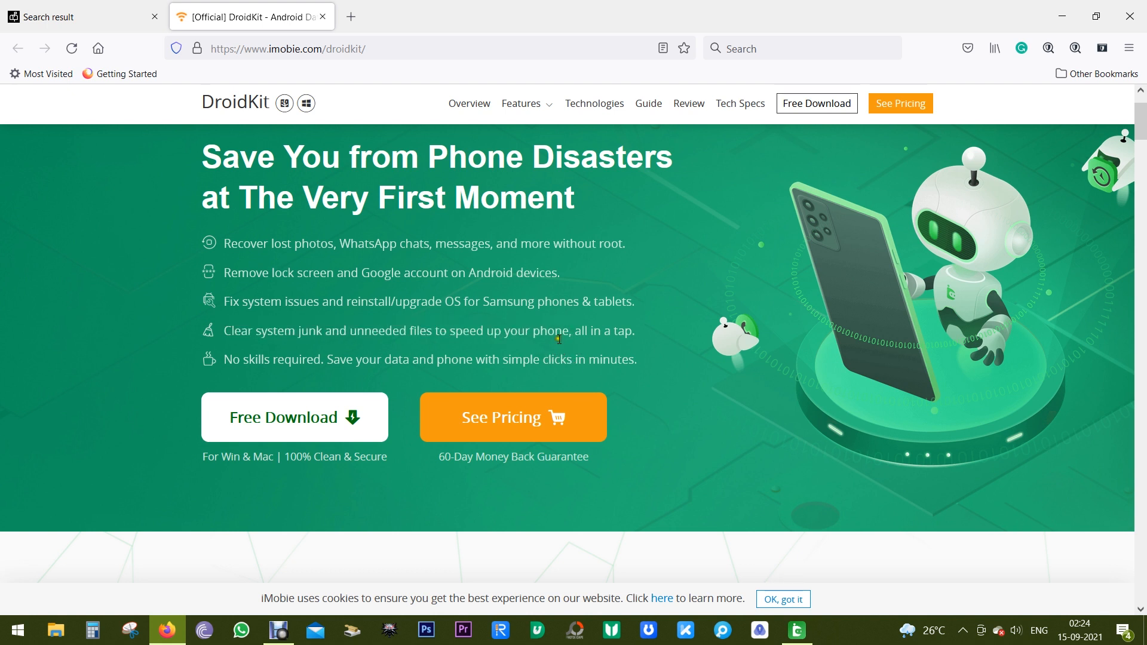
mouse_move(291, 377)
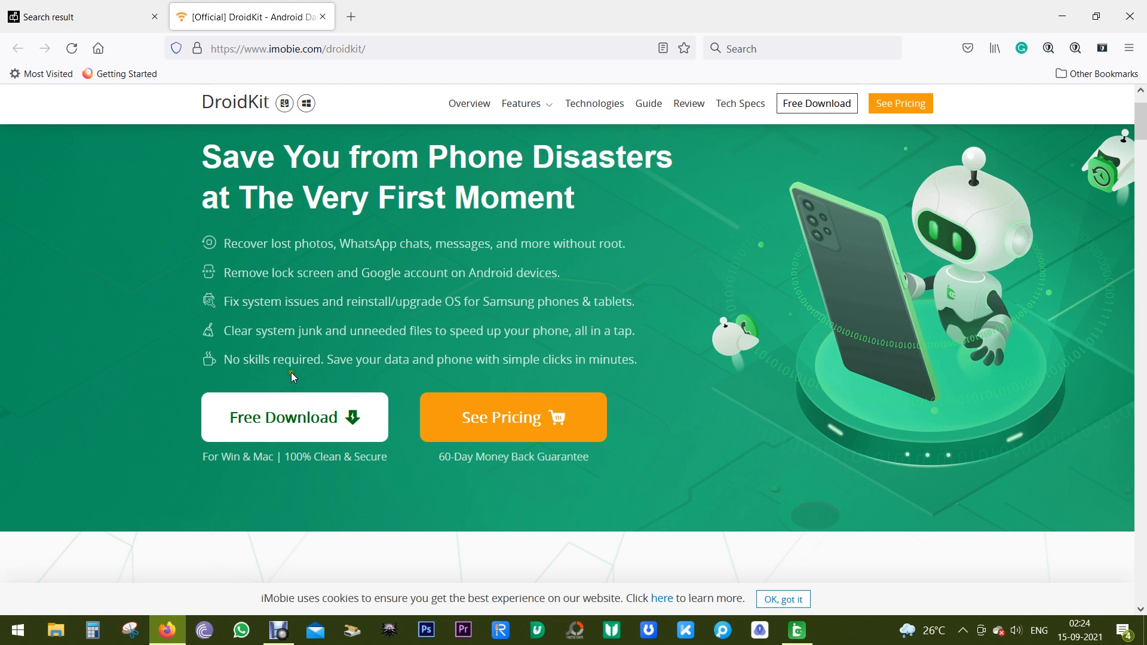
mouse_move(704, 391)
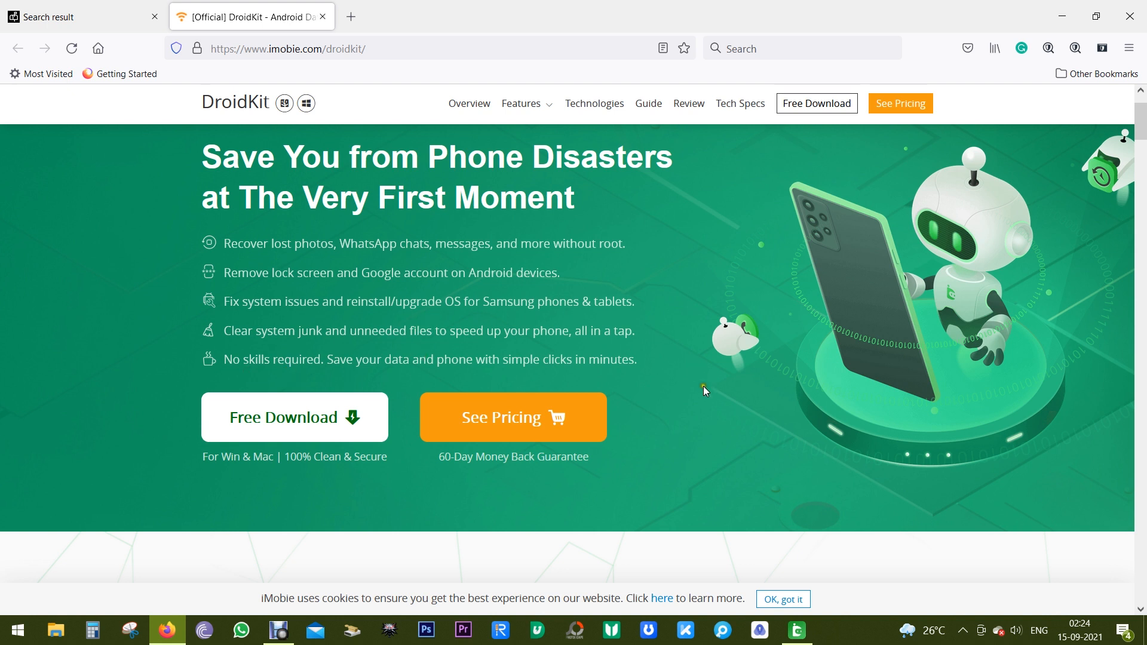
- Read the data recovery section, highlighting '13 types' and the NO-DATA-LOSS technology phrase, down to the Quick/Deep Recovery link
scroll(down, 3)
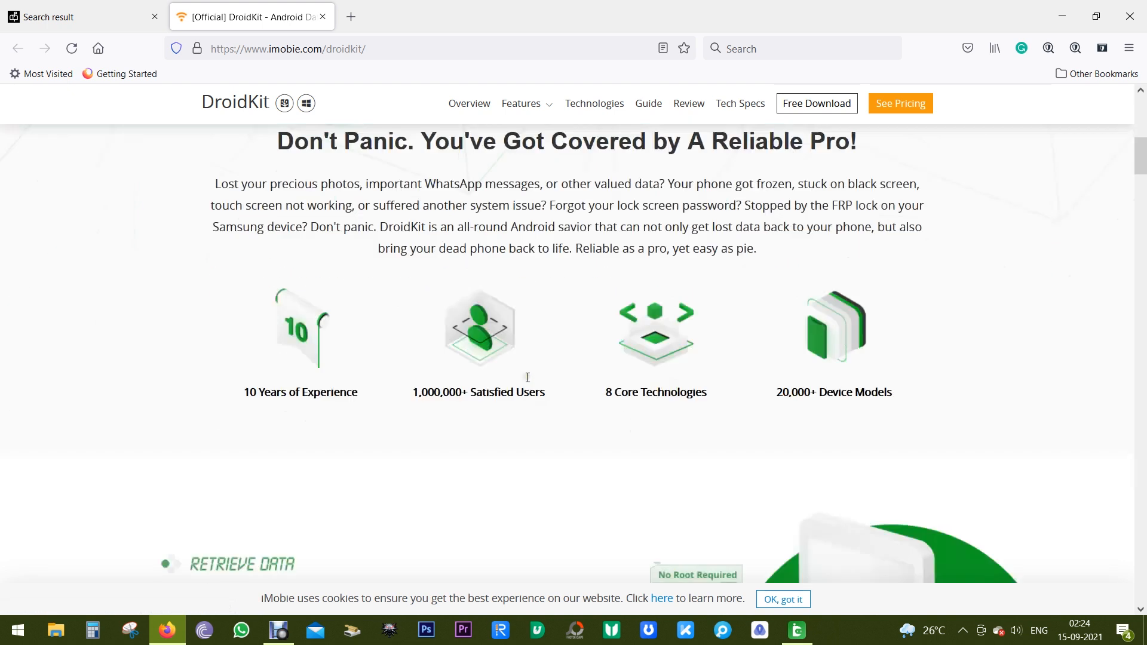
scroll(down, 3)
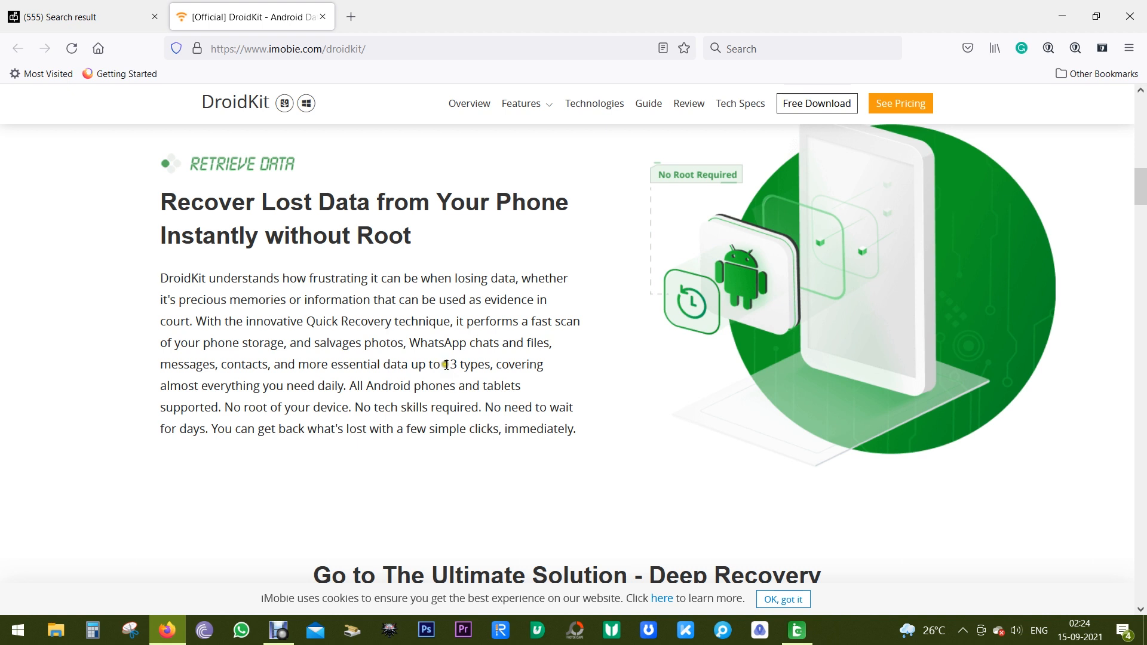
drag(442, 363, 492, 363)
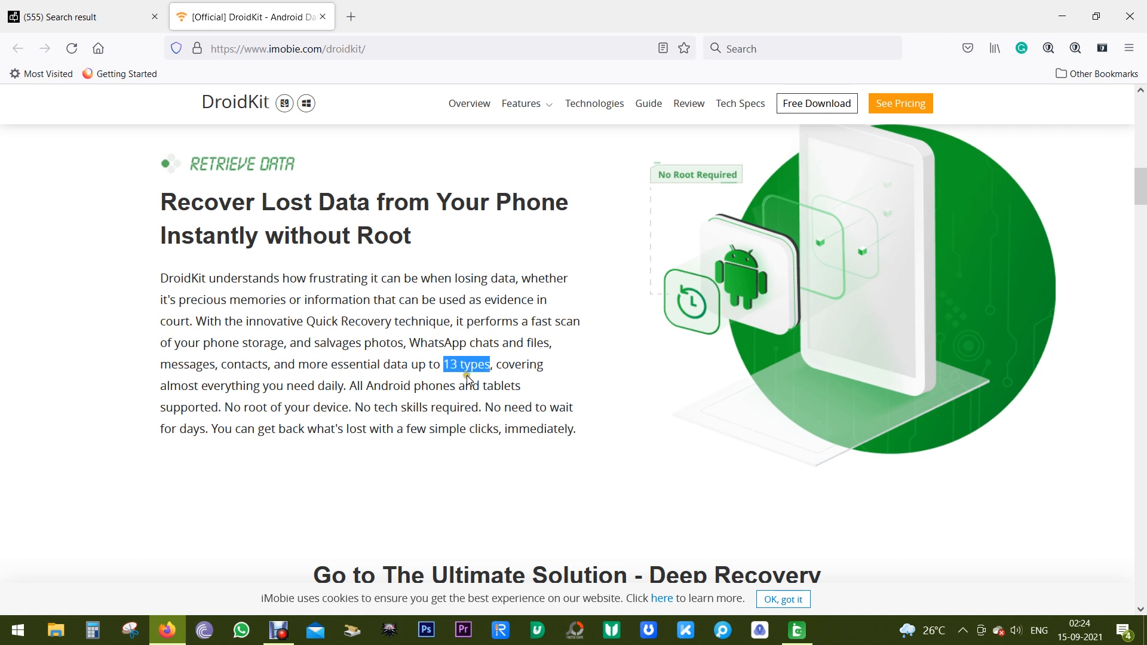
mouse_move(602, 401)
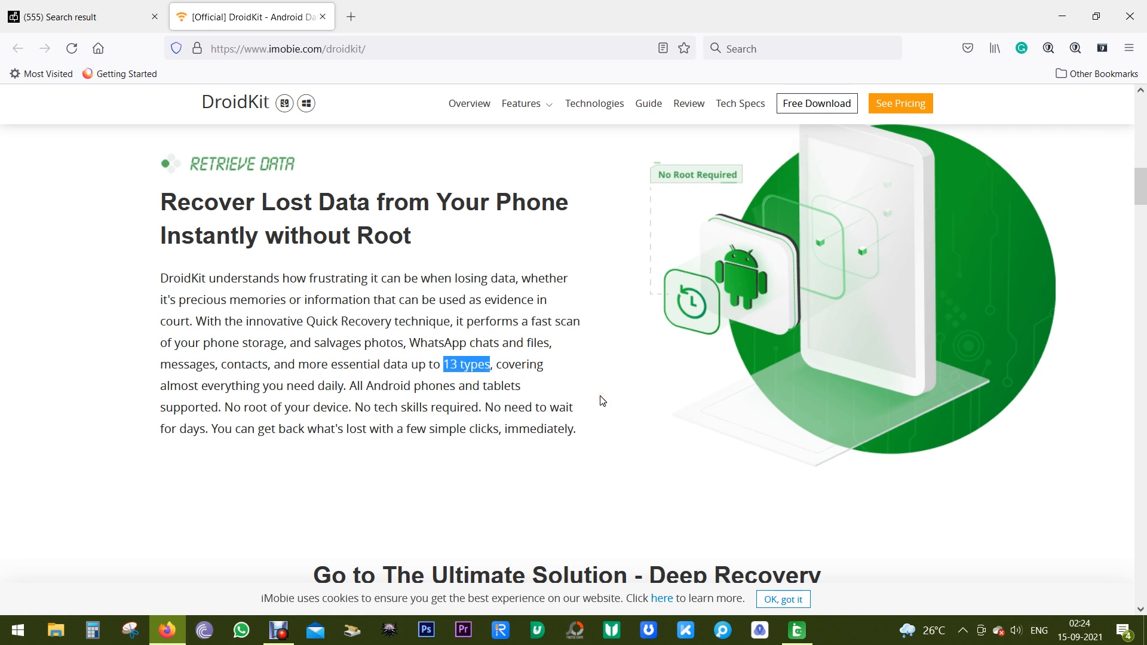
scroll(down, 3)
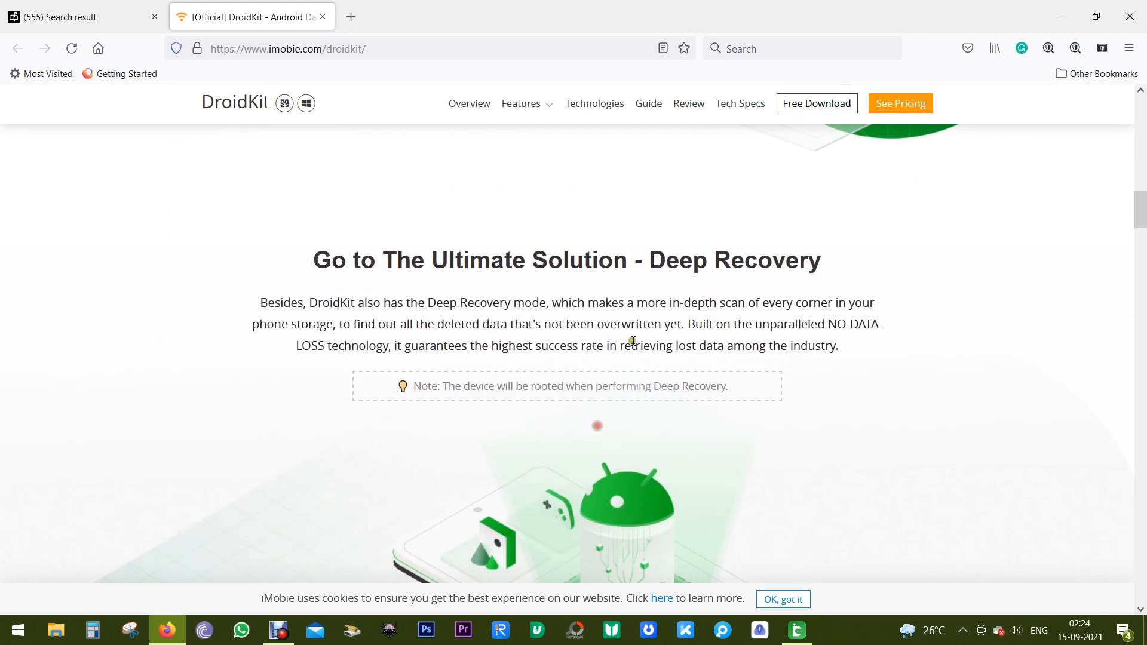
drag(649, 260, 822, 259)
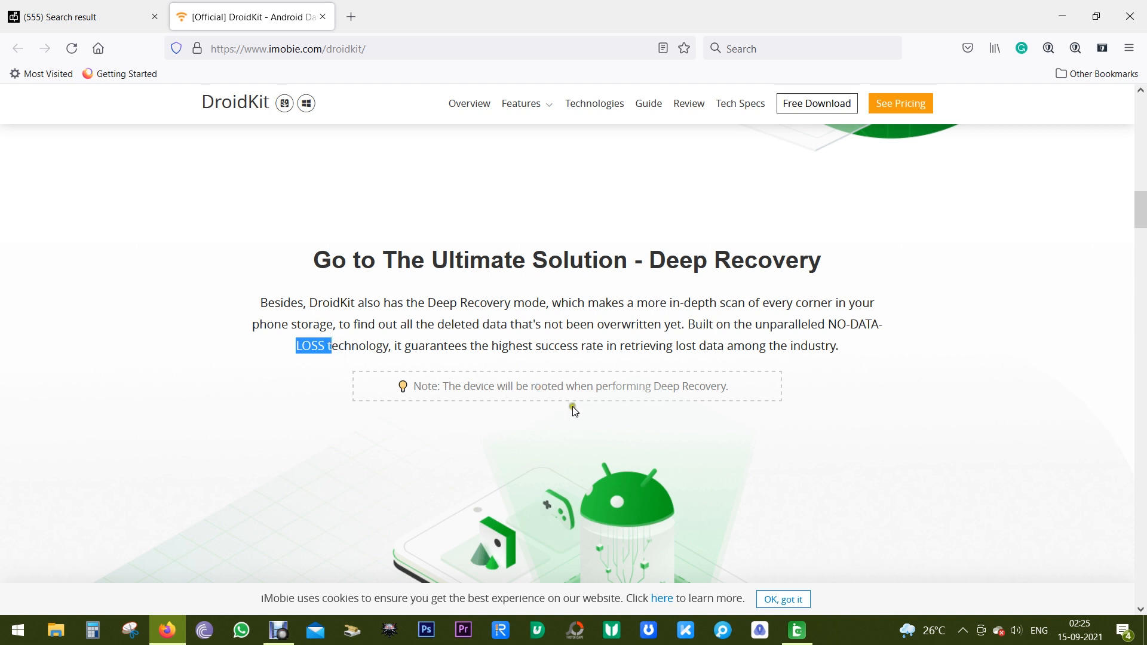
mouse_move(546, 402)
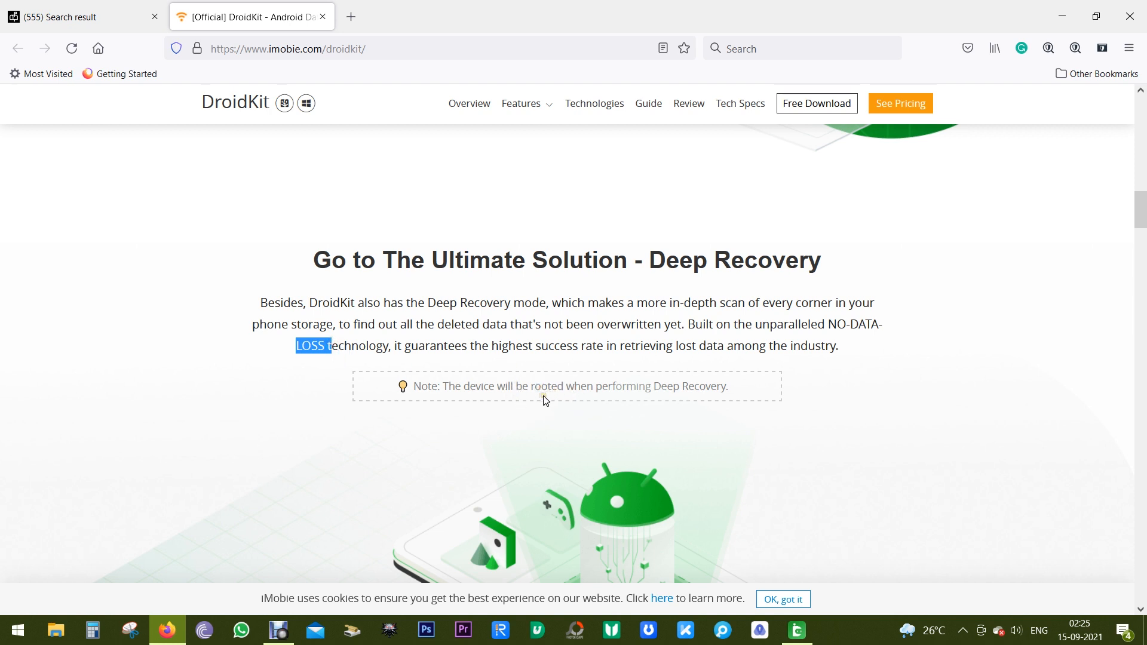
scroll(down, 3)
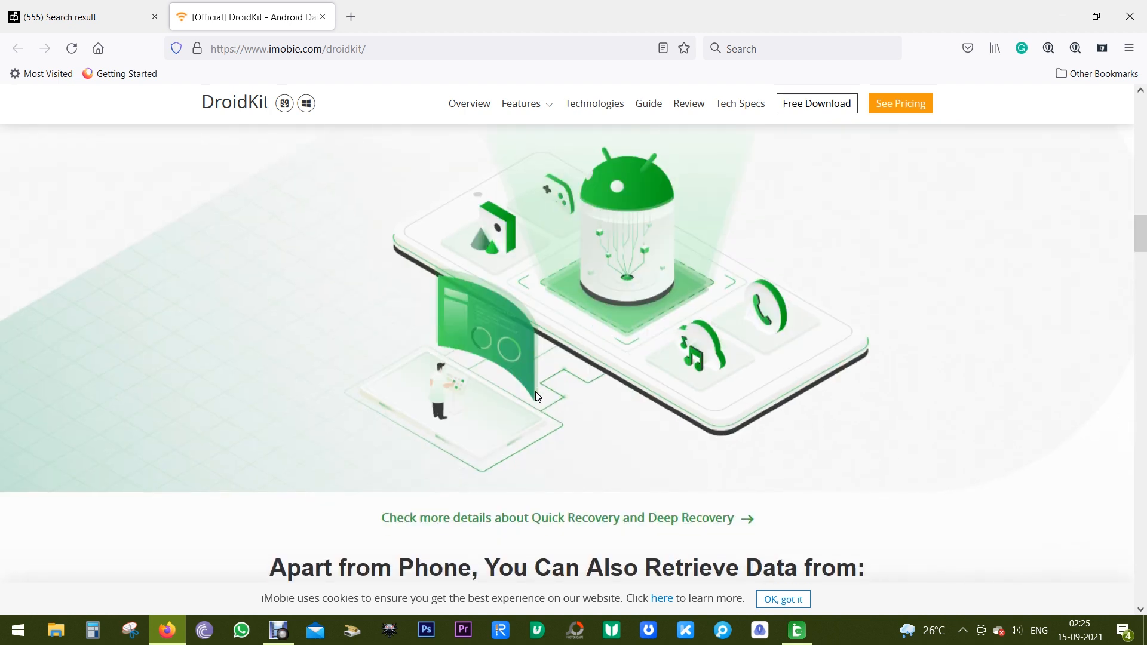
- Move past the other-devices cards to the 'Bring Your Dead Phone' heading and highlight it
scroll(down, 3)
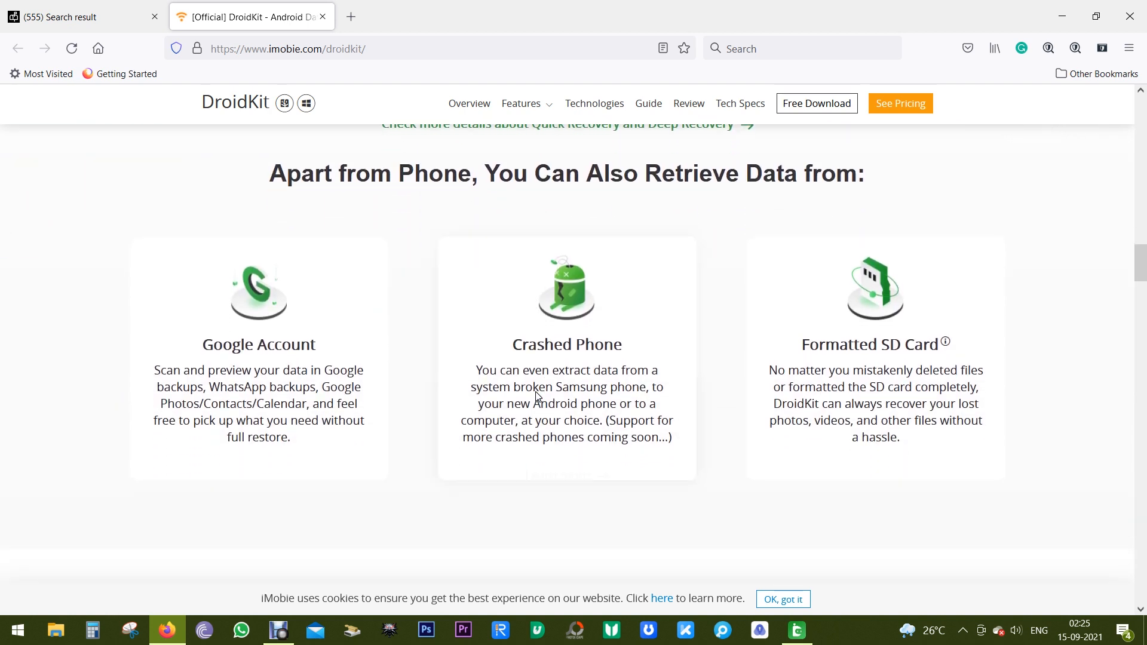
mouse_move(287, 371)
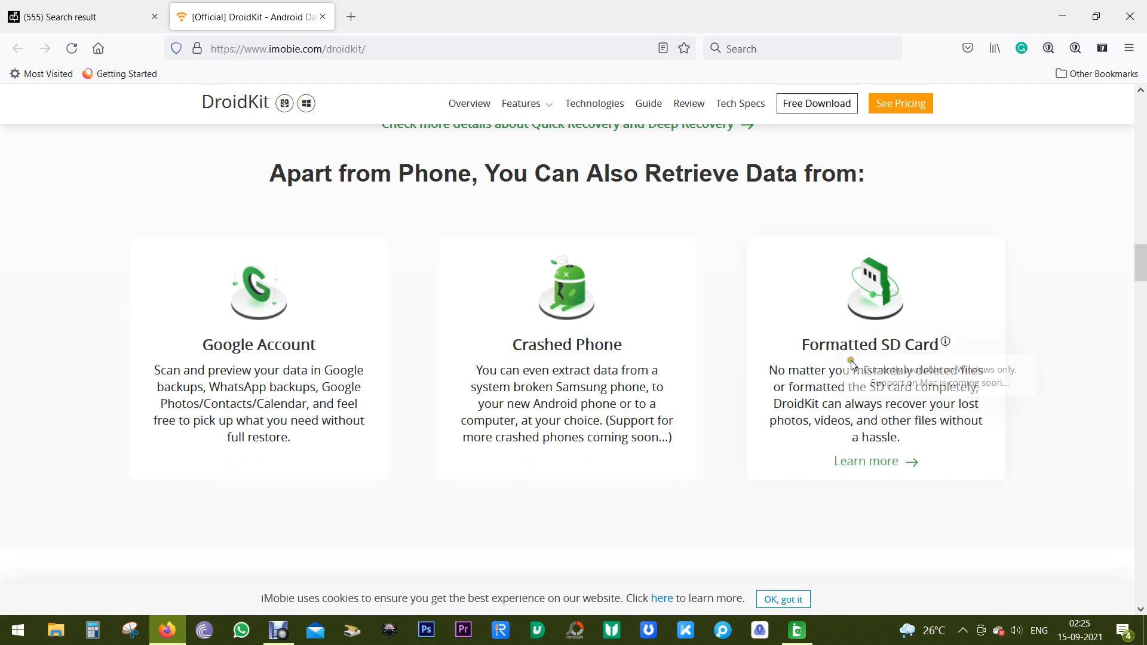
scroll(down, 3)
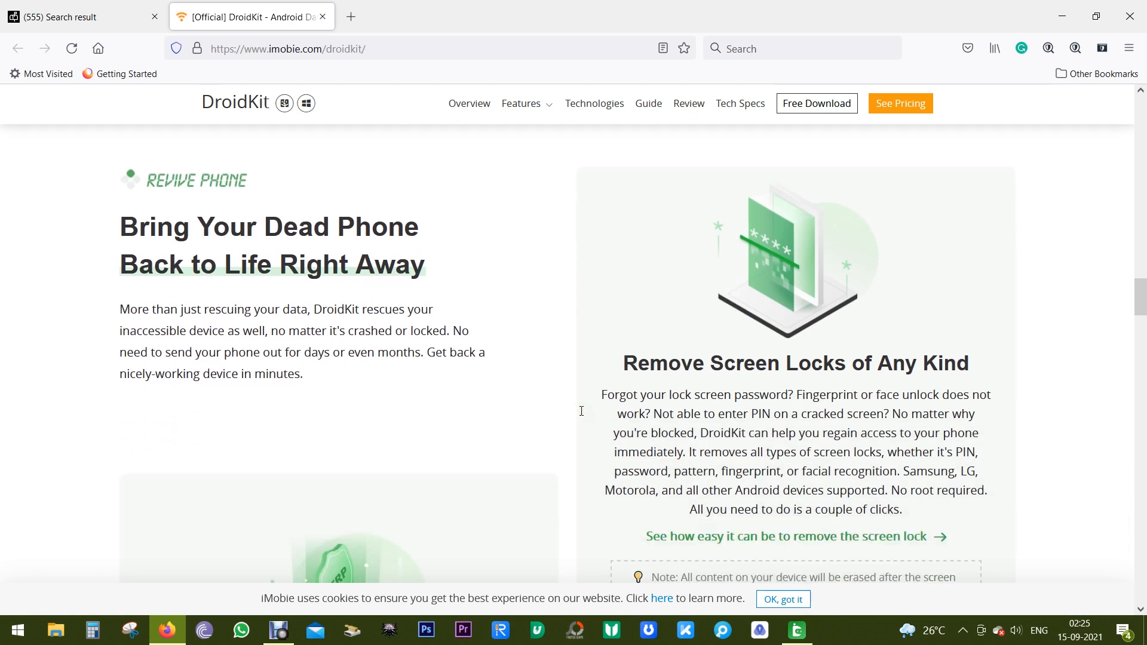
scroll(down, 3)
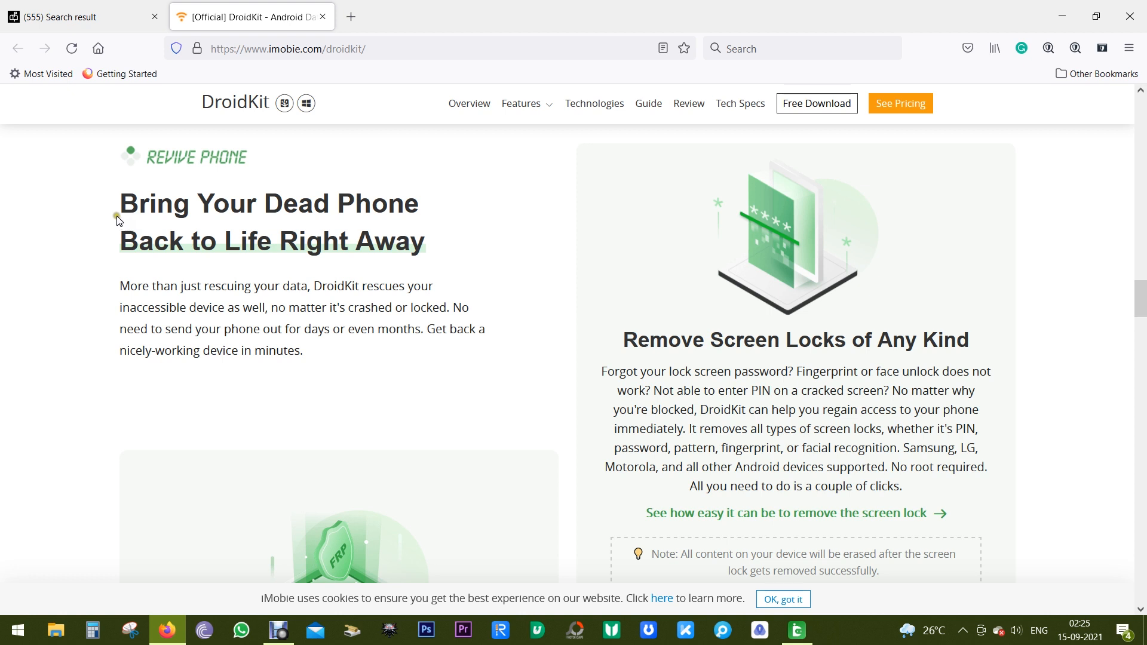
drag(117, 203, 282, 273)
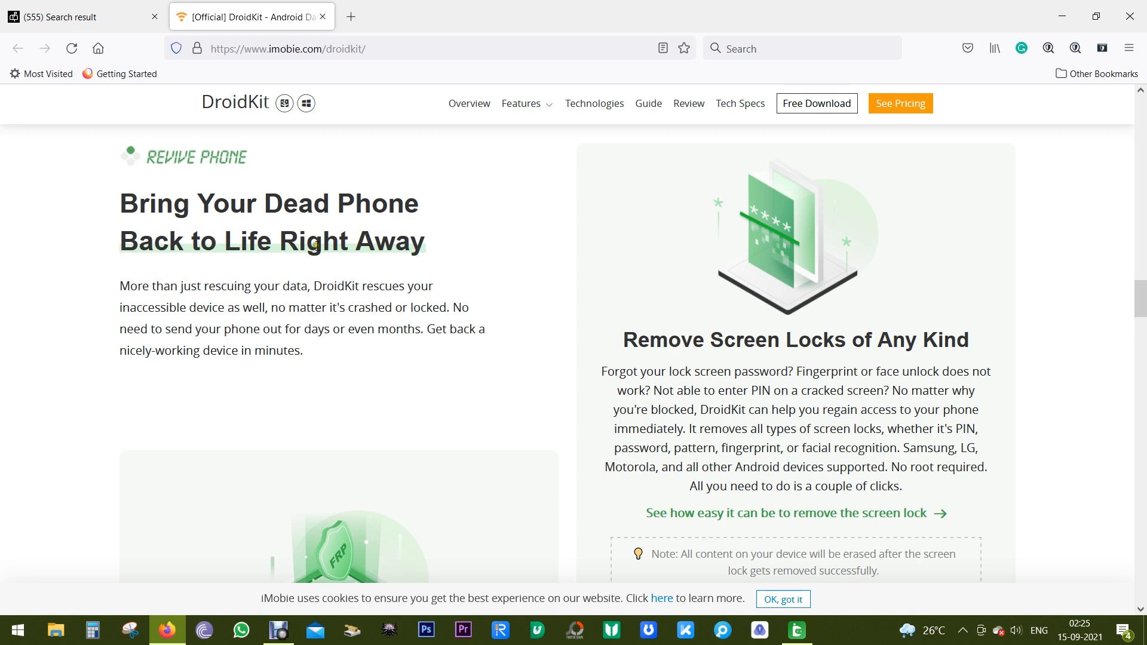
- Continue to the 'Remove Screen Locks of Any Kind' section and read through the lock types text
scroll(down, 3)
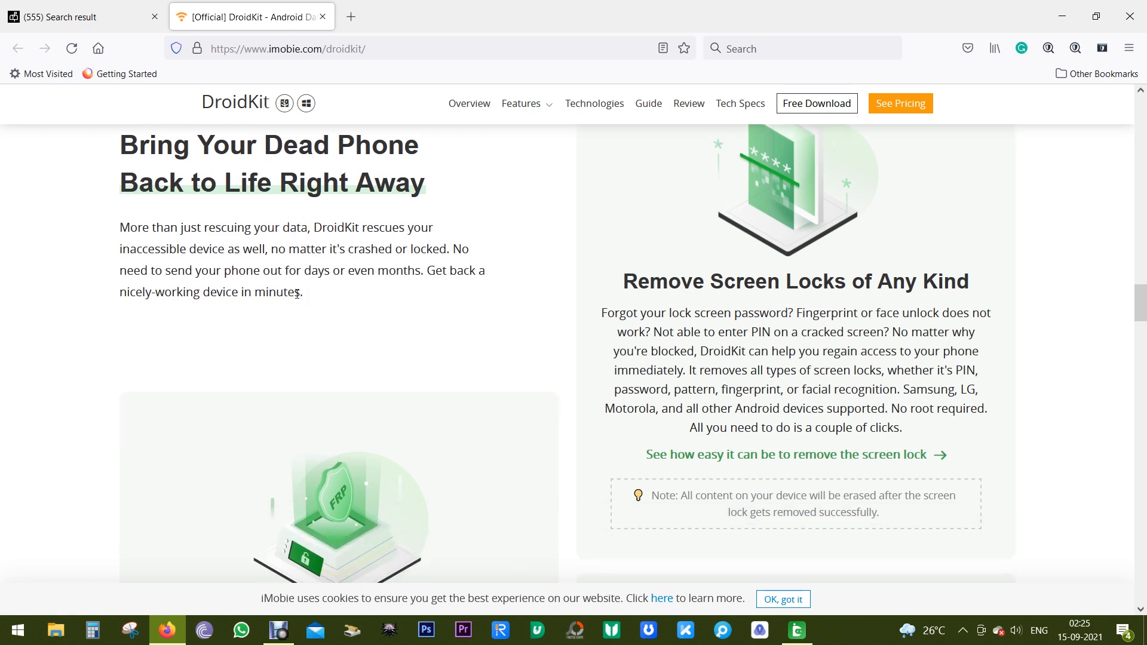
scroll(down, 3)
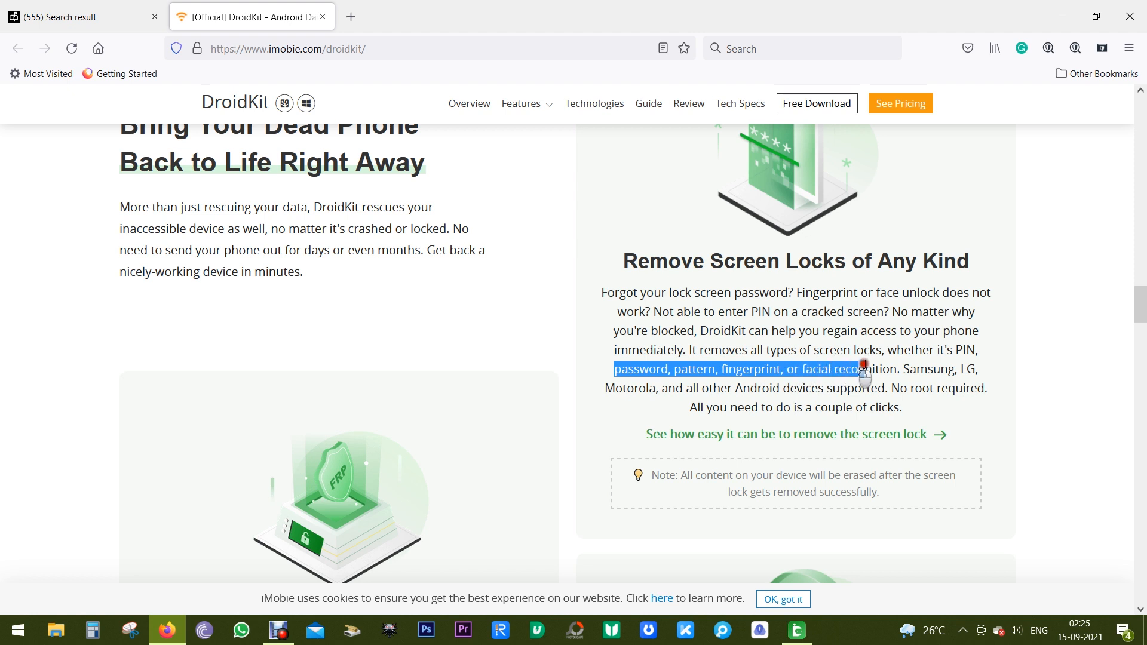
click(872, 381)
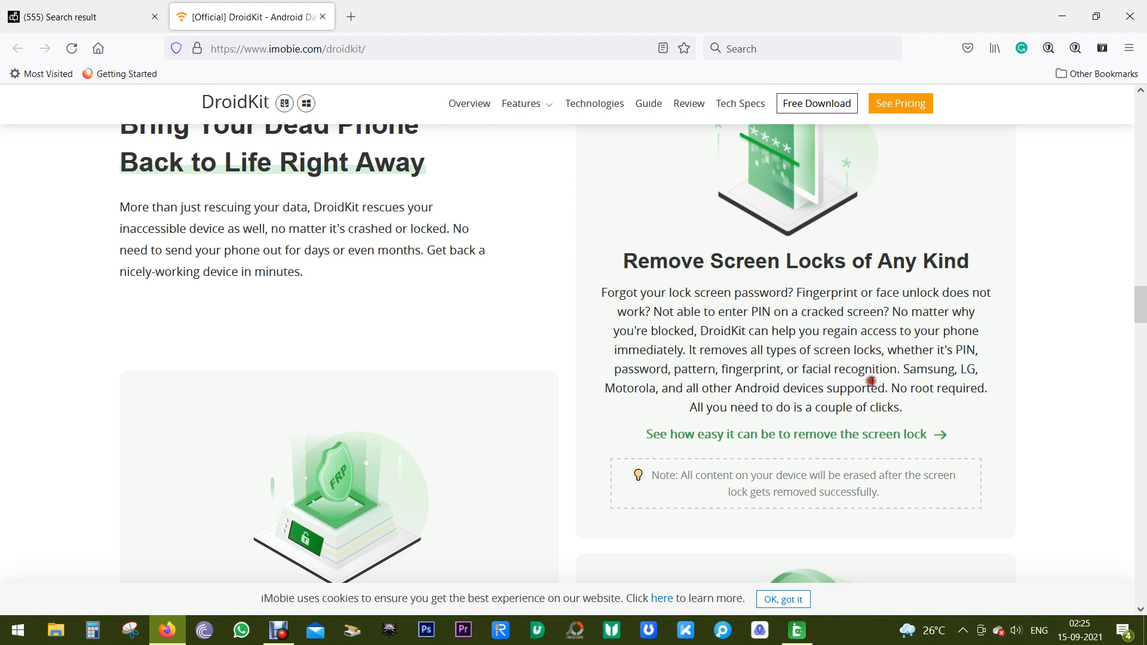
- Read the OS repair section, highlighting the listed system problems such as camera failed
scroll(down, 3)
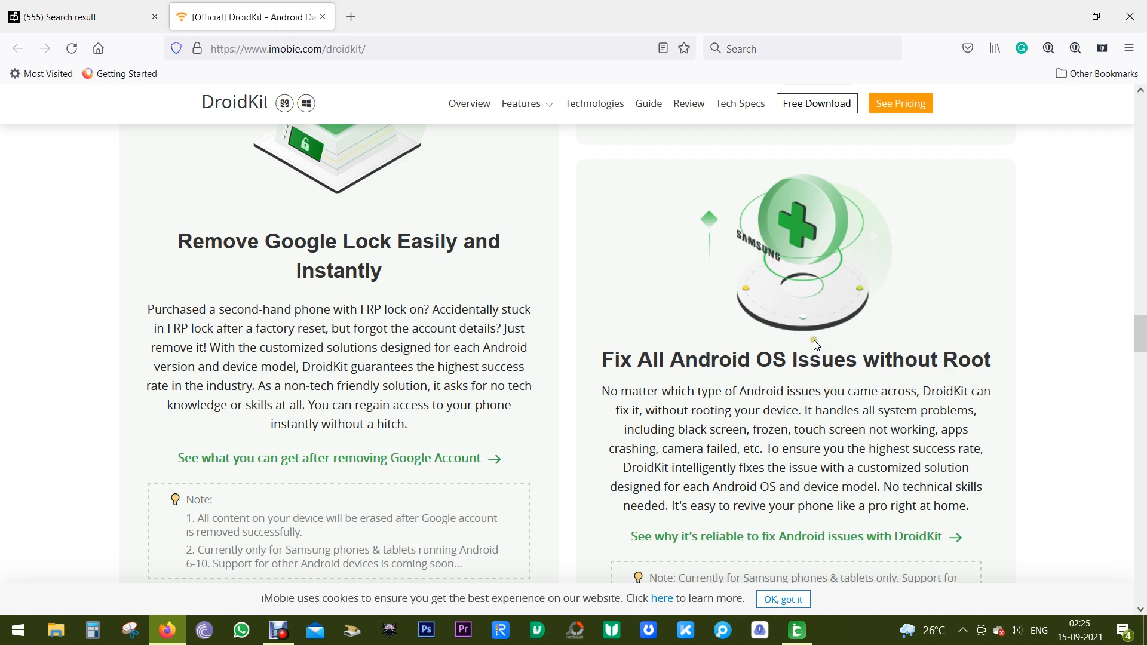
scroll(down, 3)
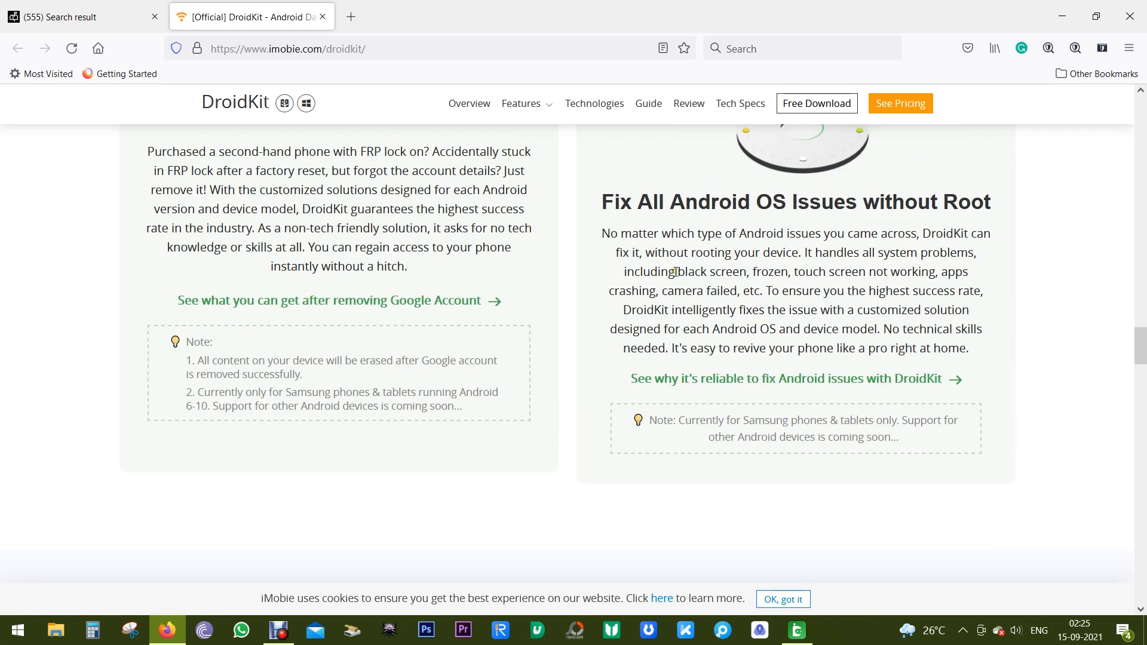
drag(673, 271, 826, 271)
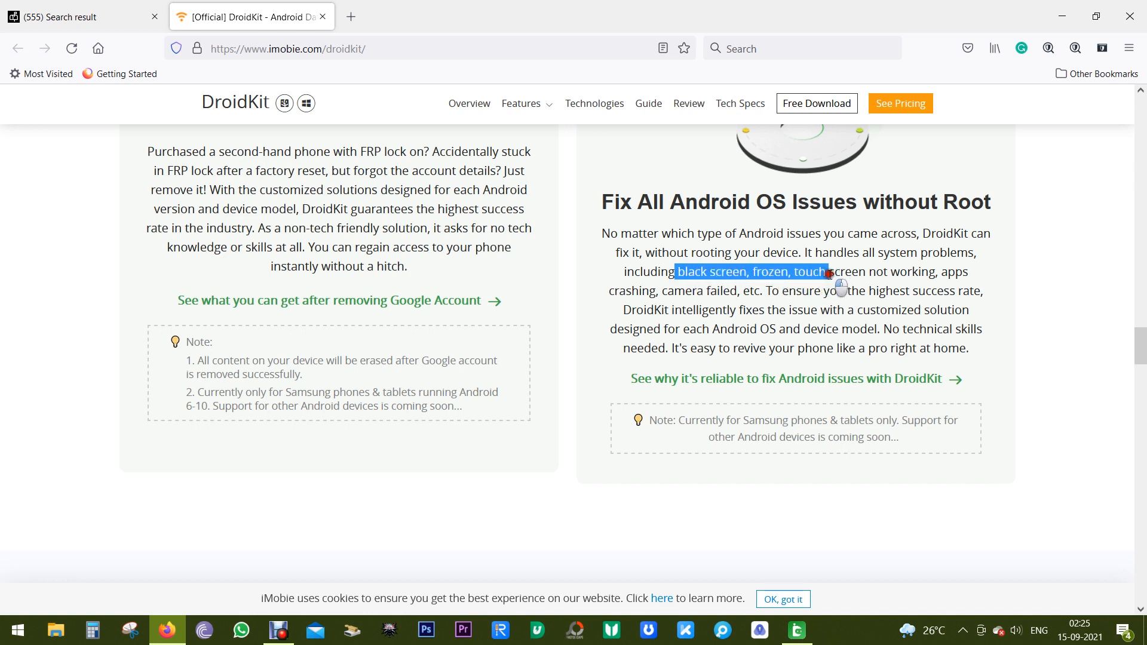
drag(830, 272, 969, 271)
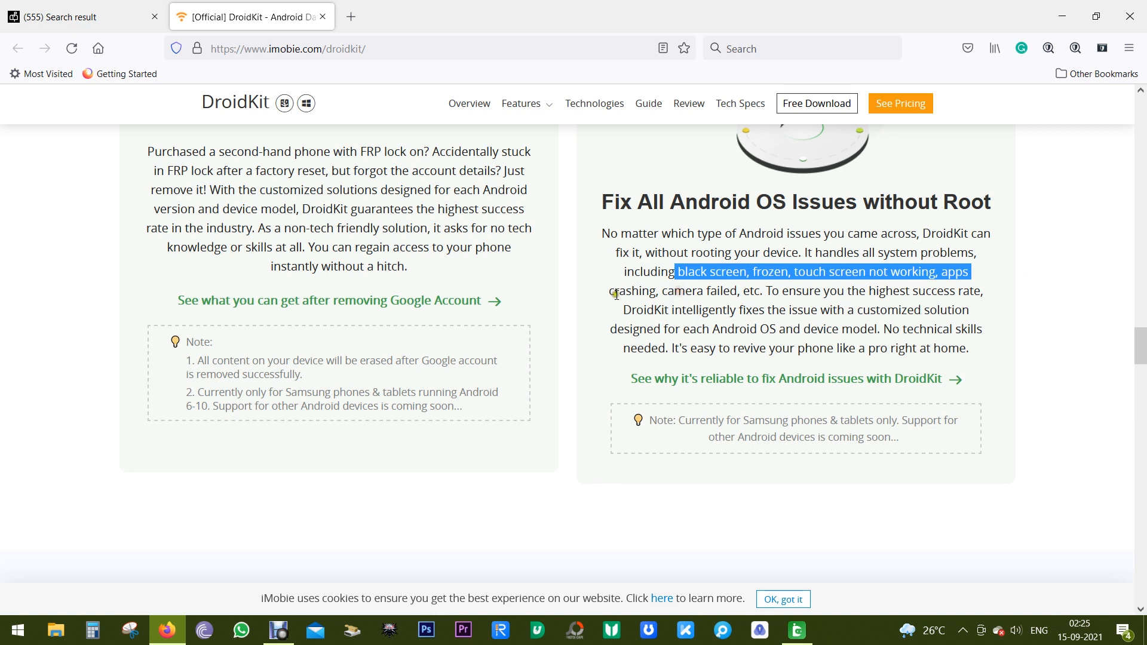
click(700, 296)
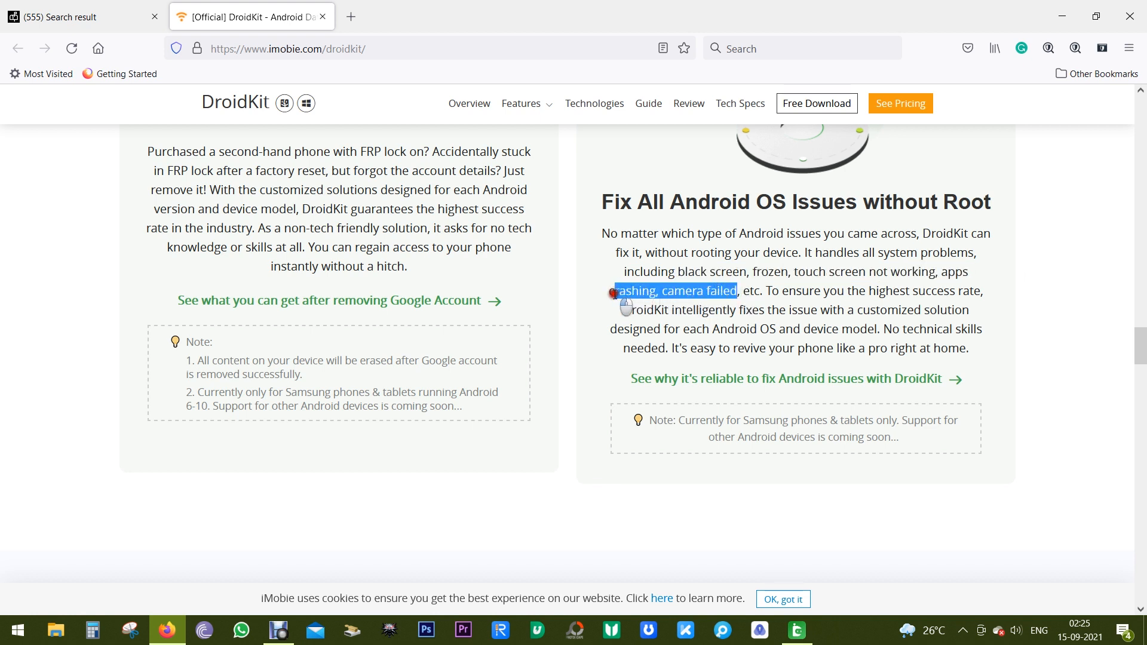
click(660, 304)
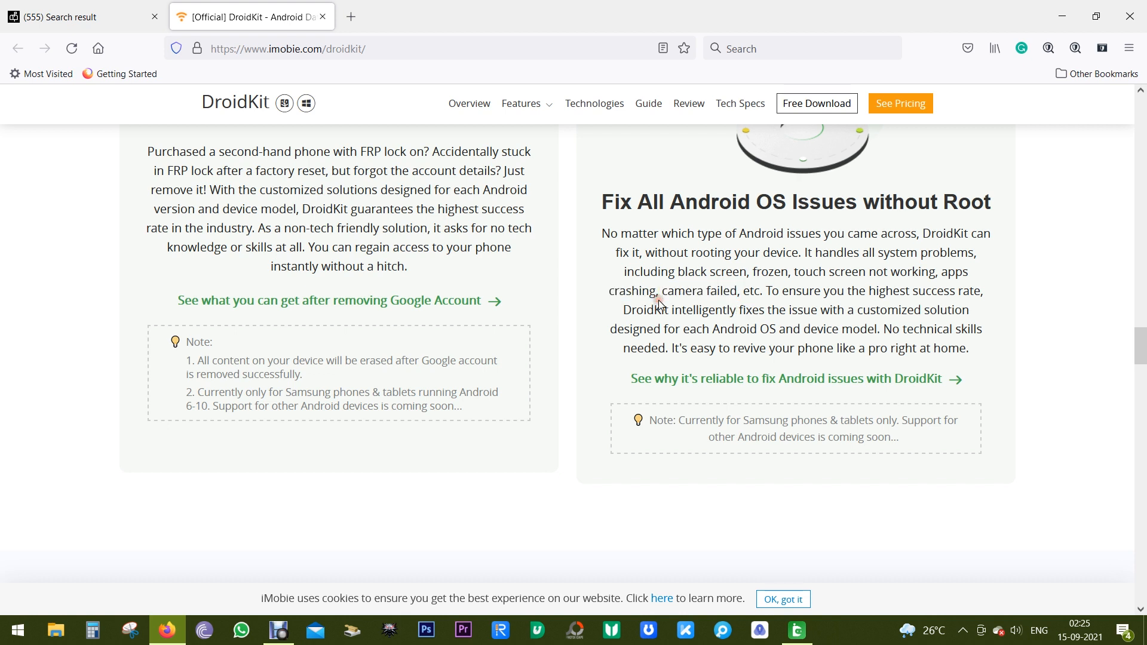
- Read the junk cleaning section, highlighting 'Free Up Space'
scroll(down, 3)
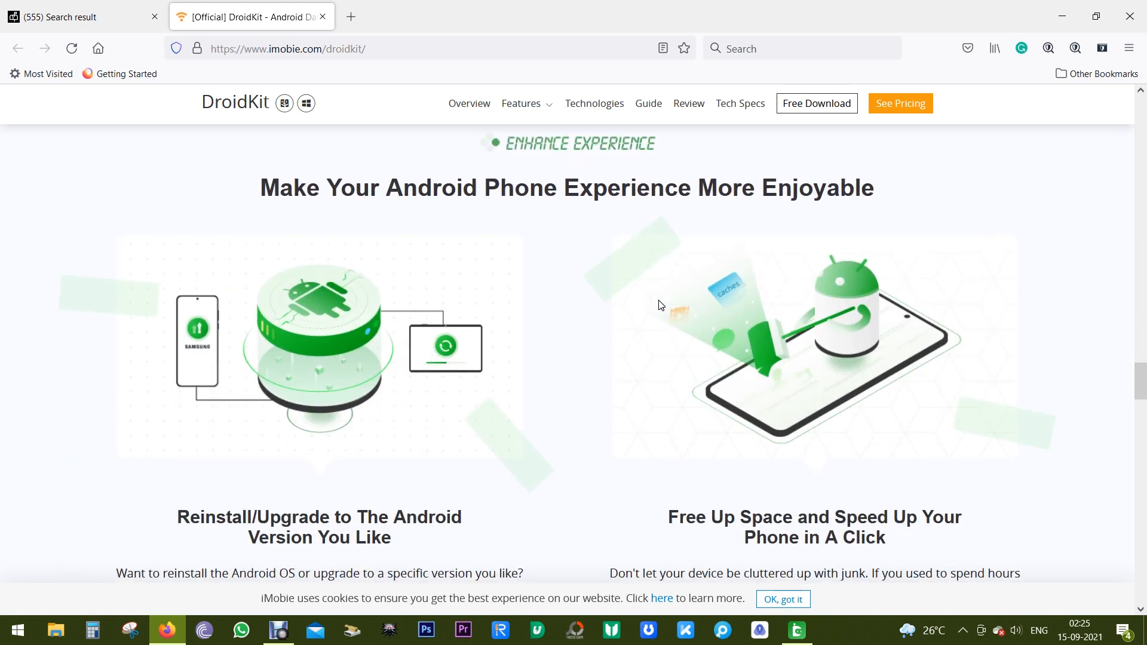
scroll(down, 3)
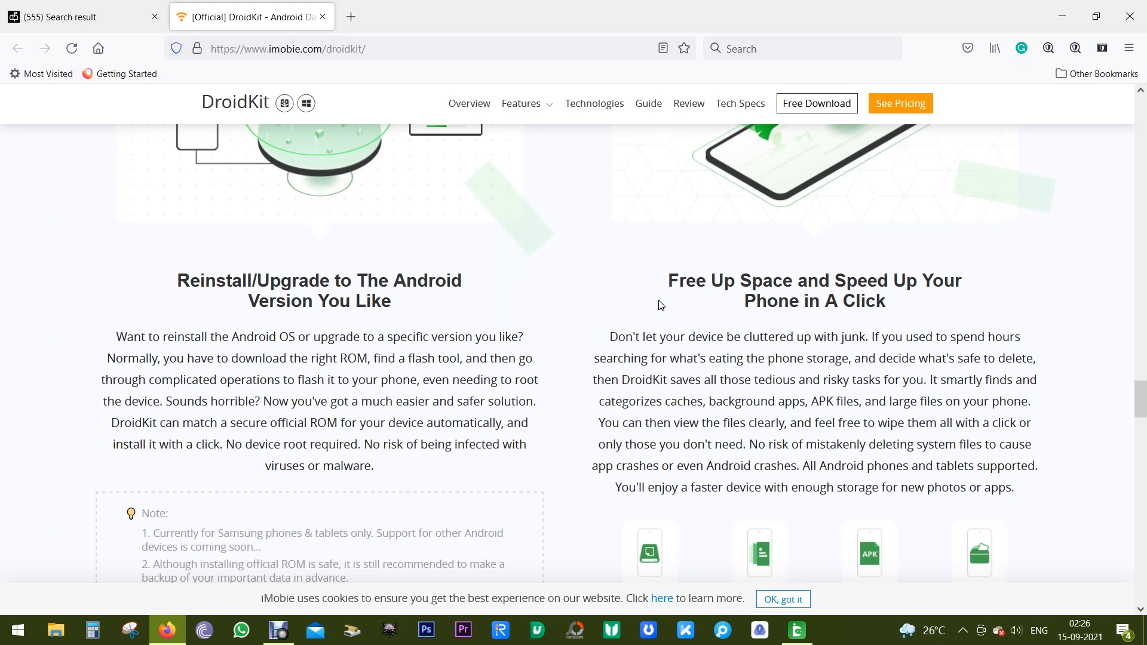
double_click(293, 280)
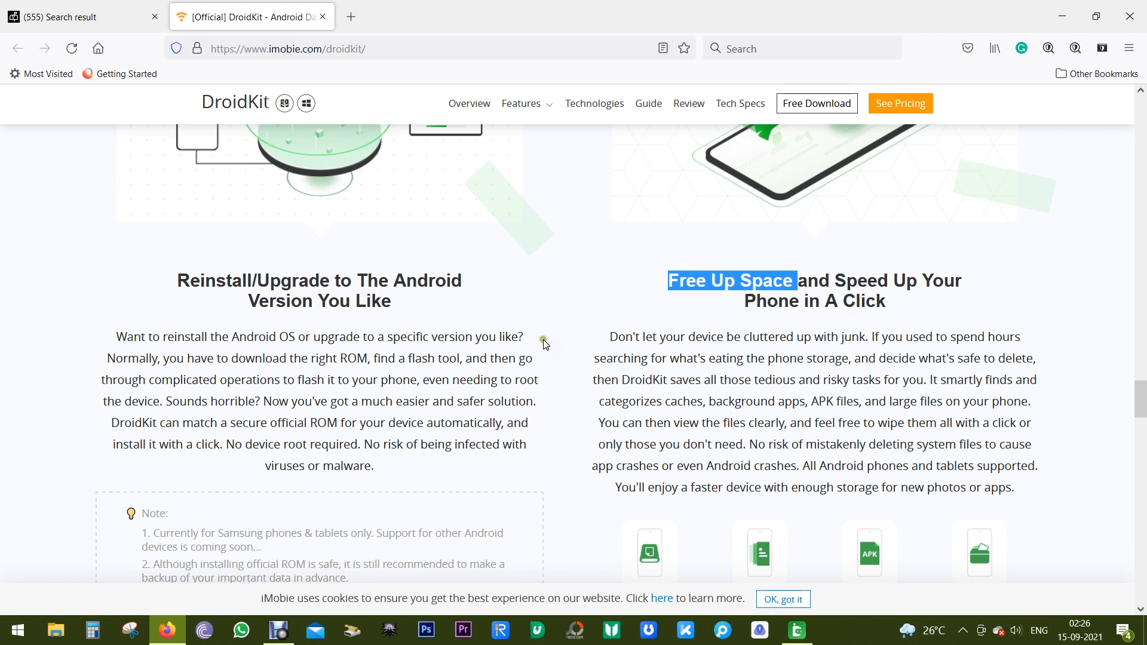
scroll(down, 3)
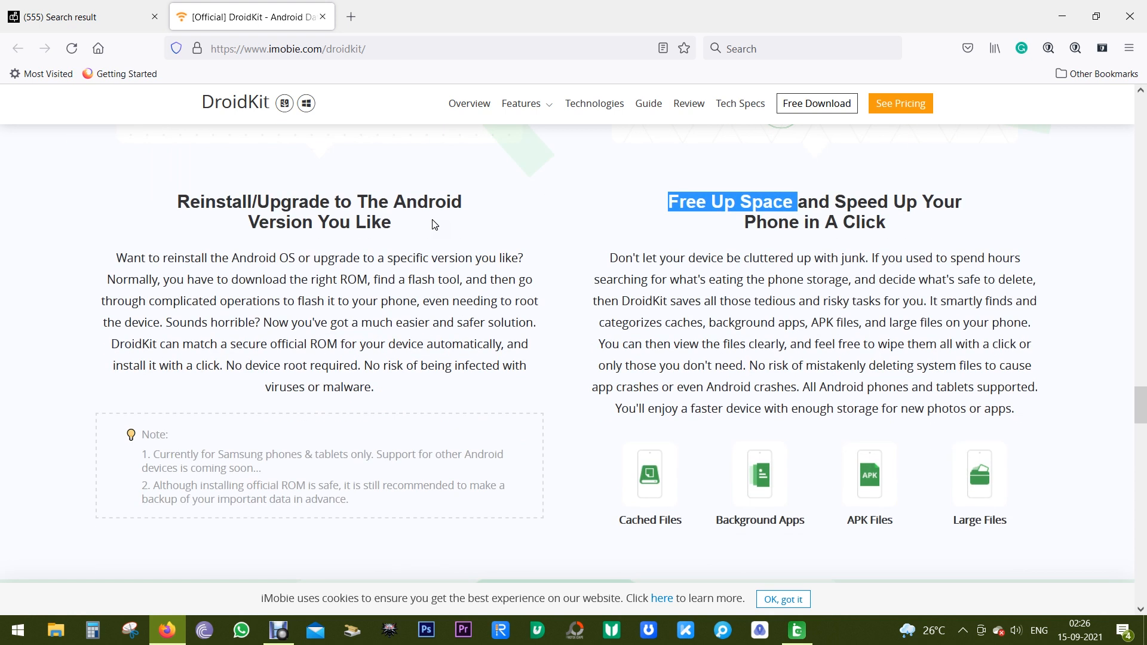
scroll(down, 3)
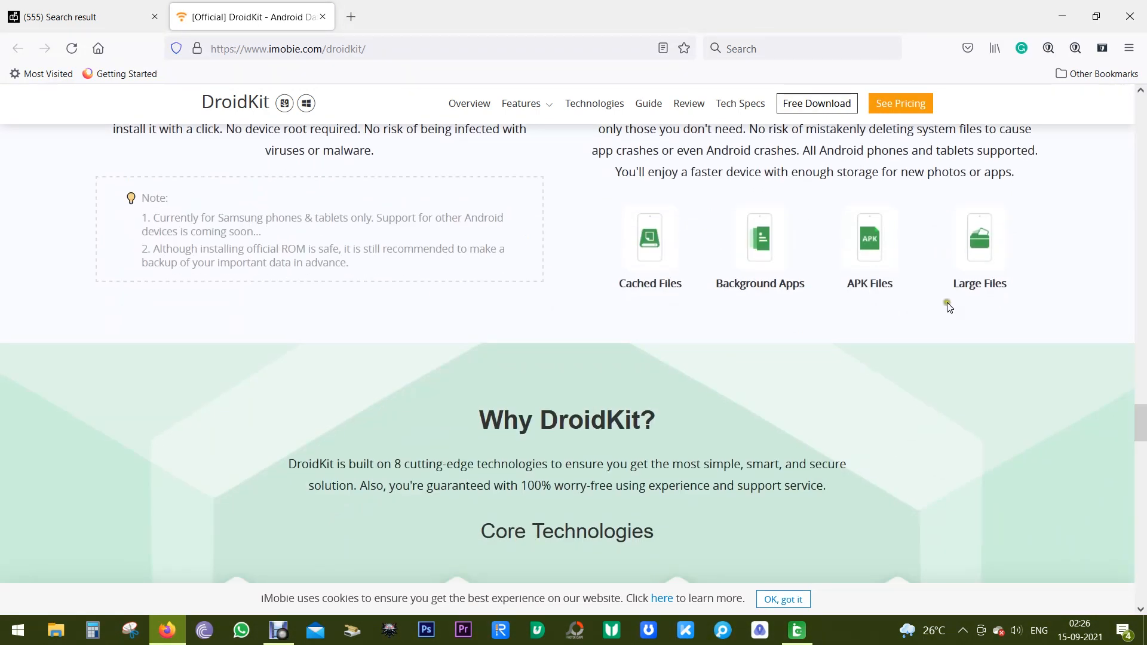
mouse_move(764, 237)
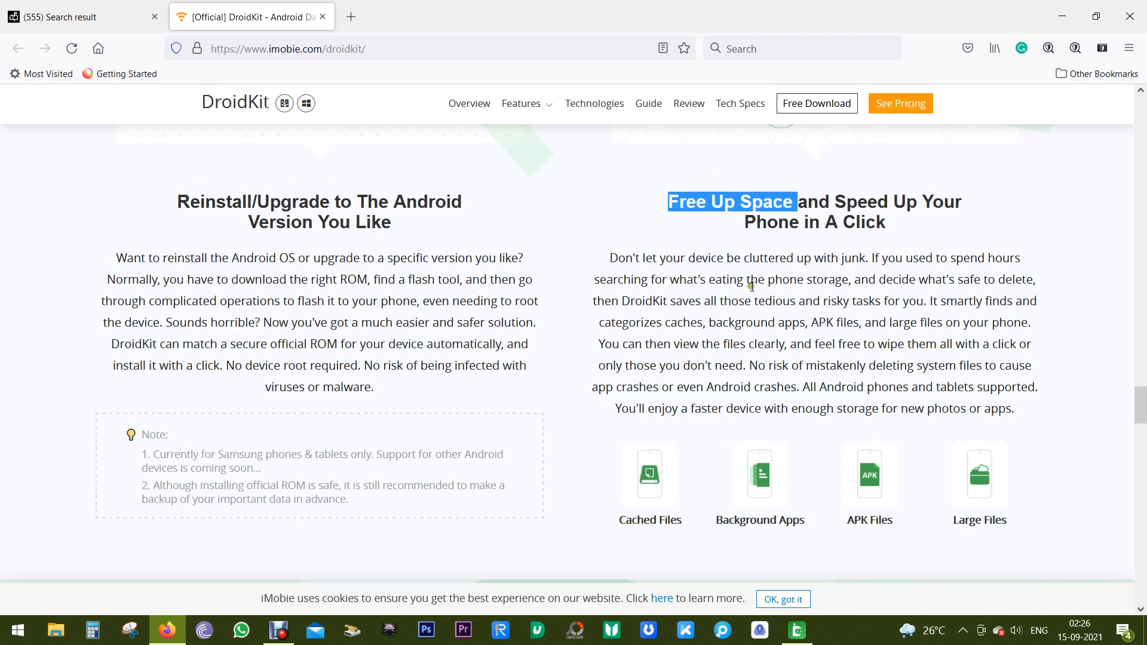
- Continue past the core technologies to the Worry-Free Guarantee section
scroll(down, 3)
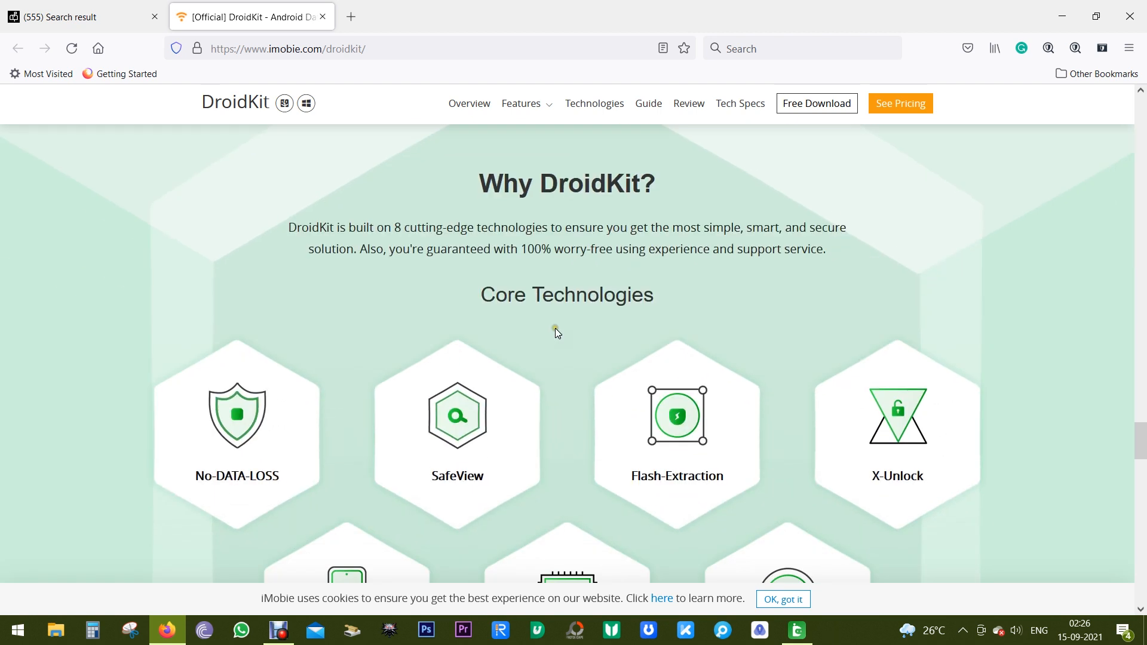
scroll(down, 3)
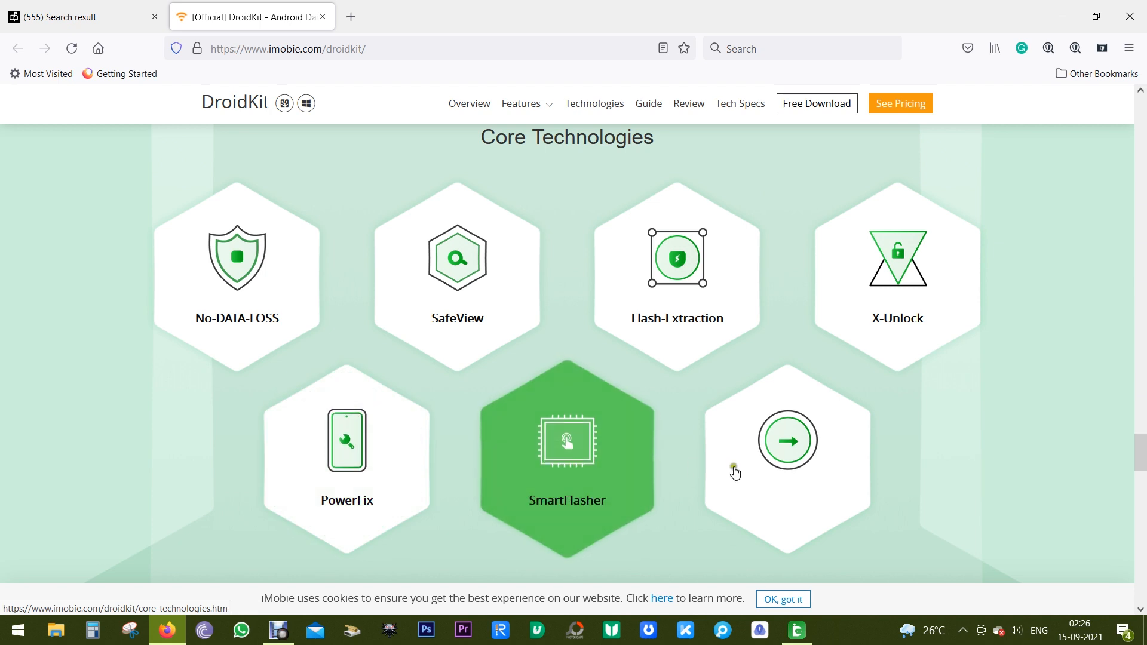
scroll(down, 3)
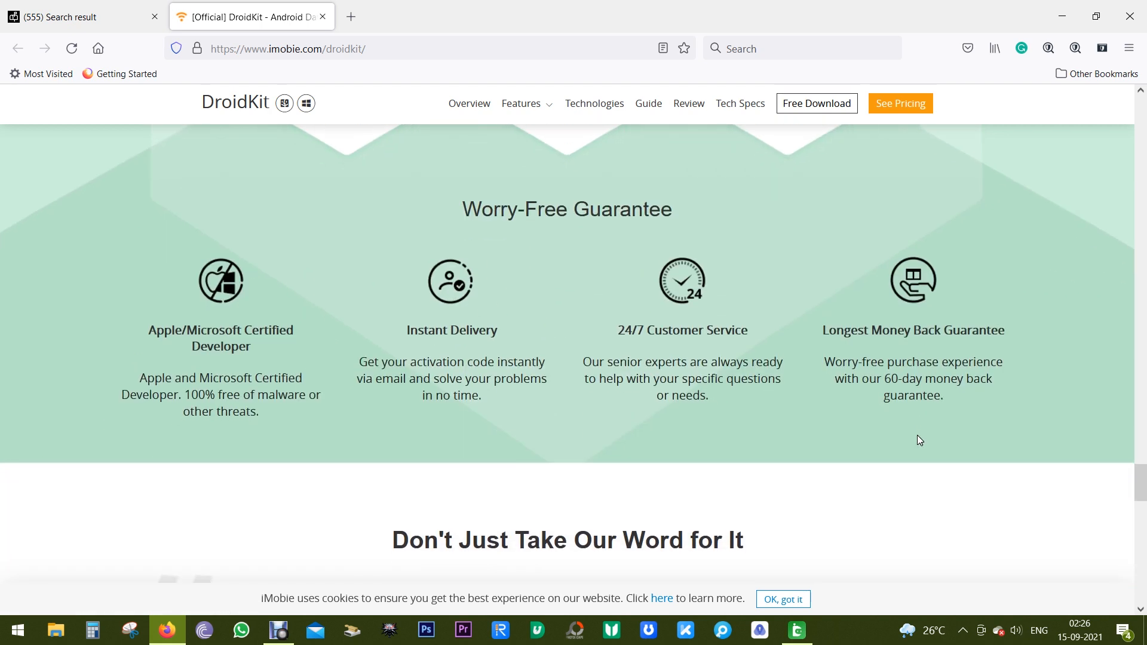
scroll(down, 3)
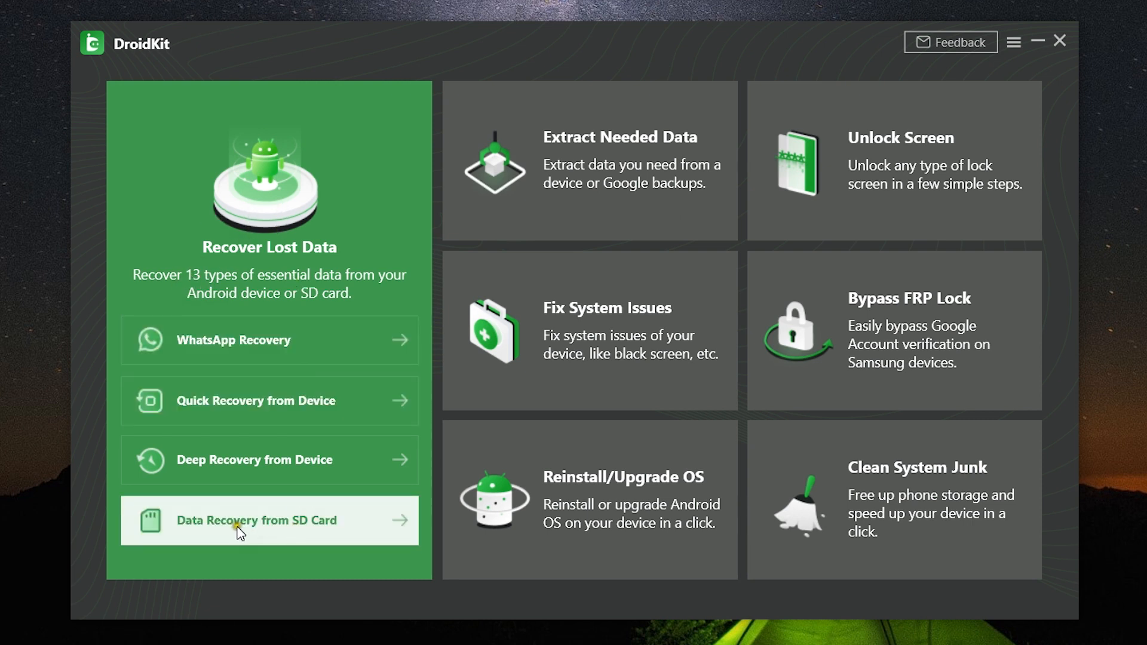
mouse_move(318, 537)
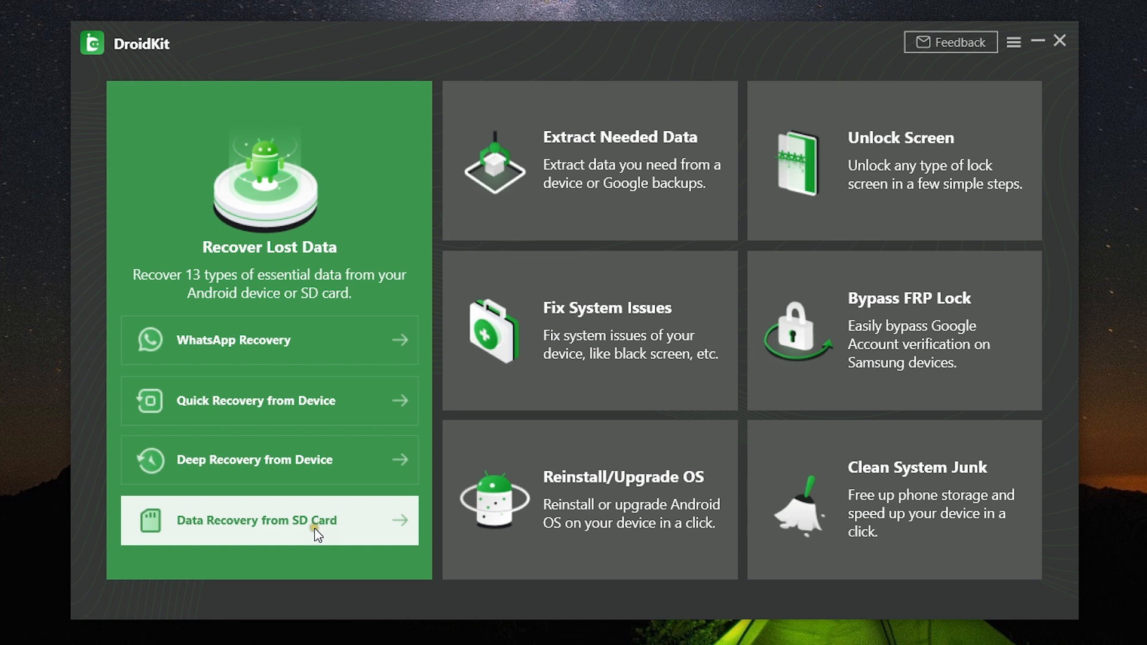
mouse_move(285, 387)
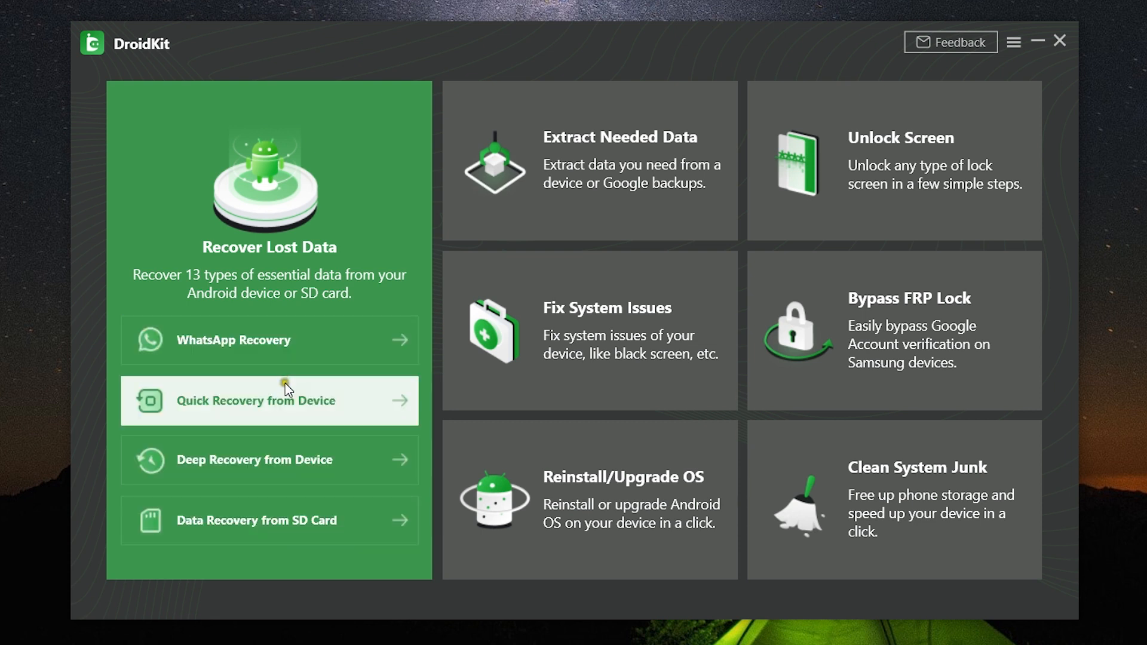
- In Quick Recovery from Device, clear all data types and choose only Messages, Audio and Photos
click(270, 400)
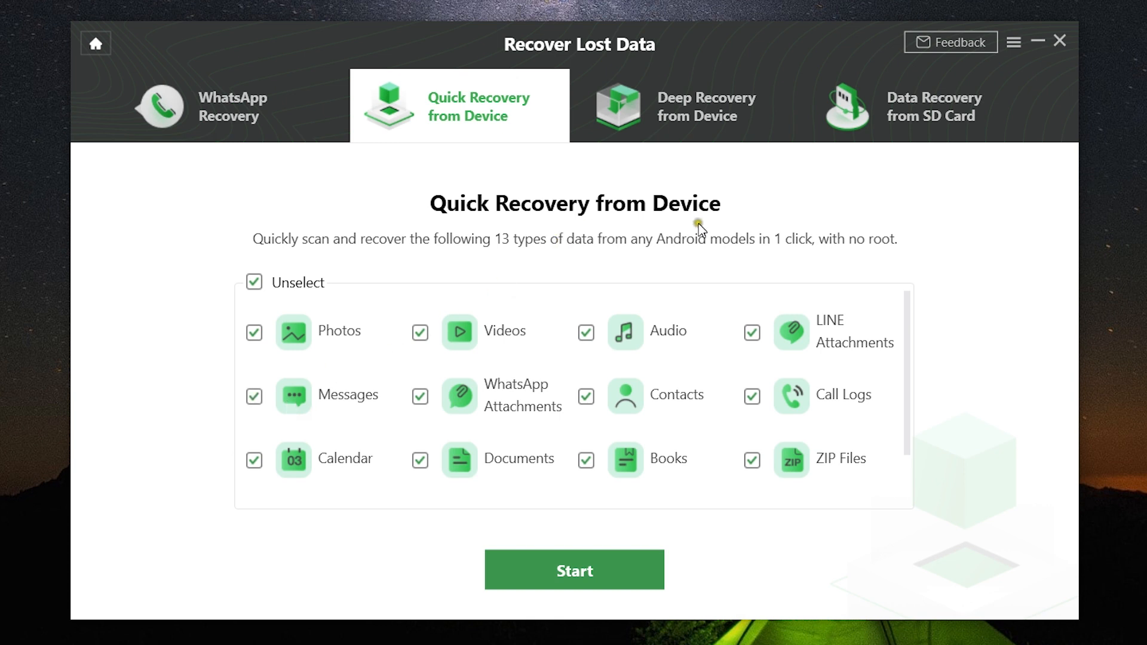
click(253, 282)
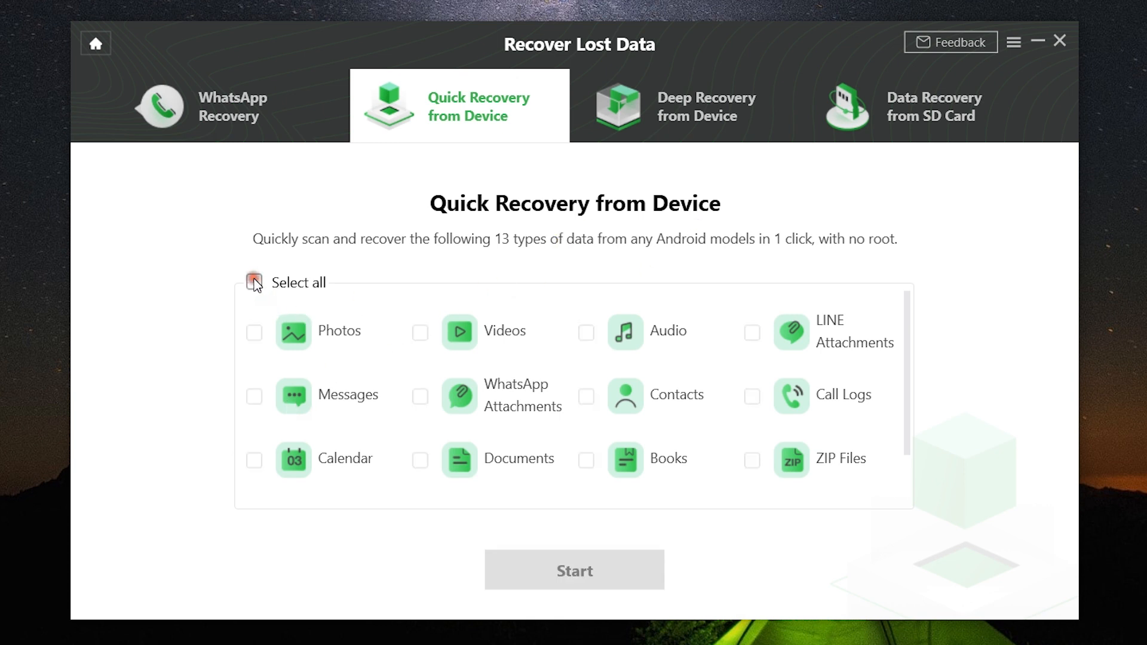
mouse_move(802, 475)
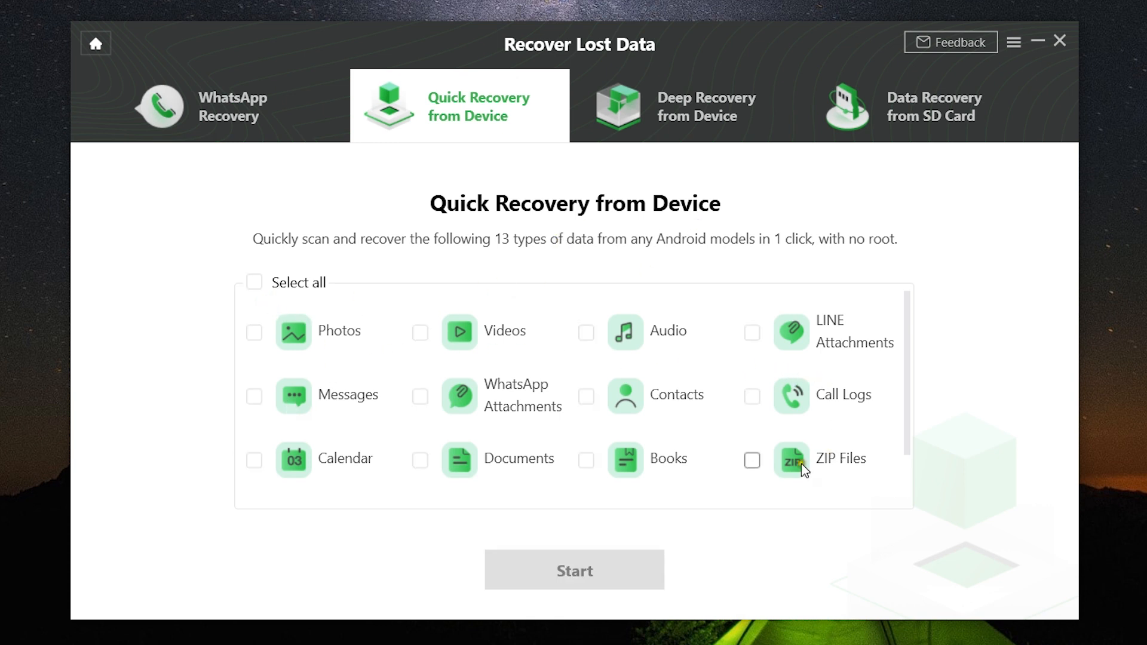
mouse_move(396, 456)
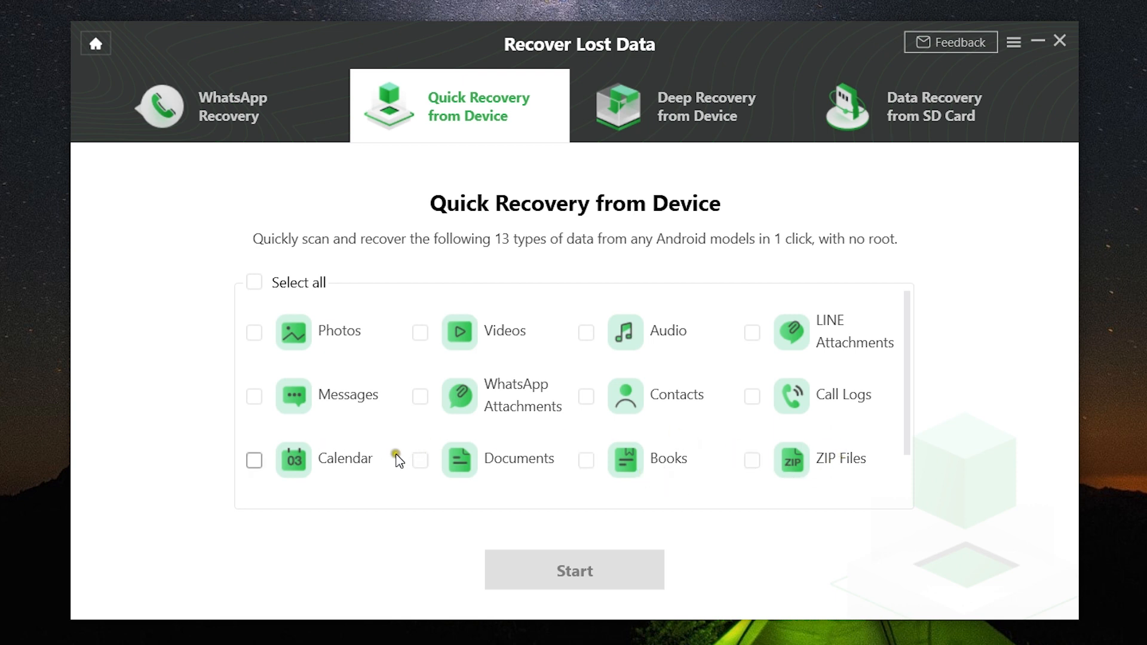
click(253, 396)
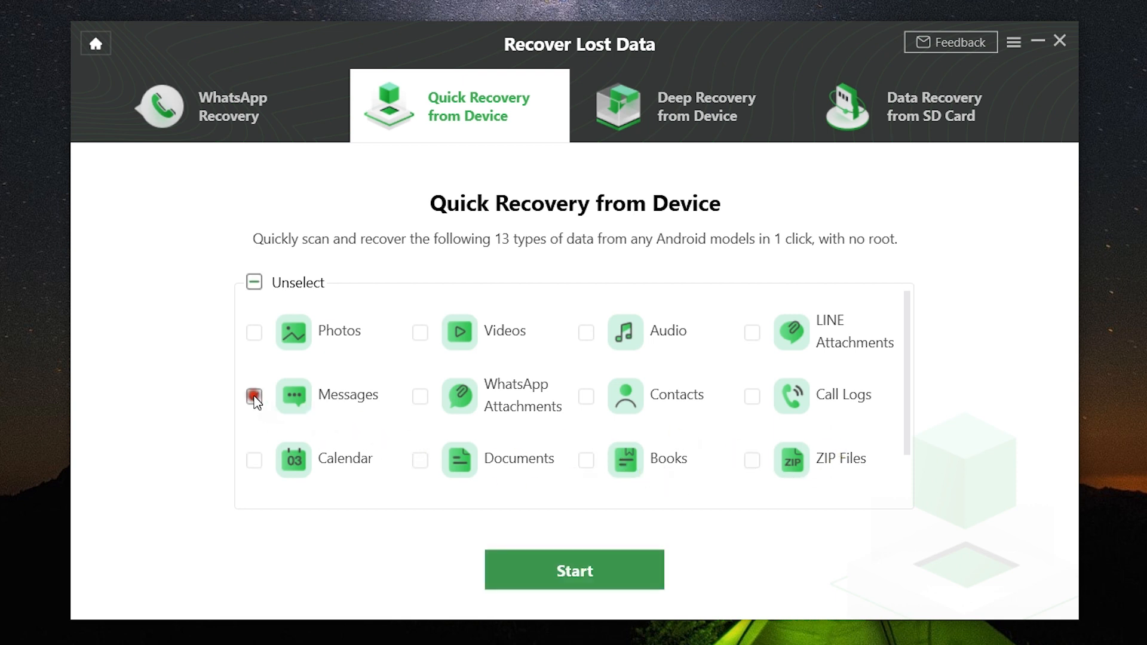
click(585, 332)
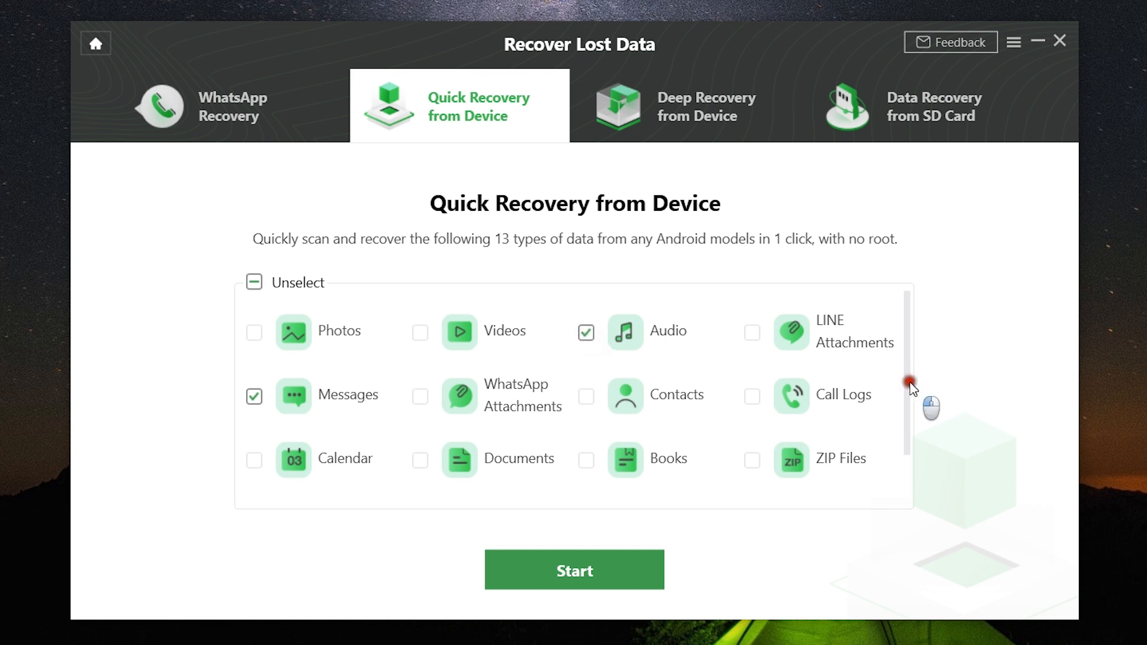
scroll(down, 3)
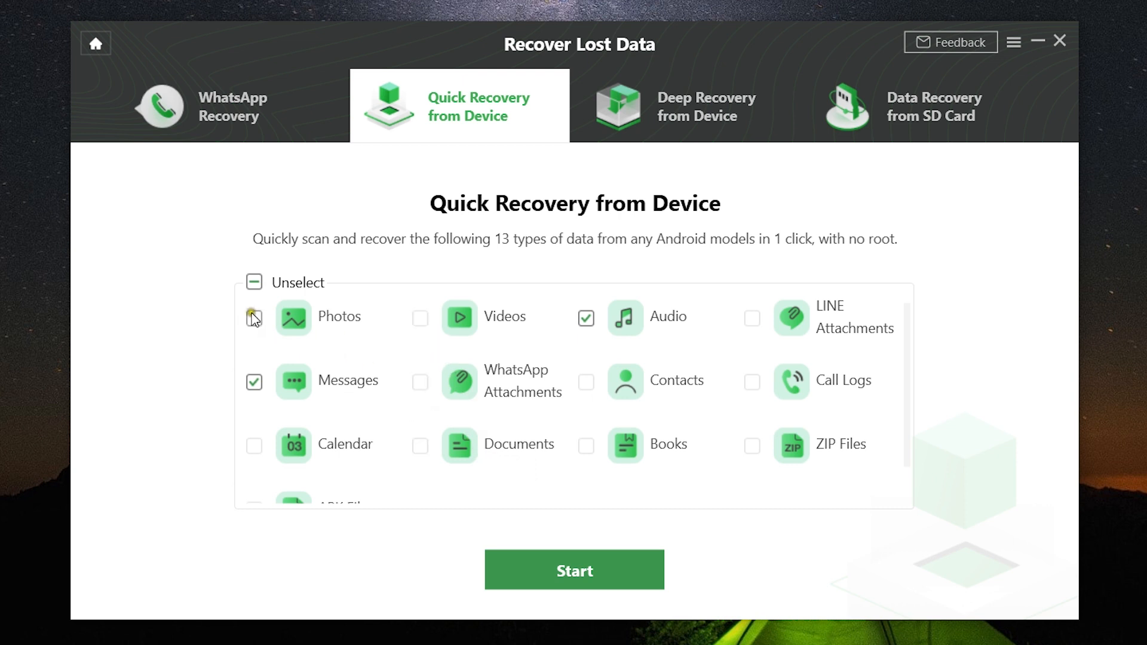
click(253, 318)
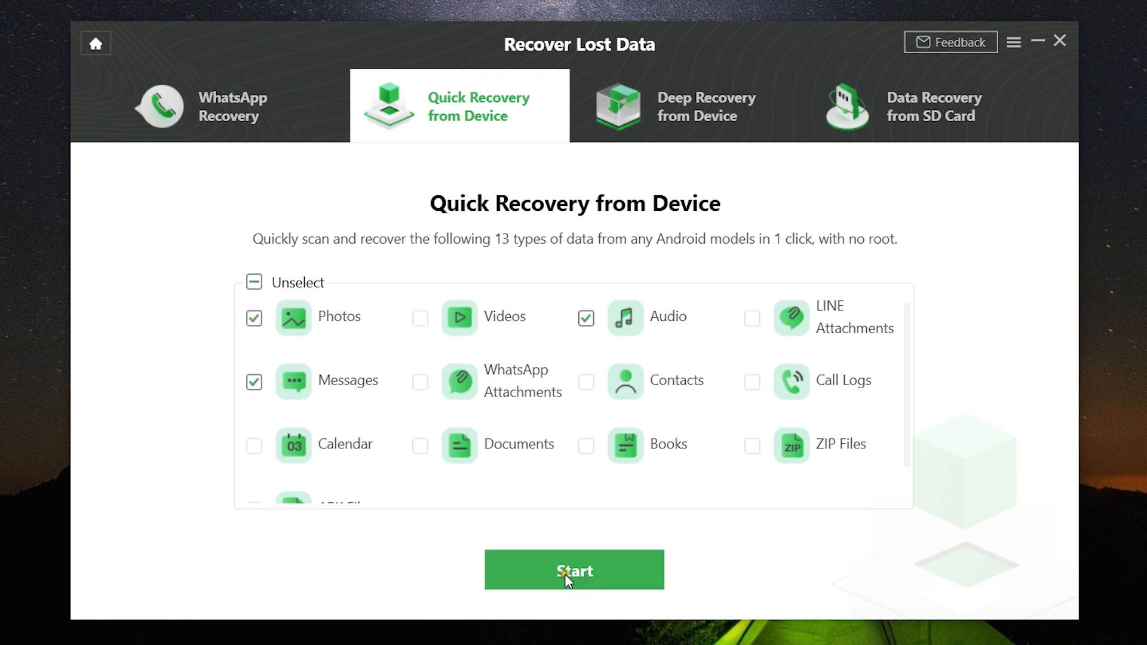
- Start the quick recovery to reach the Connect Your Android Device instructions
click(573, 570)
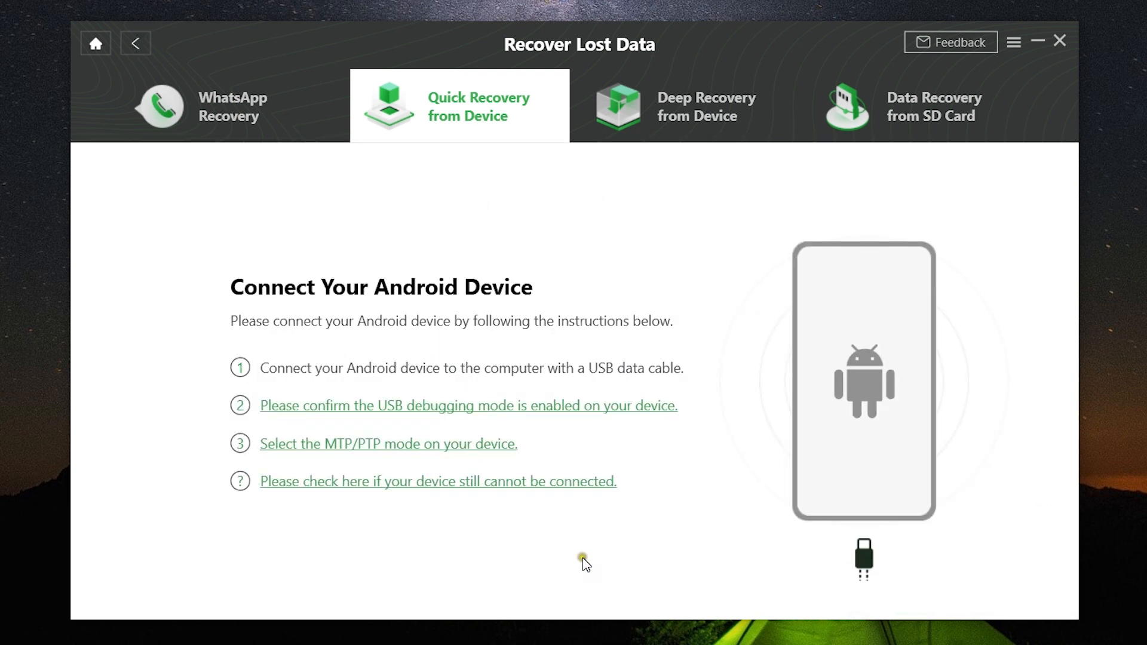
mouse_move(382, 388)
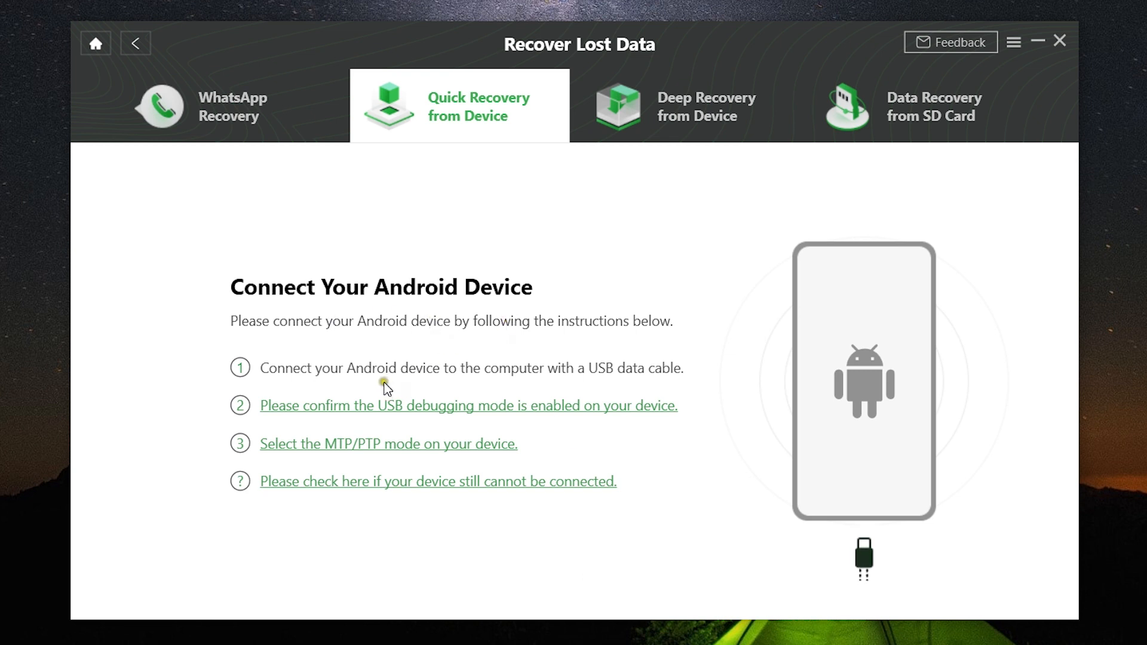
mouse_move(624, 384)
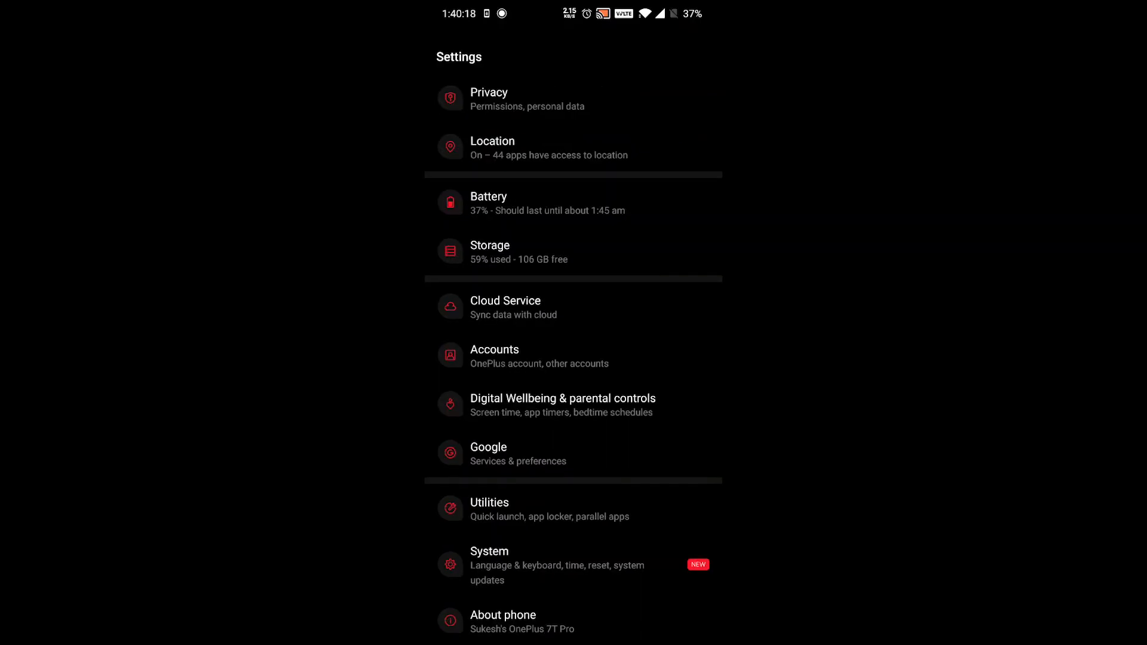
- Unlock developer mode via About phone's Build number and enter Developer options
click(502, 614)
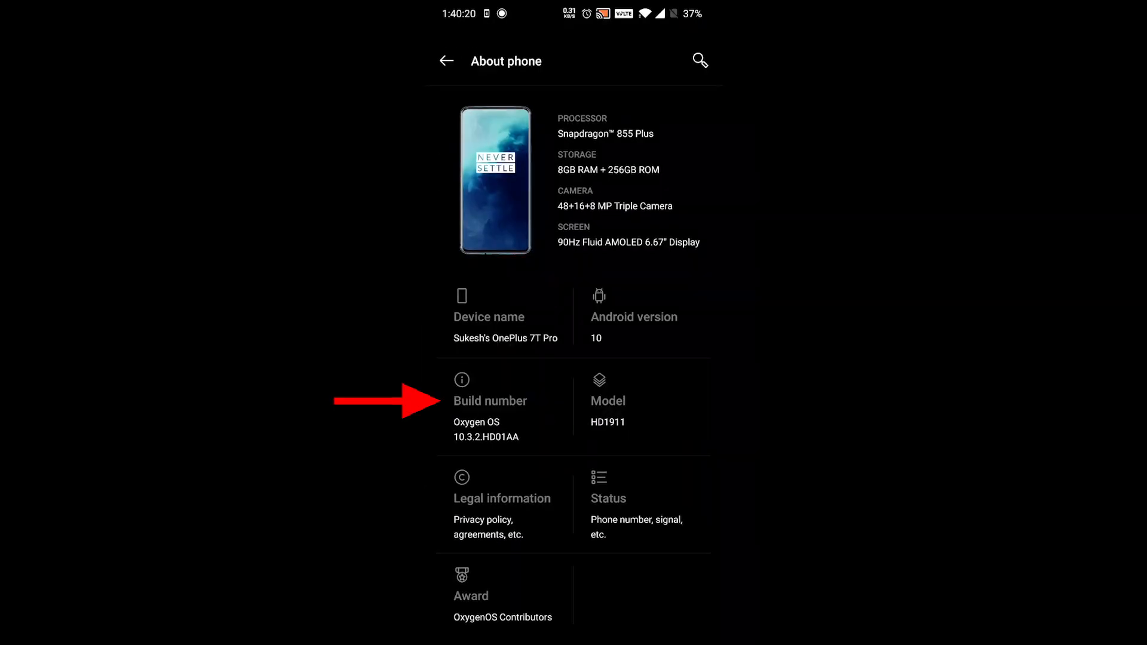
click(489, 402)
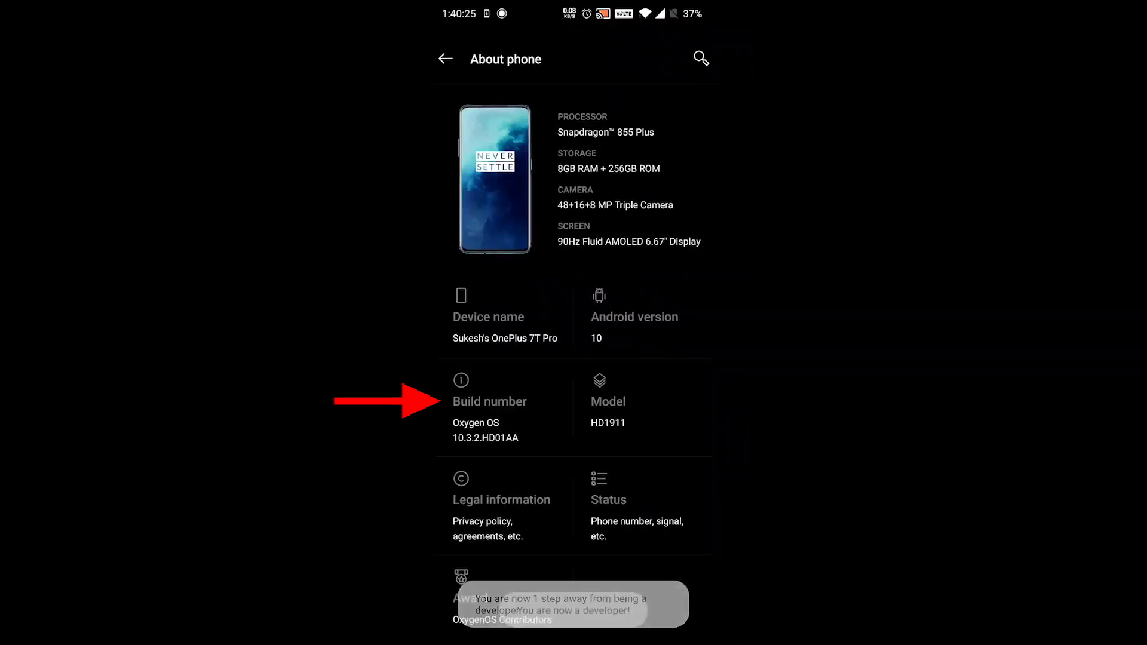
click(442, 59)
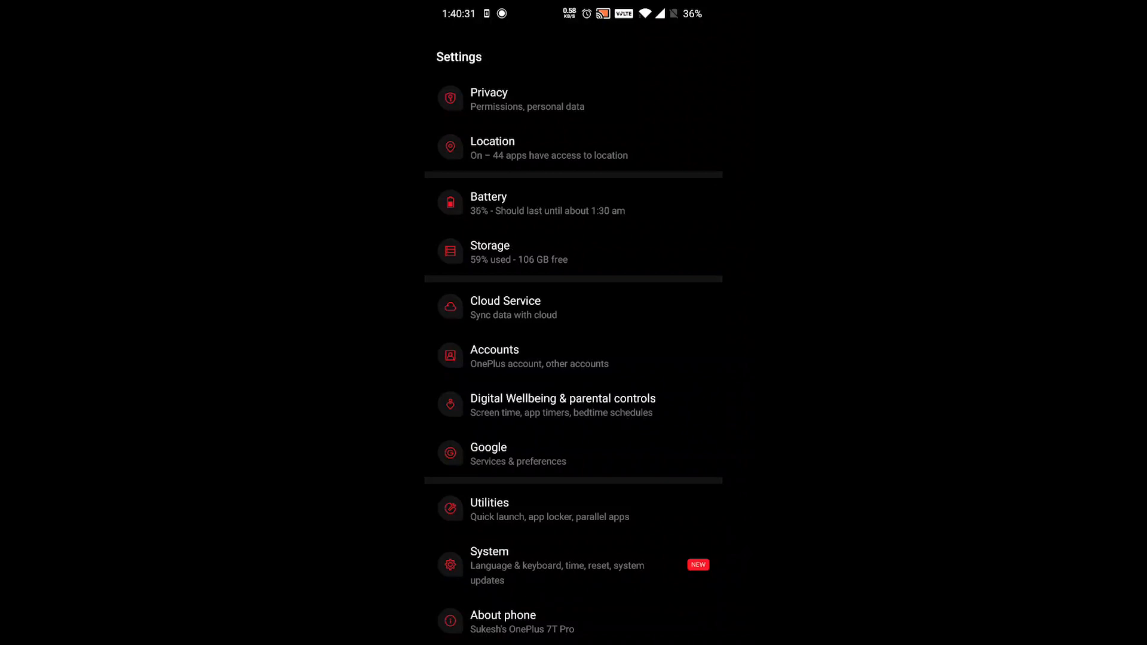
click(489, 552)
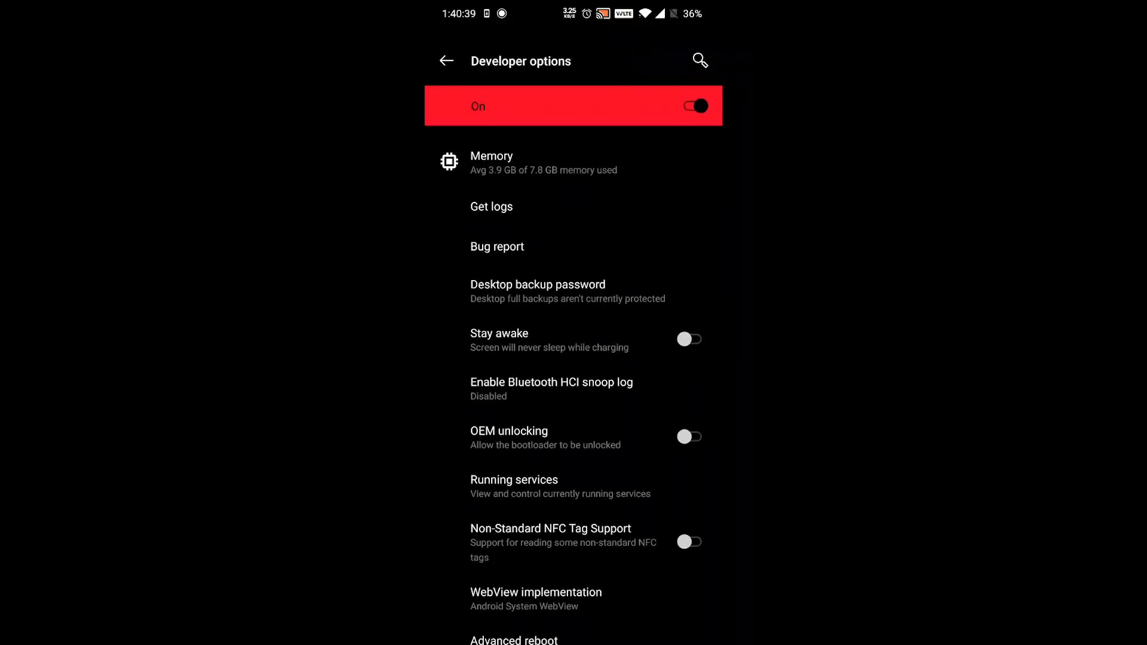
- Switch USB debugging on in Developer options and confirm the allow prompt
scroll(down, 3)
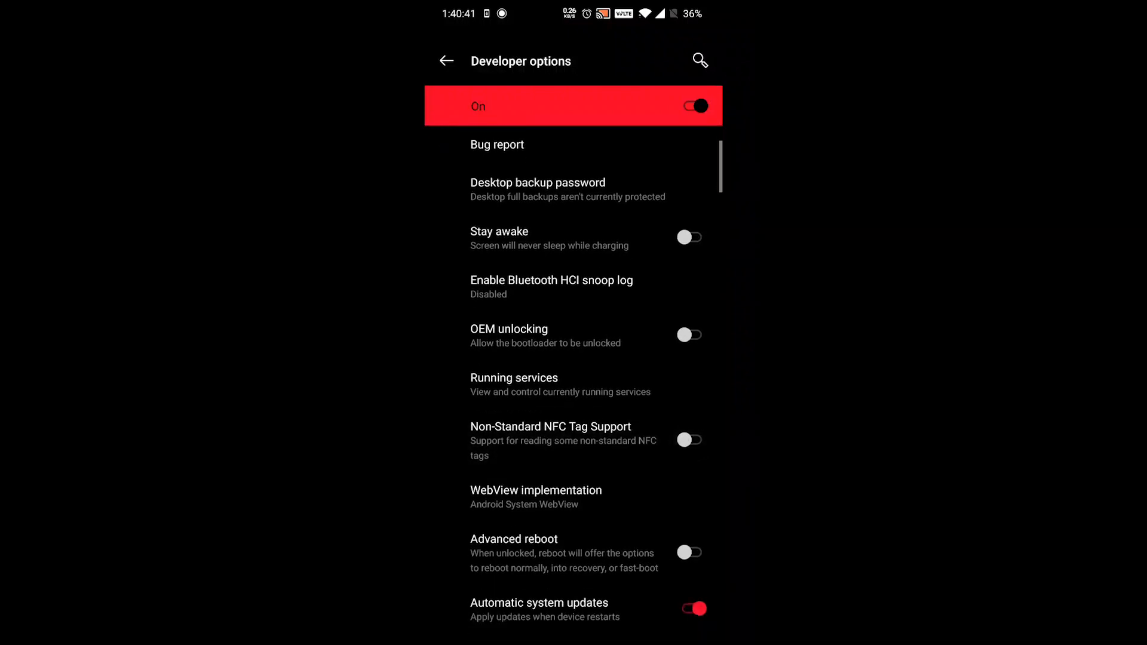
scroll(down, 3)
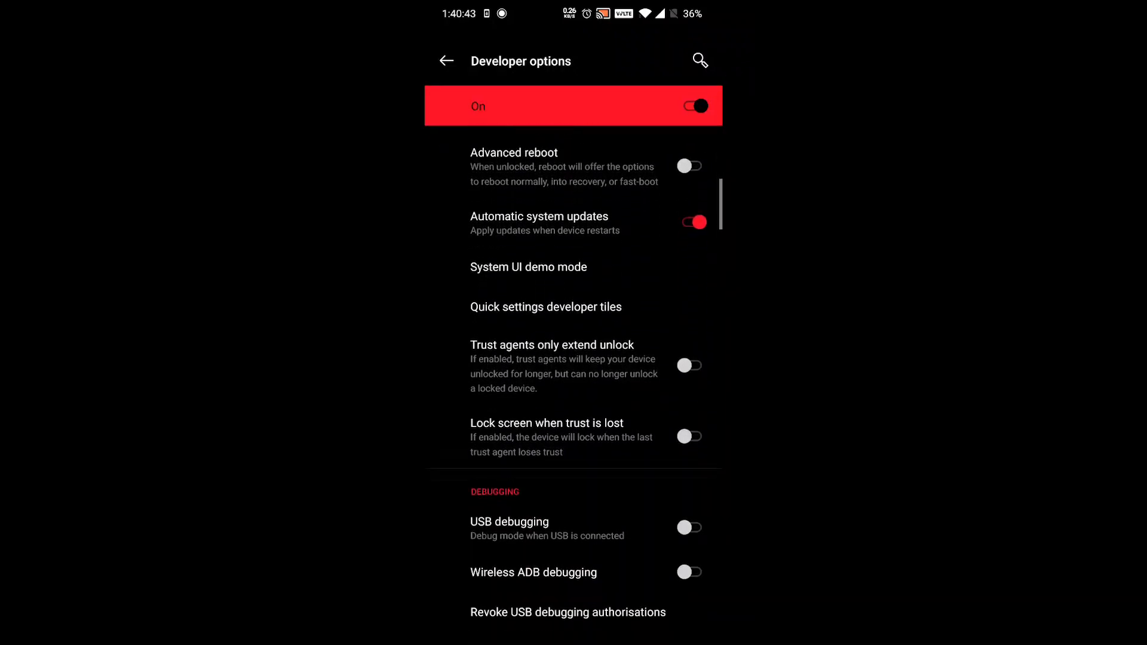
click(691, 527)
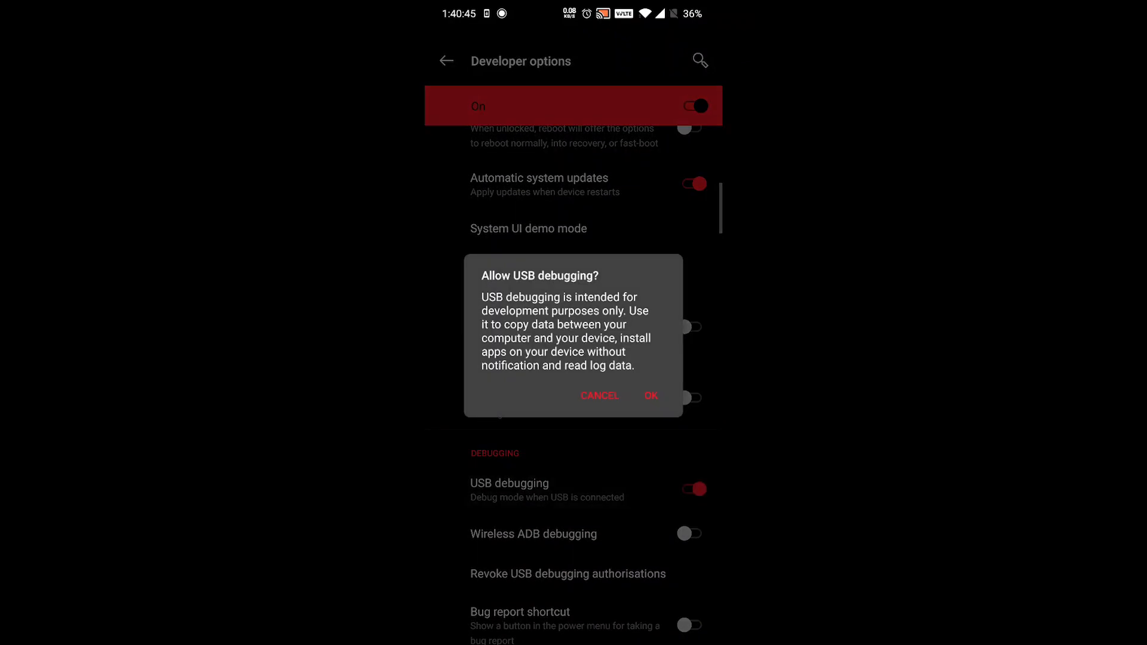
click(651, 395)
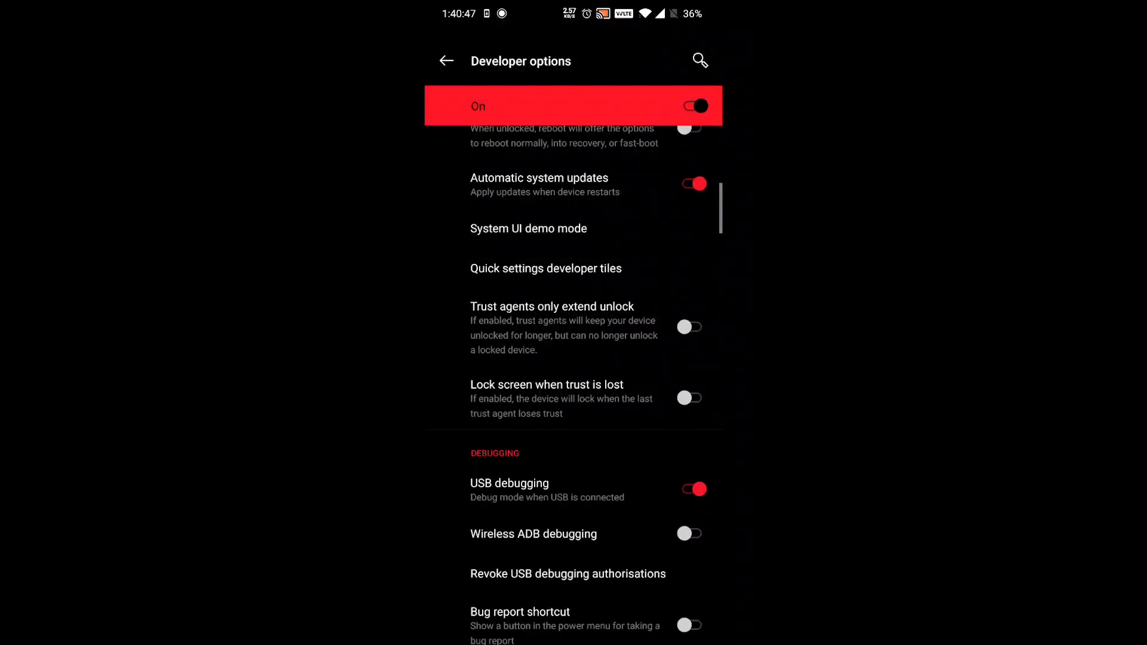
scroll(down, 3)
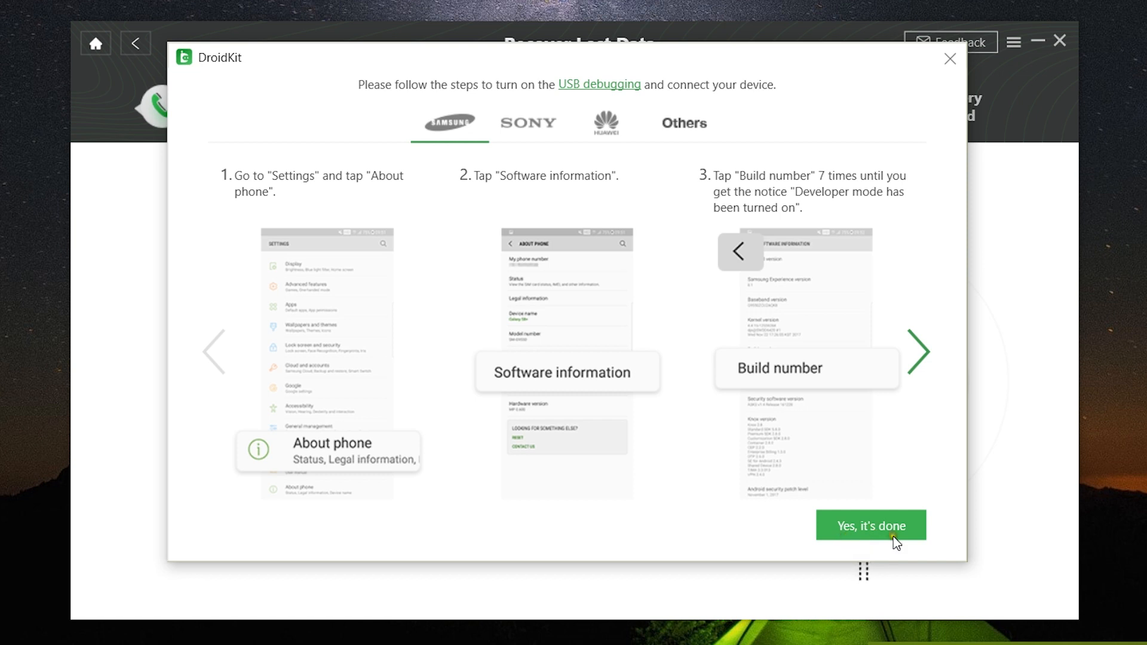
- Confirm USB debugging is done, acknowledge the authorization dialog and begin scanning the connected KT05 phone
click(872, 526)
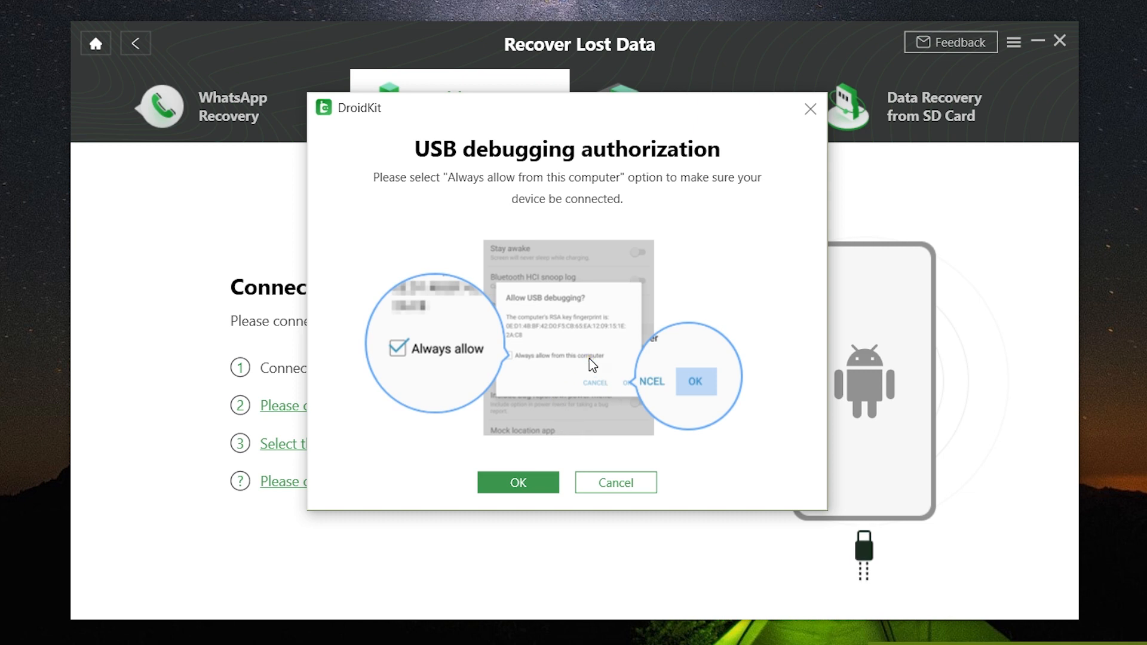
click(518, 481)
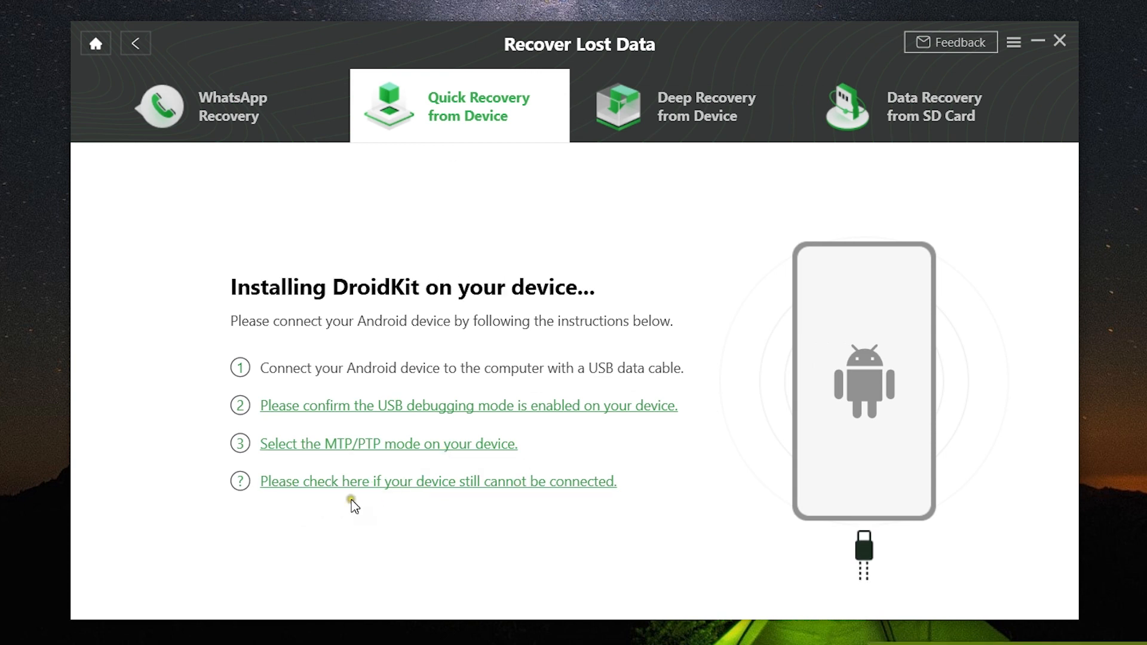
mouse_move(629, 497)
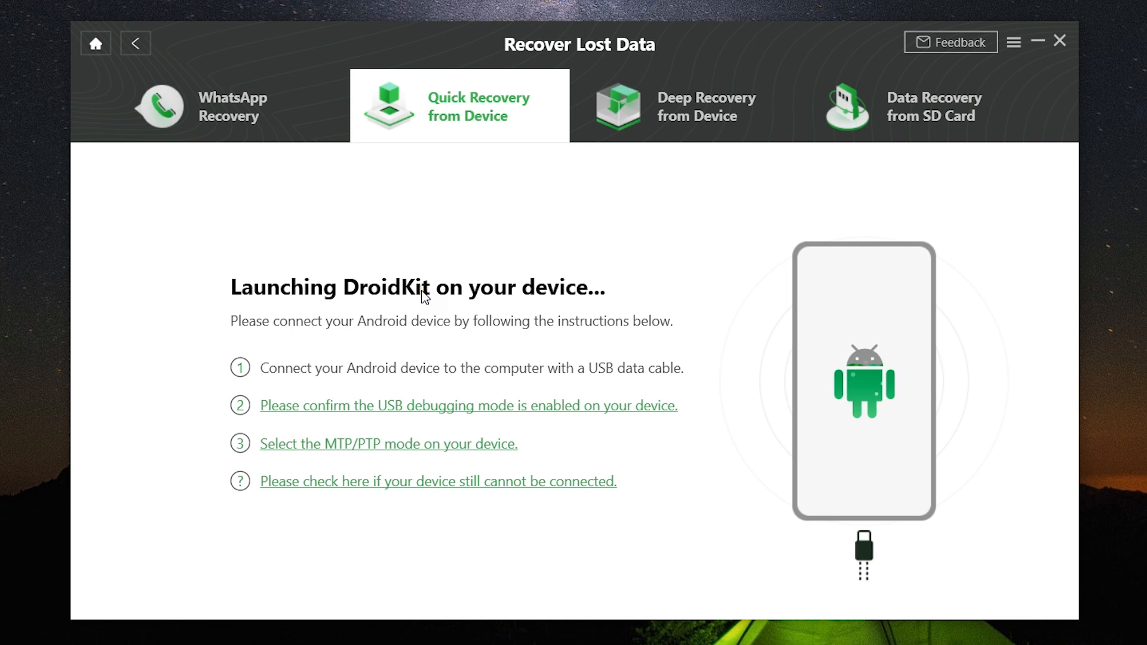
mouse_move(379, 296)
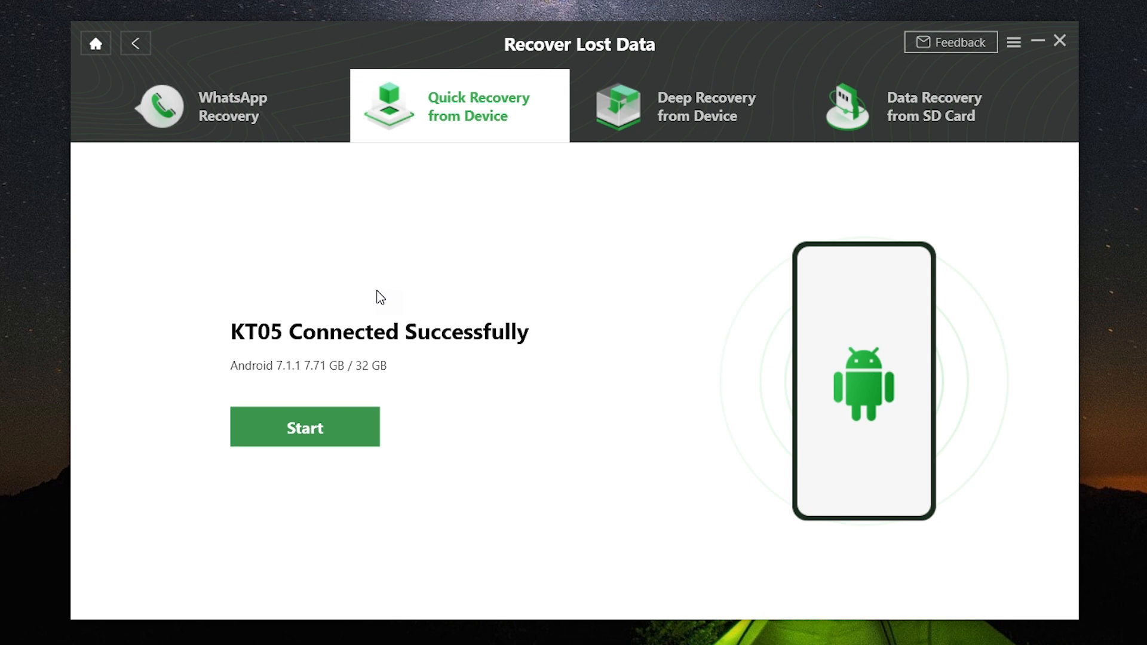
click(304, 426)
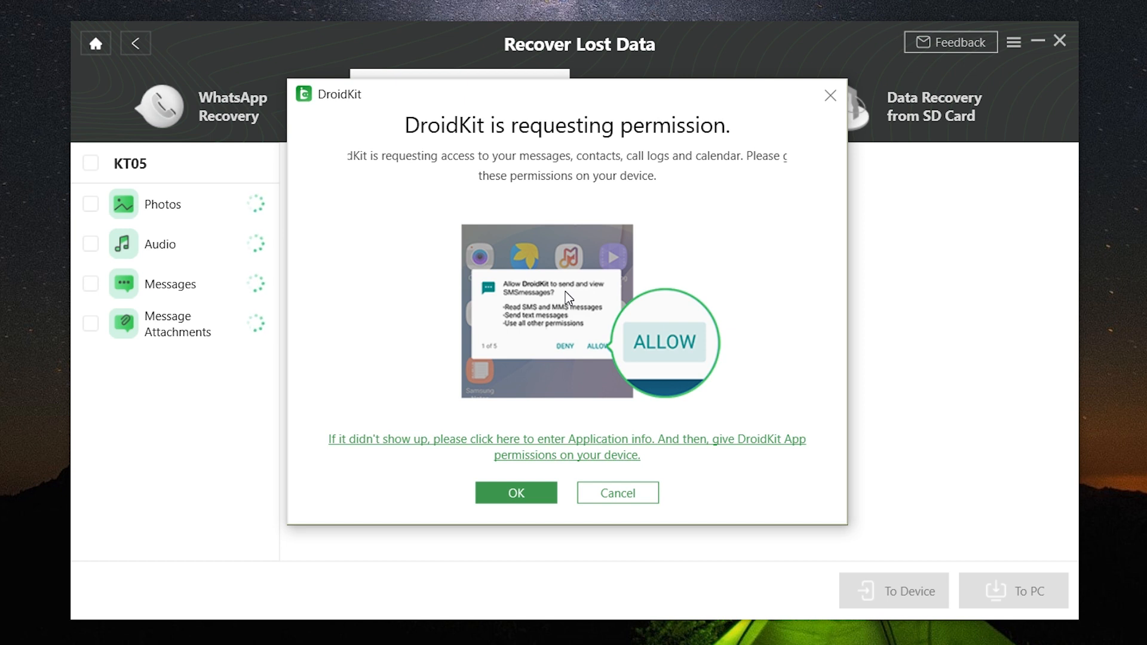
- Acknowledge the permission notice, then preview the recovered Messages, Audio and Photos results
click(516, 493)
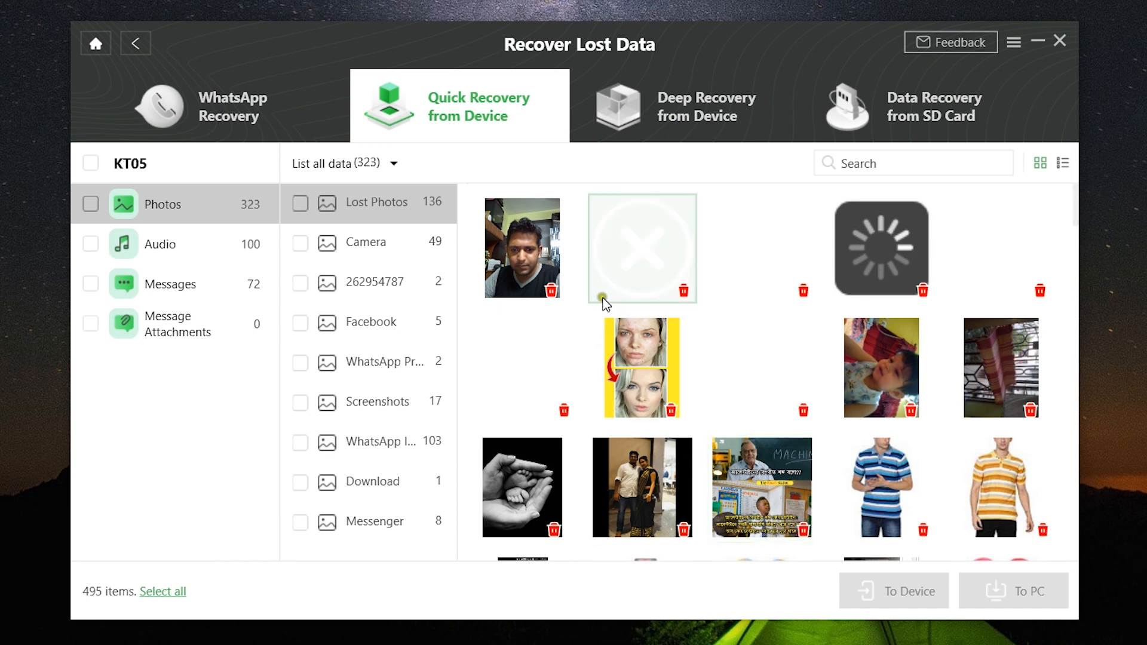
scroll(down, 3)
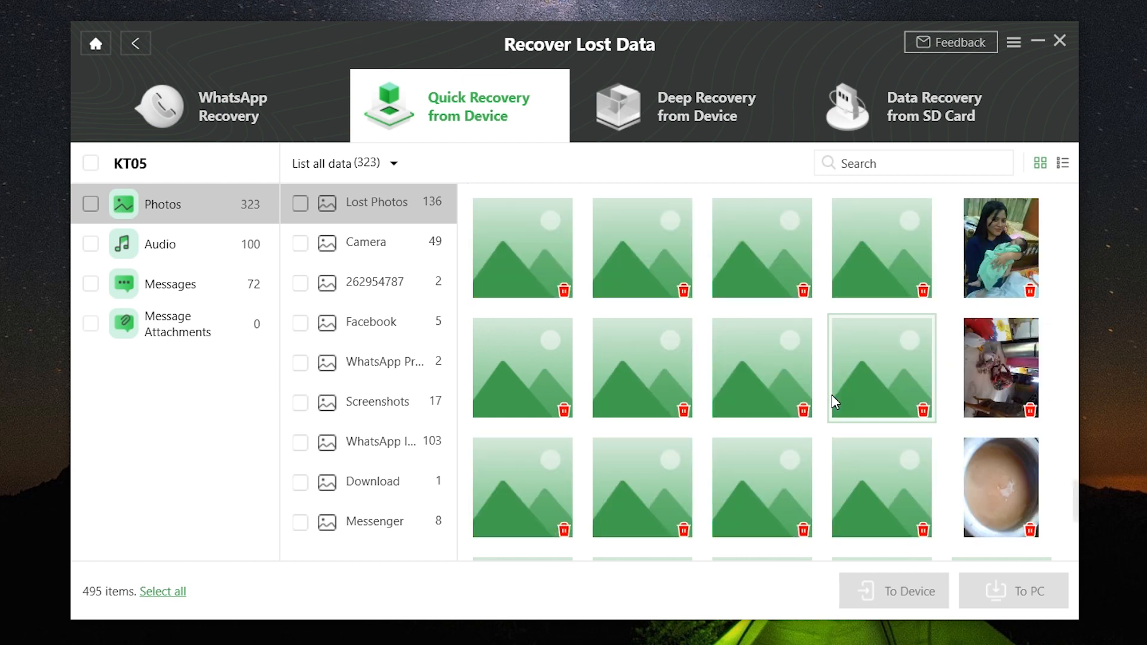
click(170, 285)
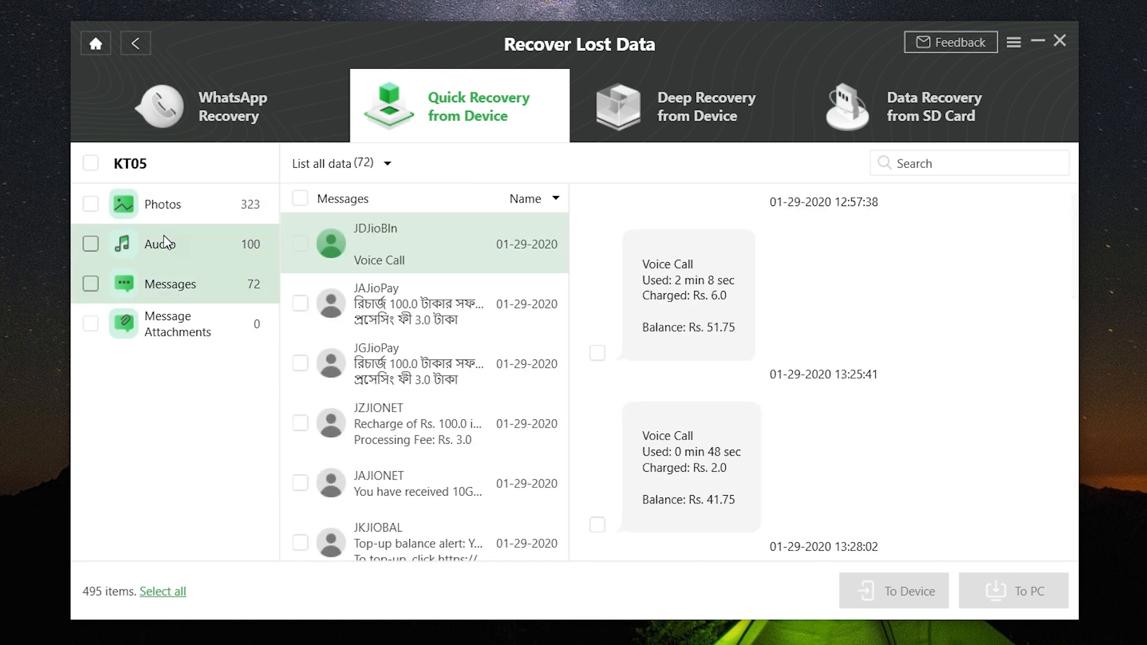
click(160, 244)
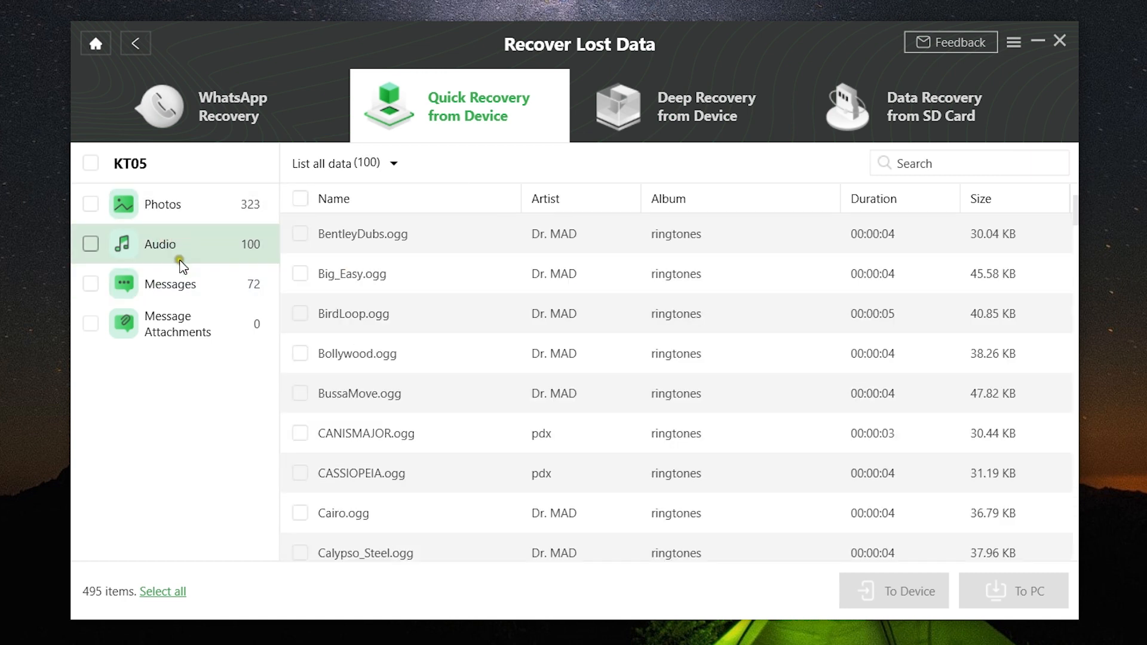
click(162, 204)
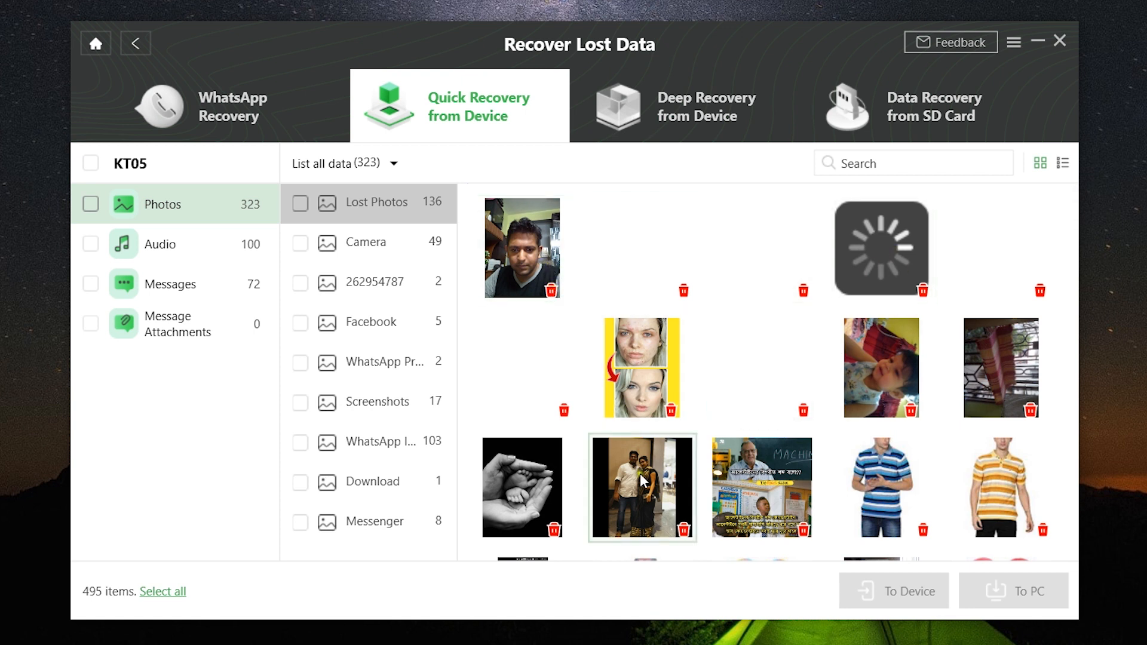
- Recover the blue striped shirt photo to the desktop with default export formats and view it in the Photos folder
click(1001, 492)
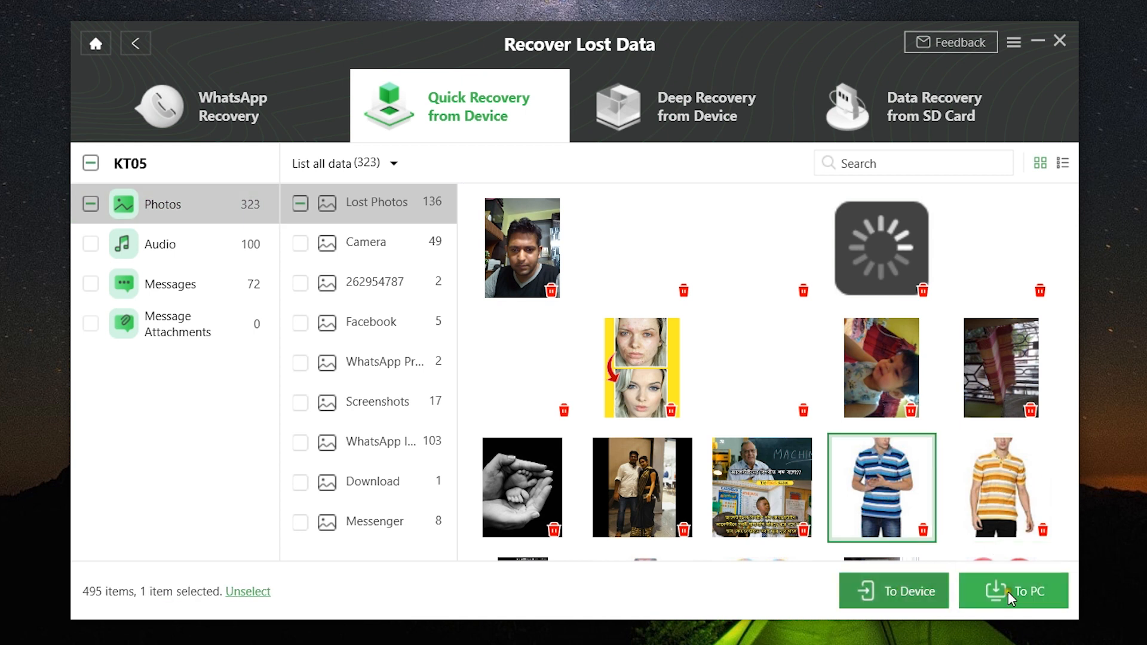
click(1013, 590)
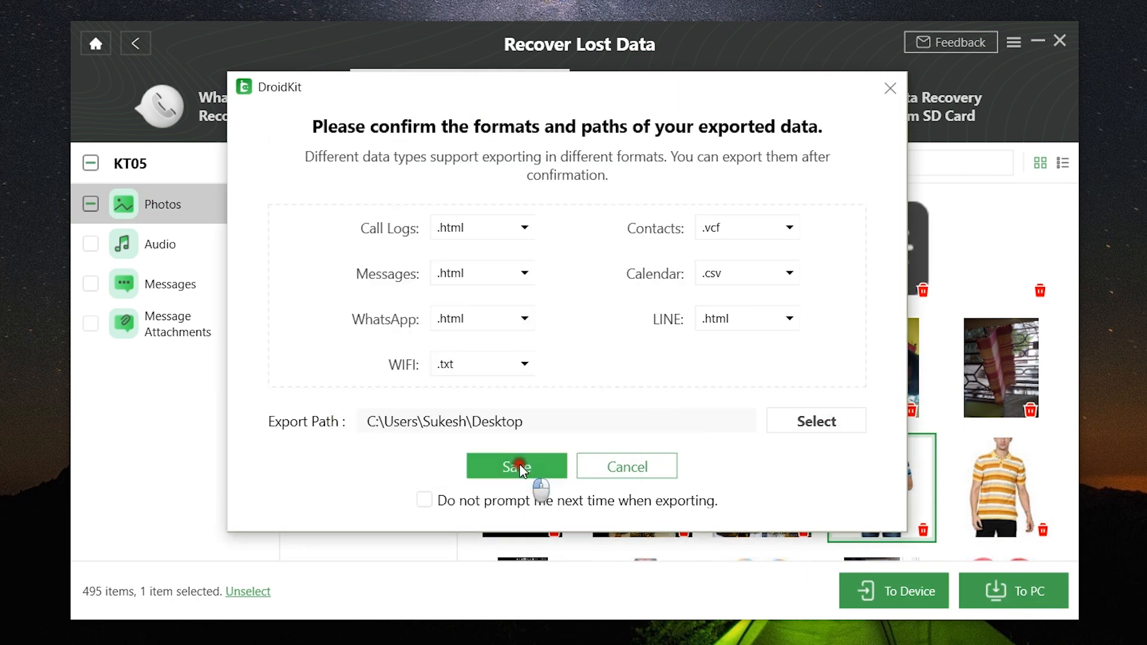
click(516, 466)
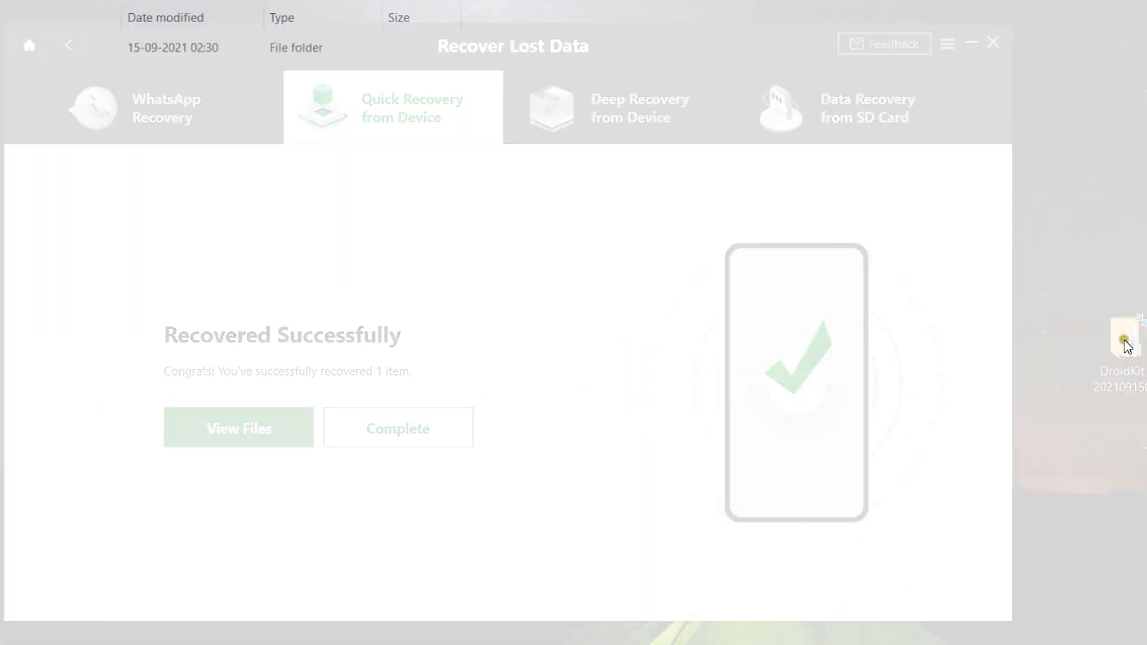
click(238, 427)
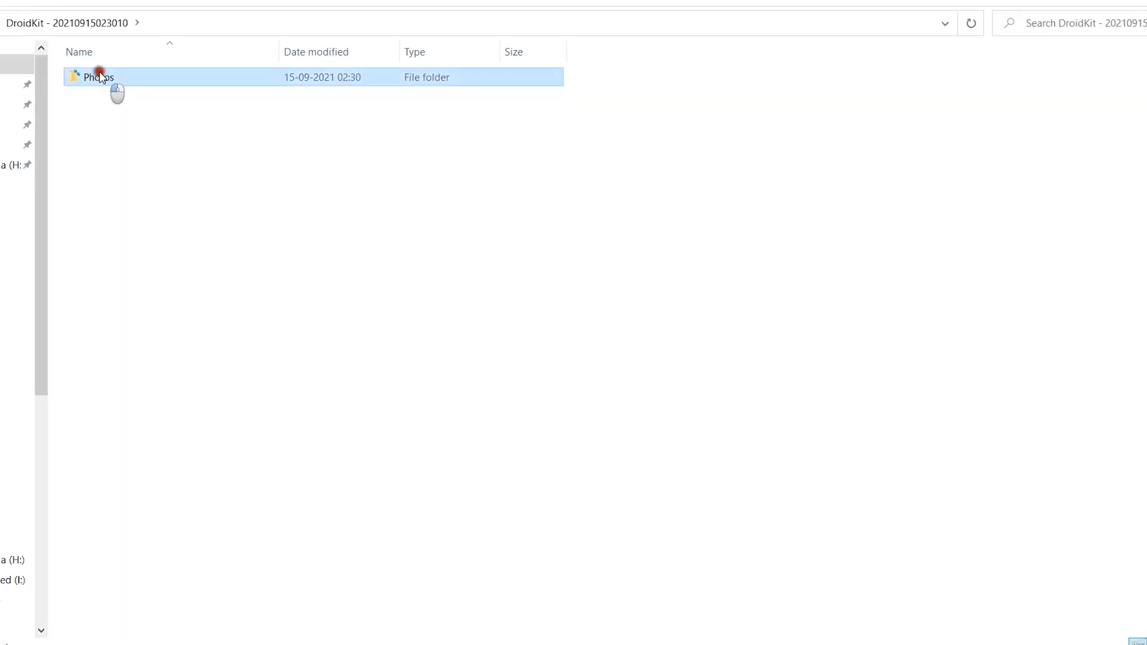
double_click(94, 78)
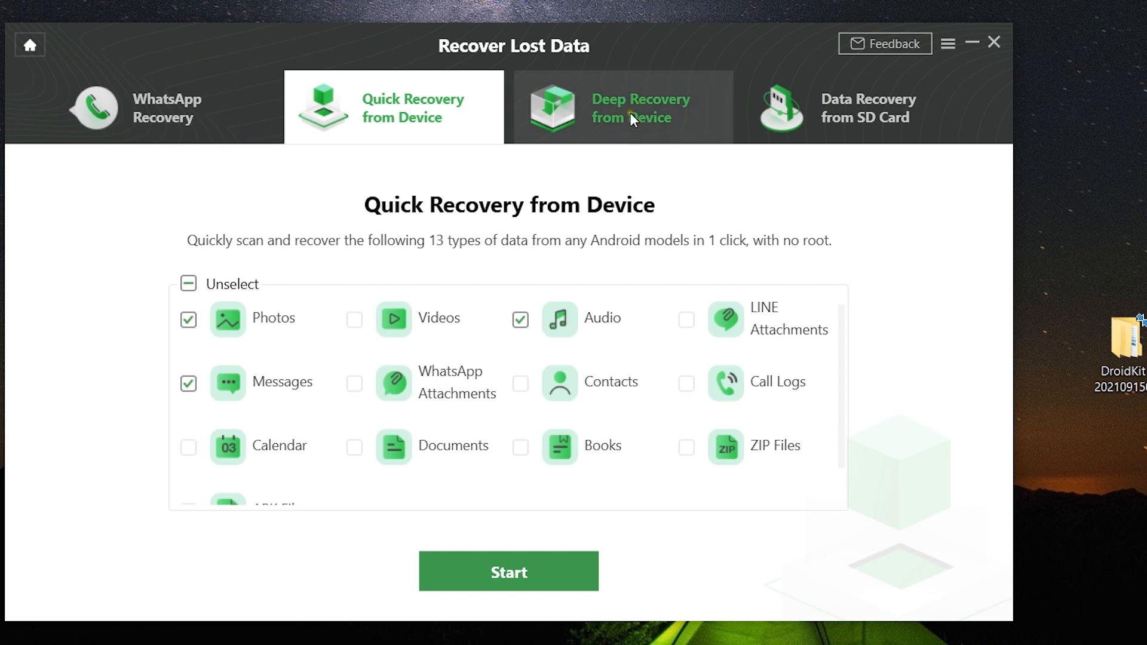
- Run Deep Recovery from Device for Photos only on the connected KT05, reaching the not-rooted warning
click(635, 117)
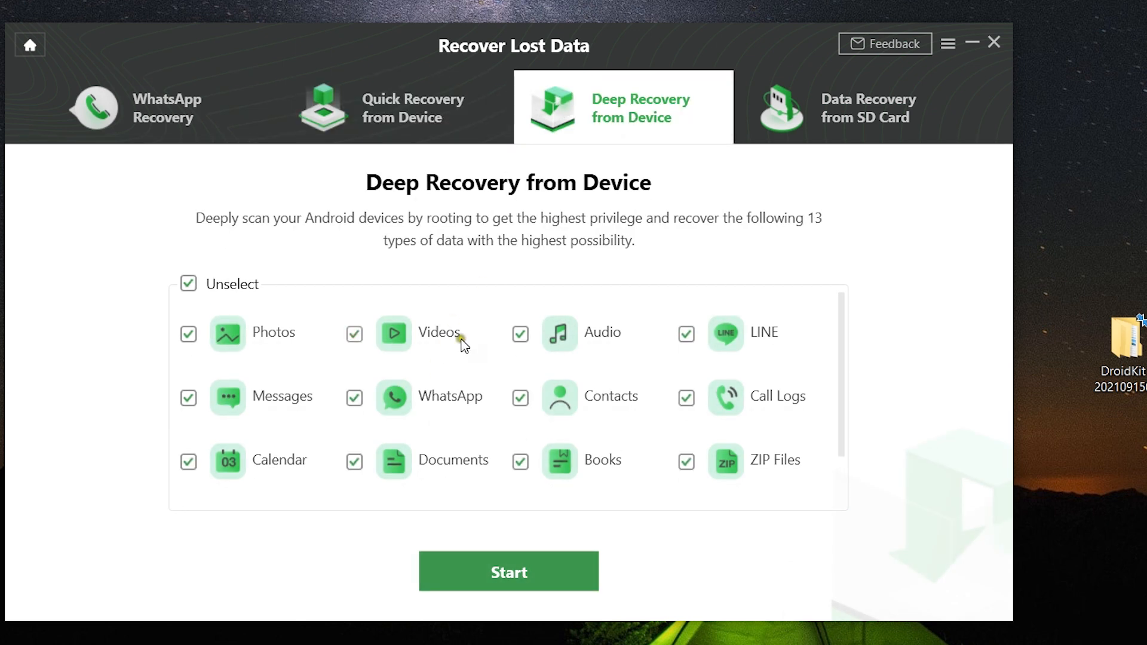
click(189, 285)
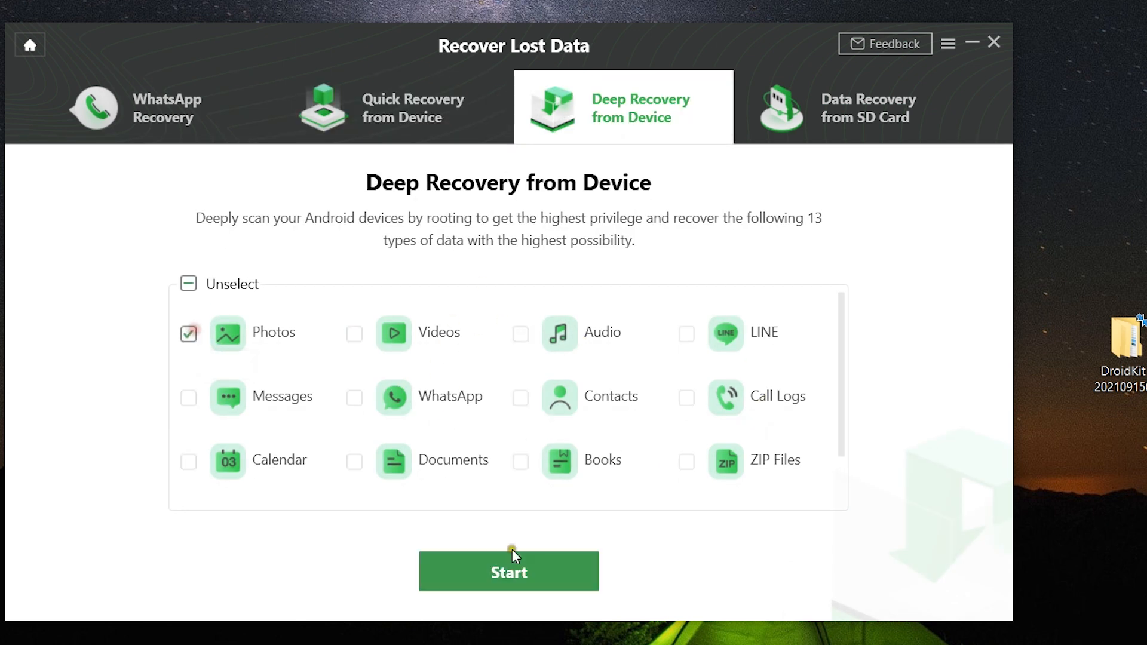
click(509, 570)
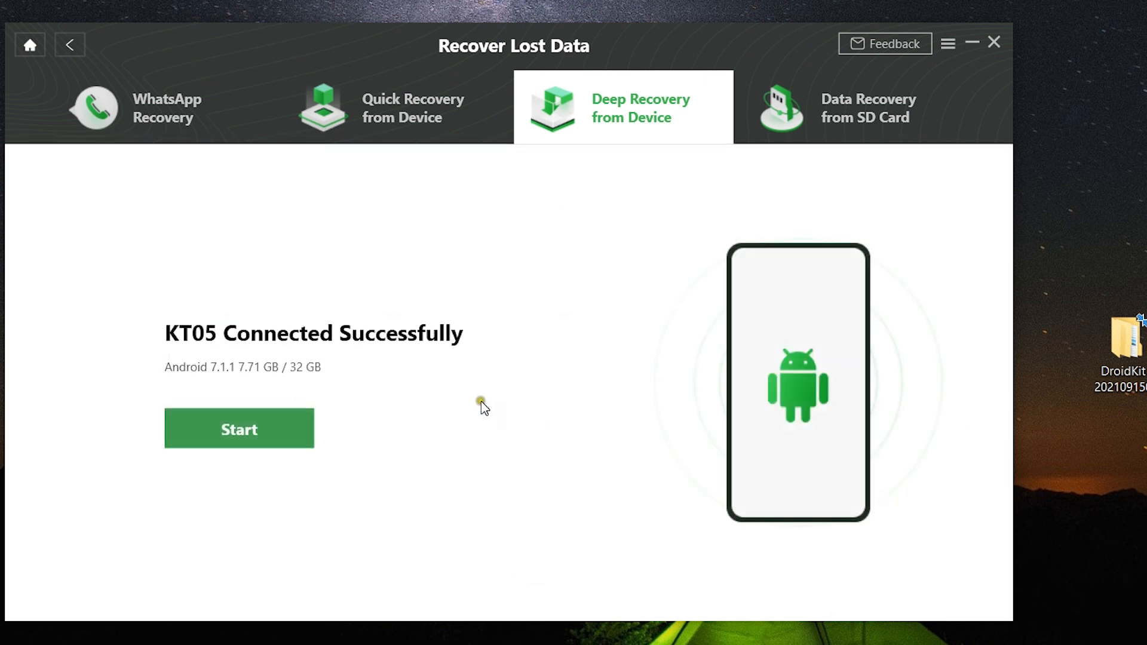
click(239, 427)
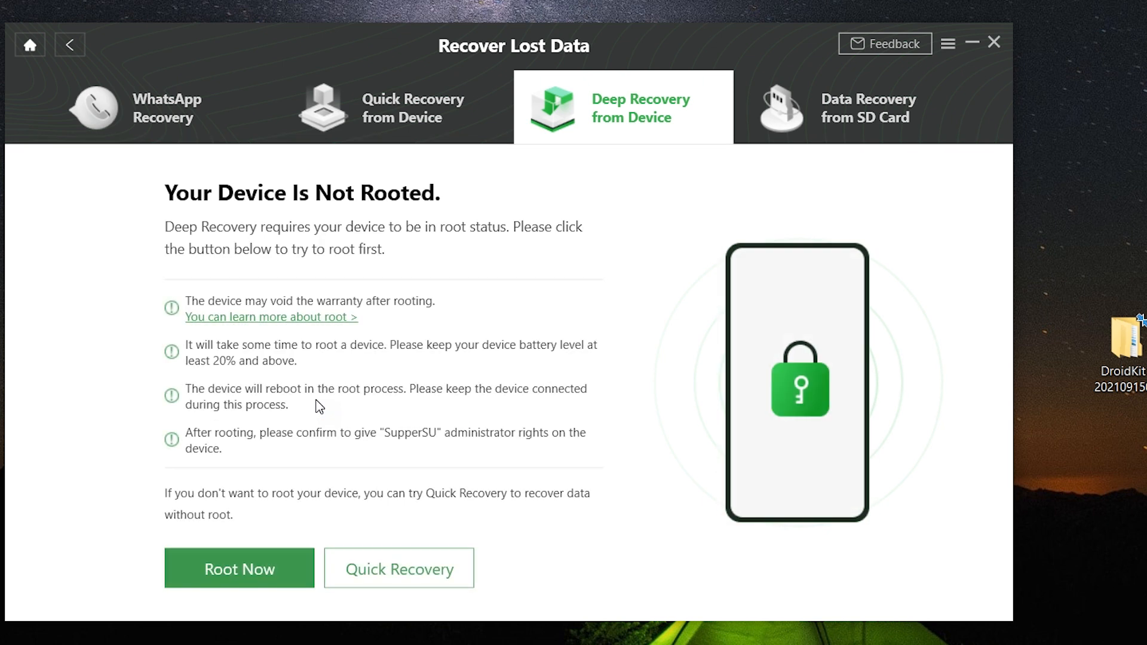
mouse_move(306, 354)
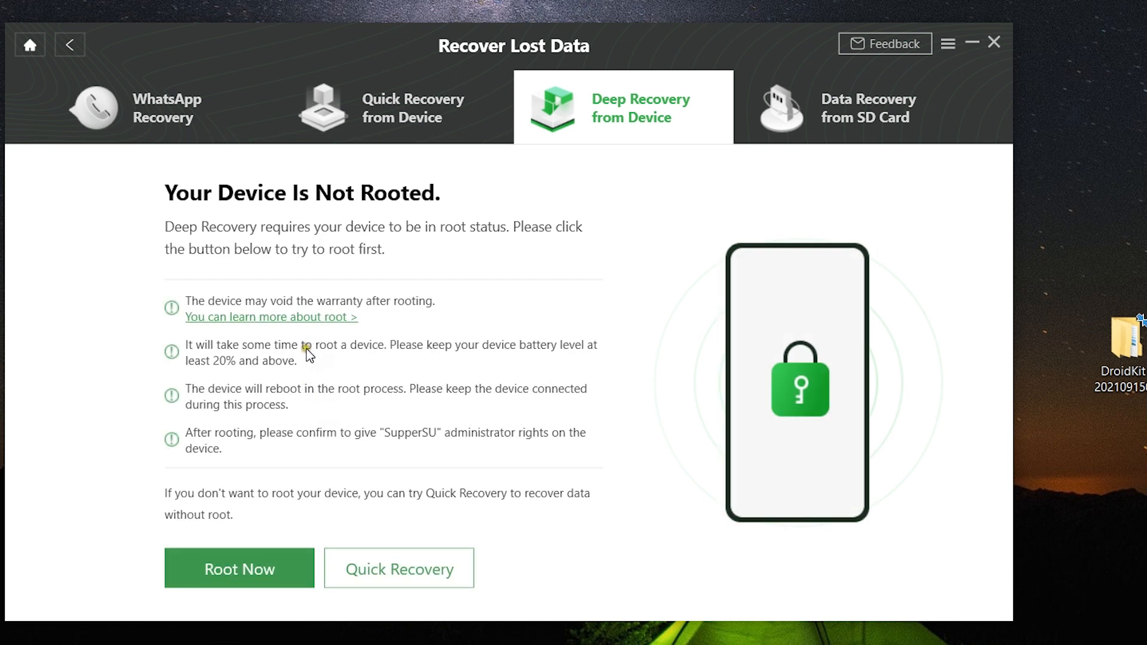
mouse_move(186, 330)
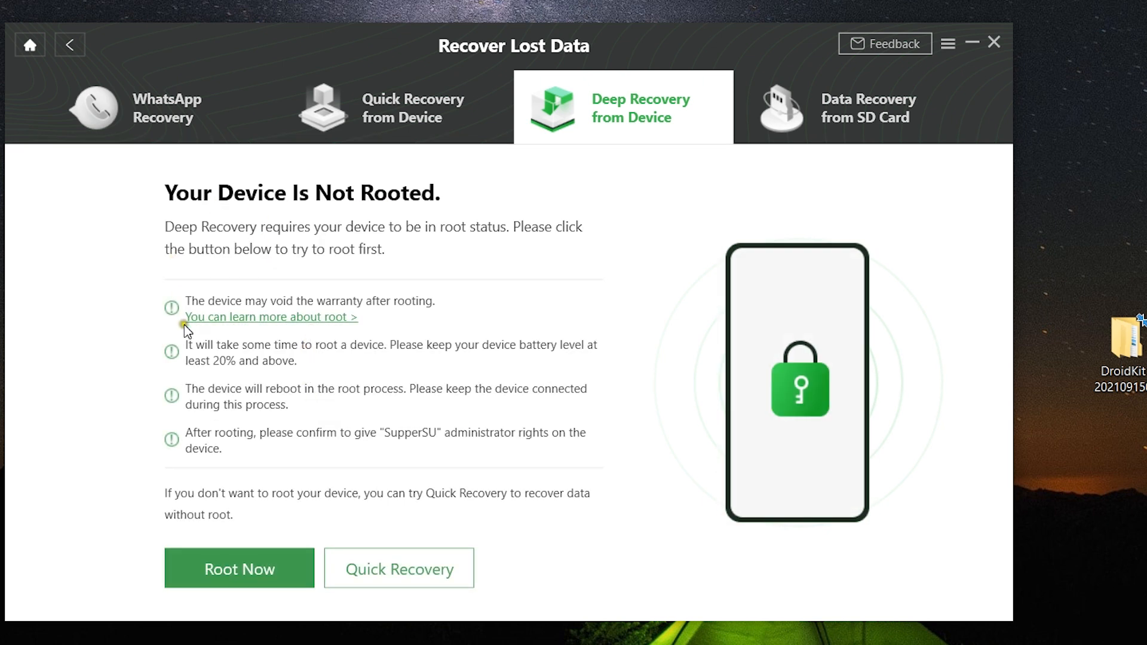
mouse_move(376, 364)
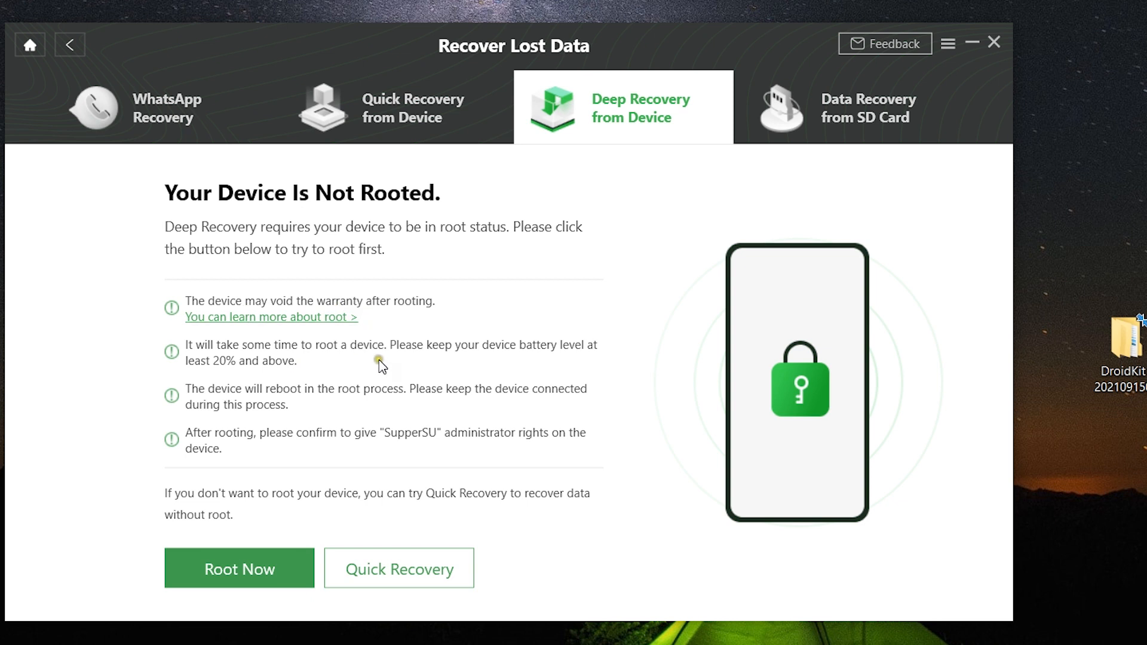
mouse_move(337, 399)
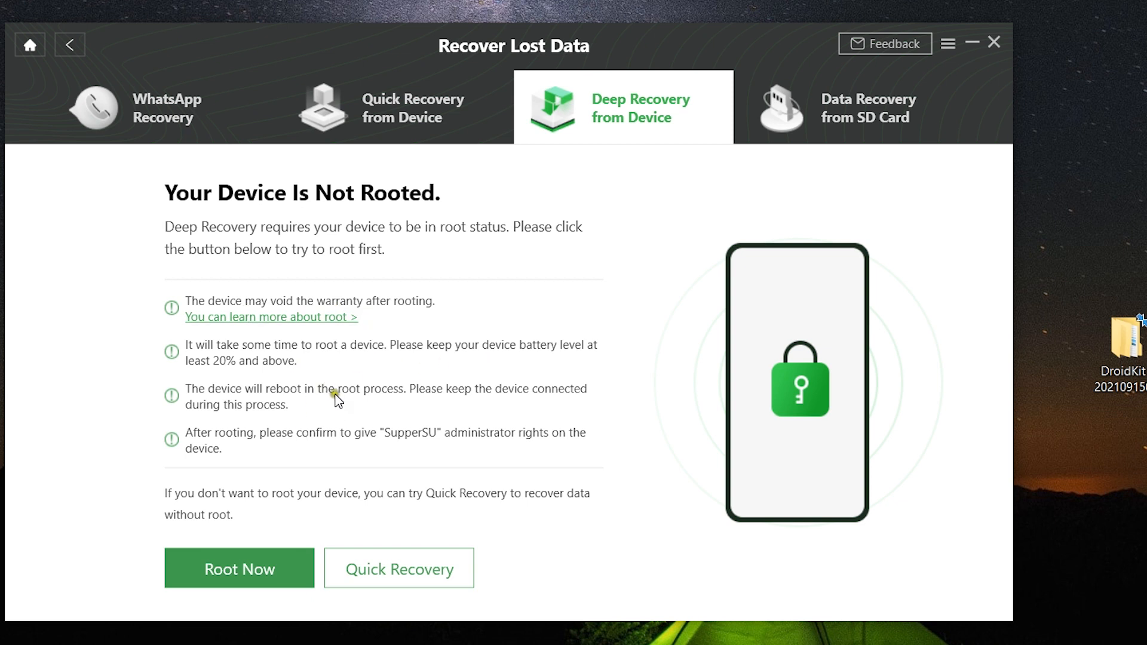
mouse_move(246, 561)
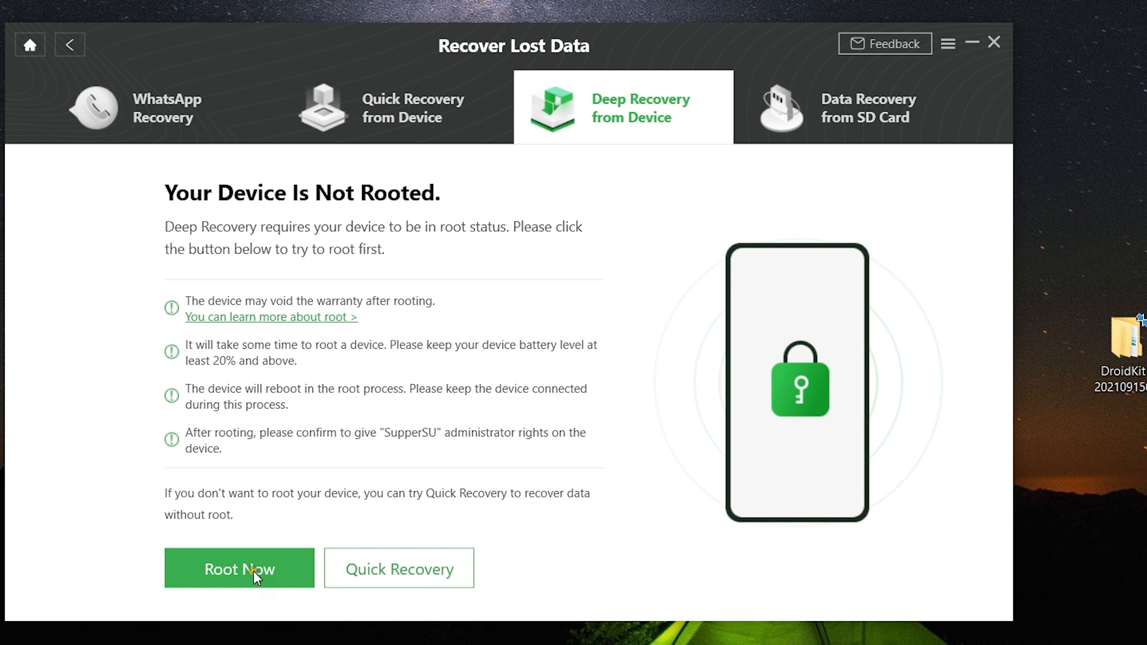
- Back out of the root warning and view the Data Recovery from SD Card options
click(239, 568)
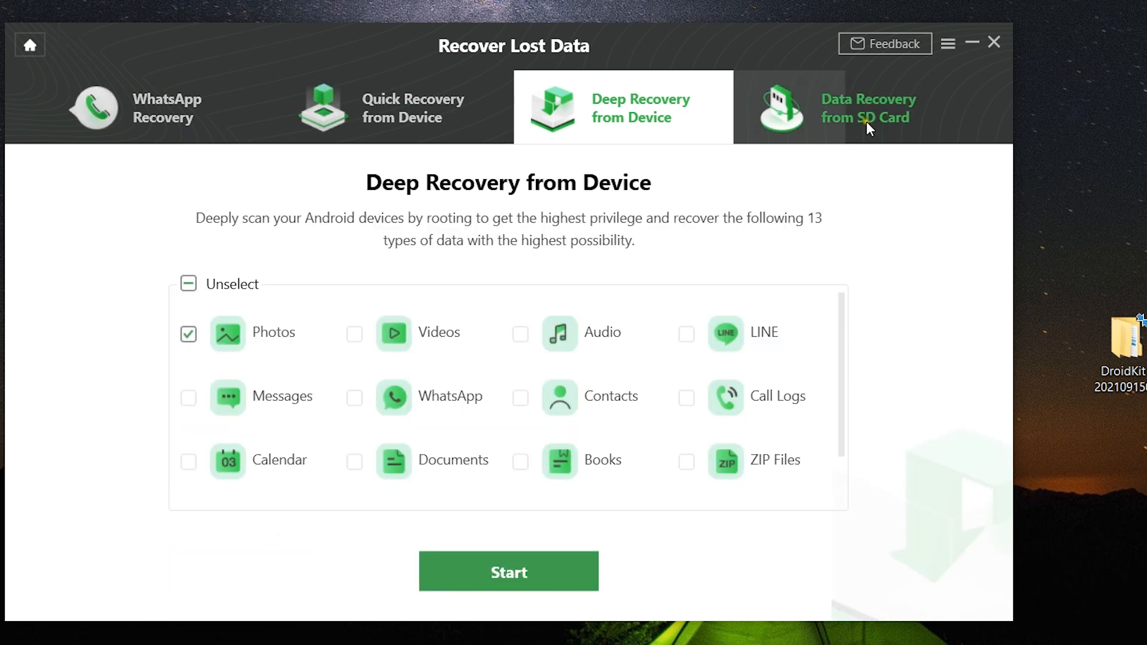
click(868, 117)
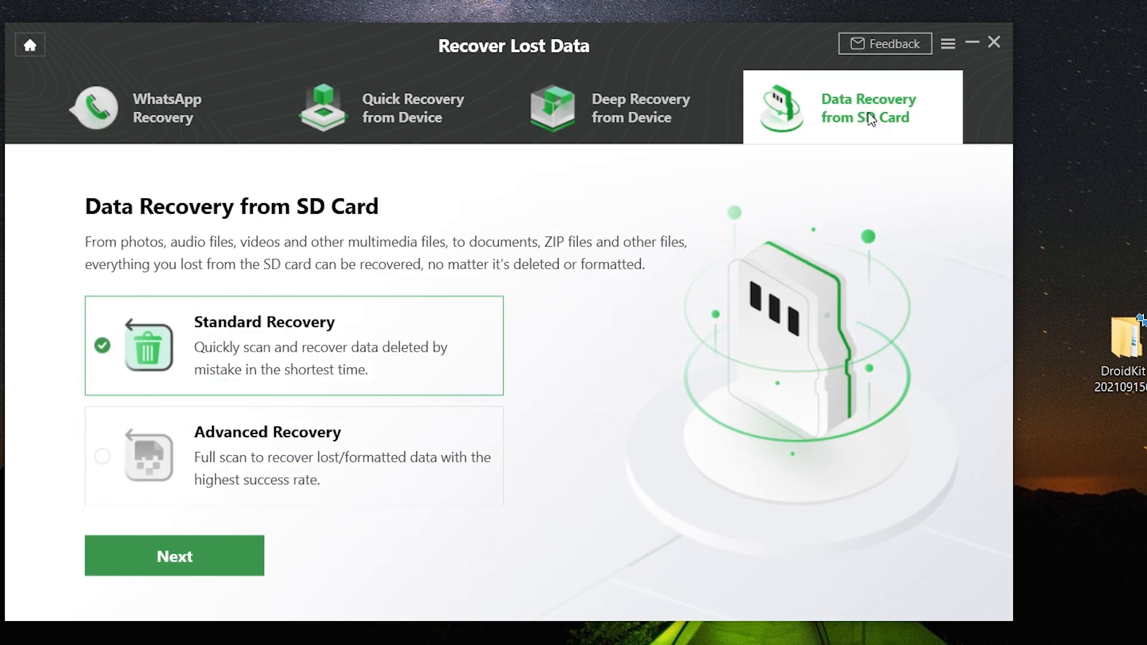
mouse_move(373, 223)
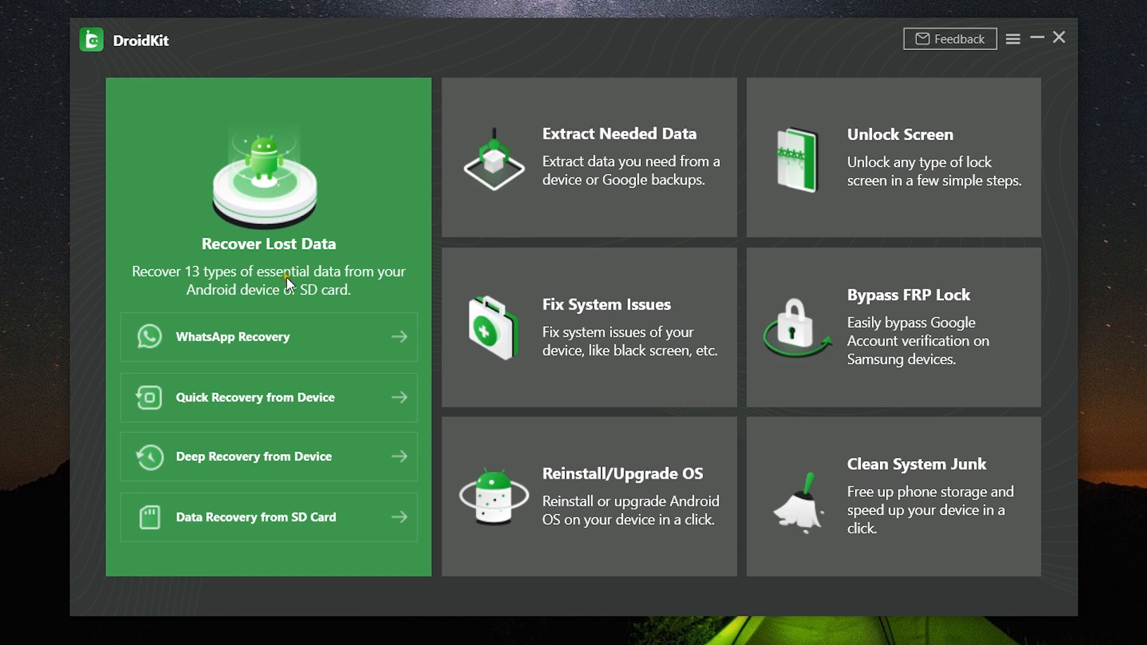
mouse_move(894, 160)
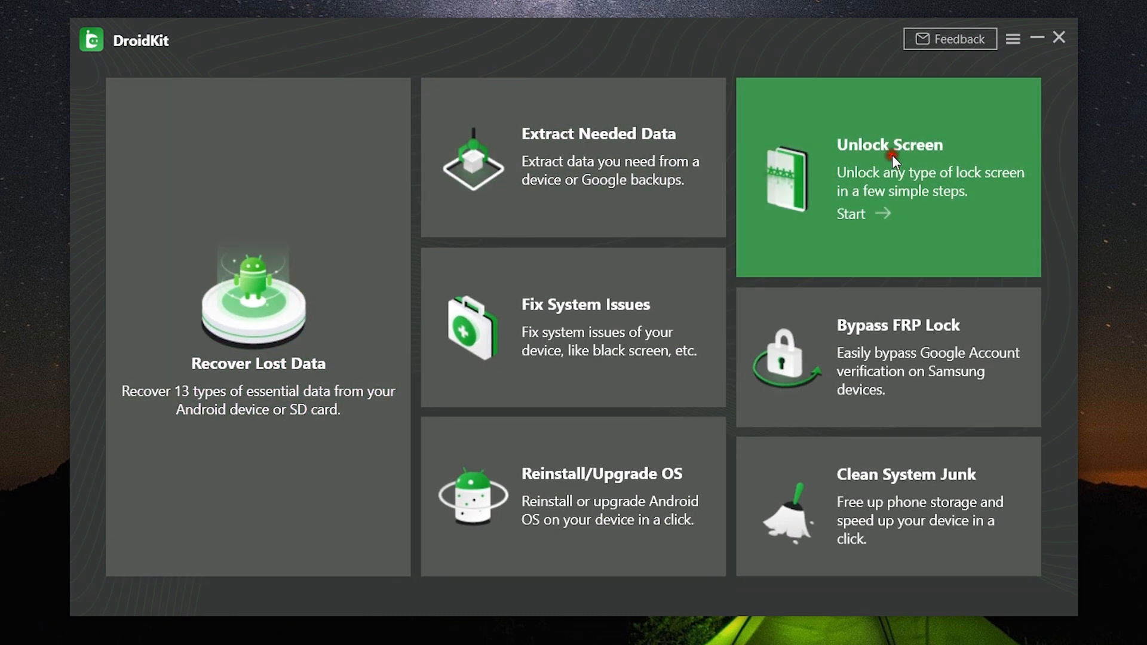
- Start the Unlock Screen tool so the device's configuration file gets prepared
click(891, 161)
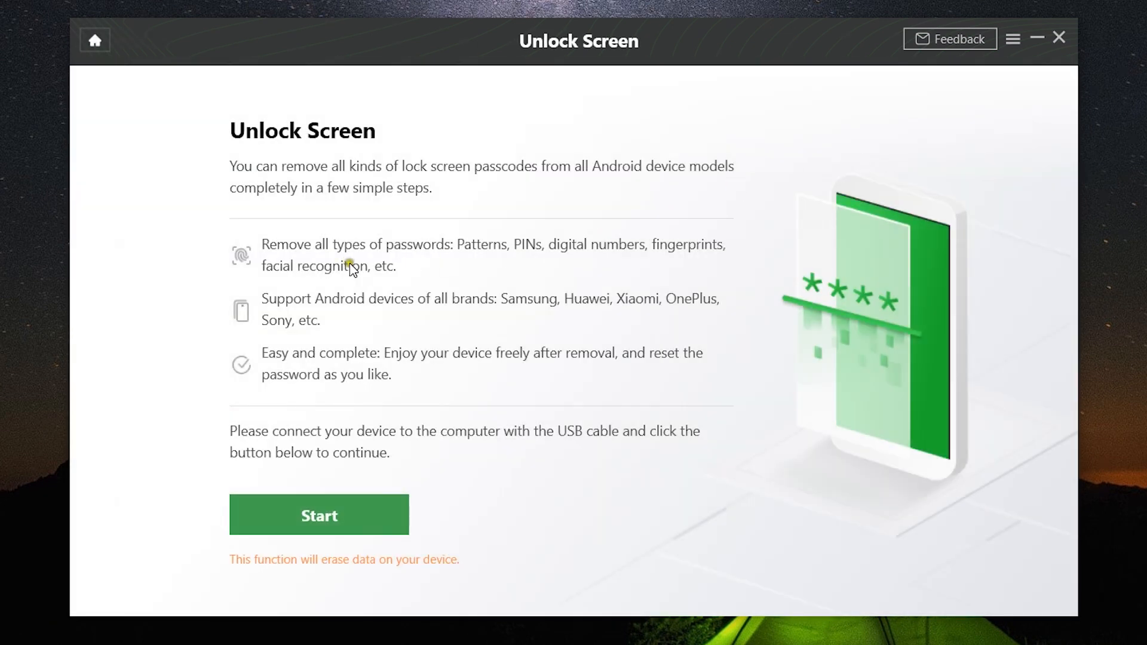
mouse_move(387, 351)
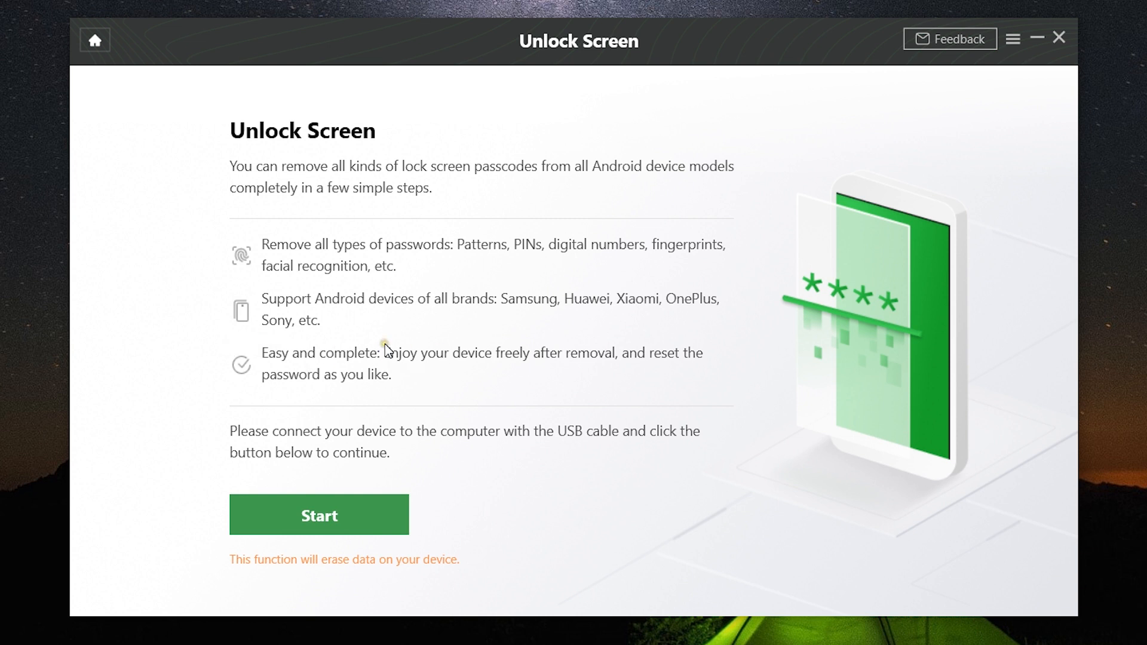
mouse_move(375, 585)
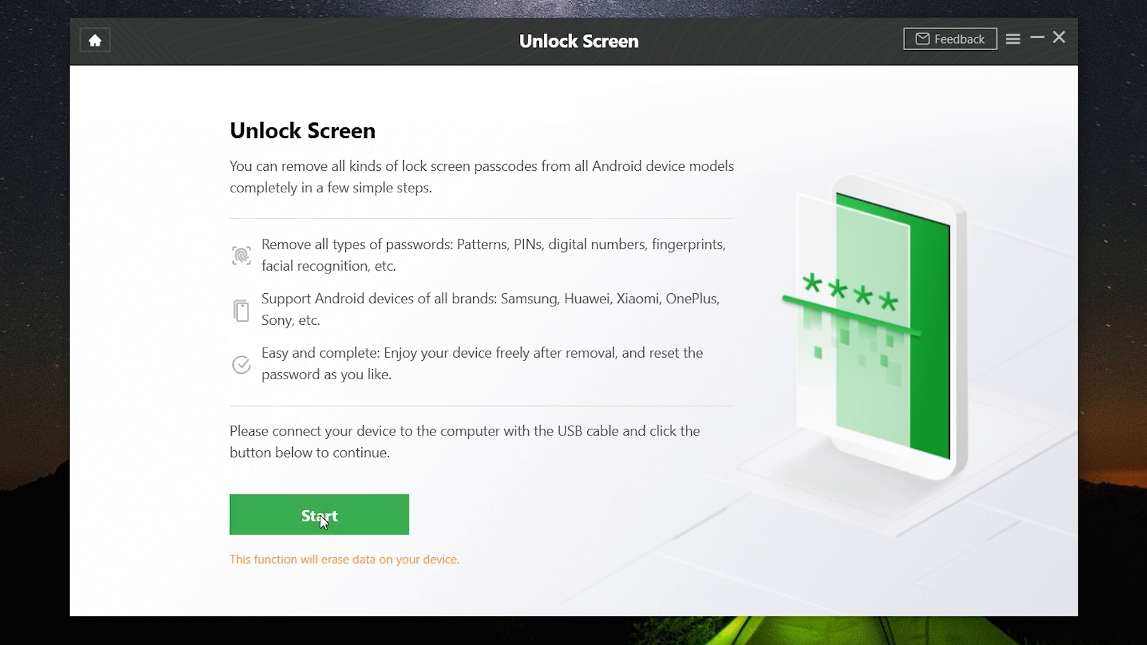
click(319, 515)
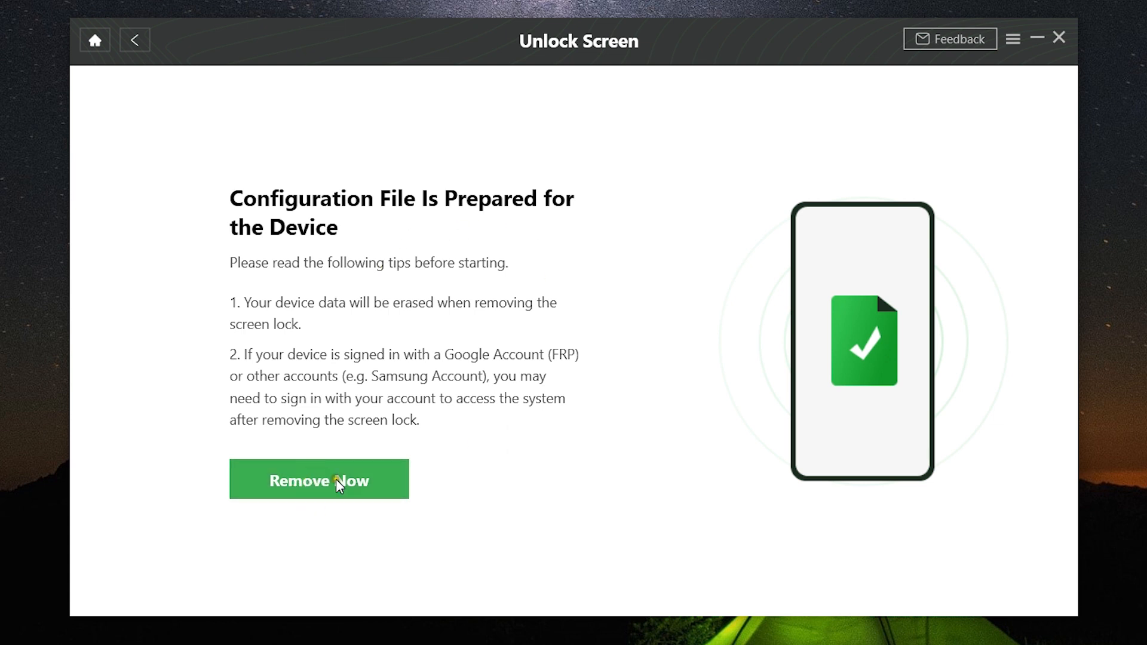
mouse_move(372, 368)
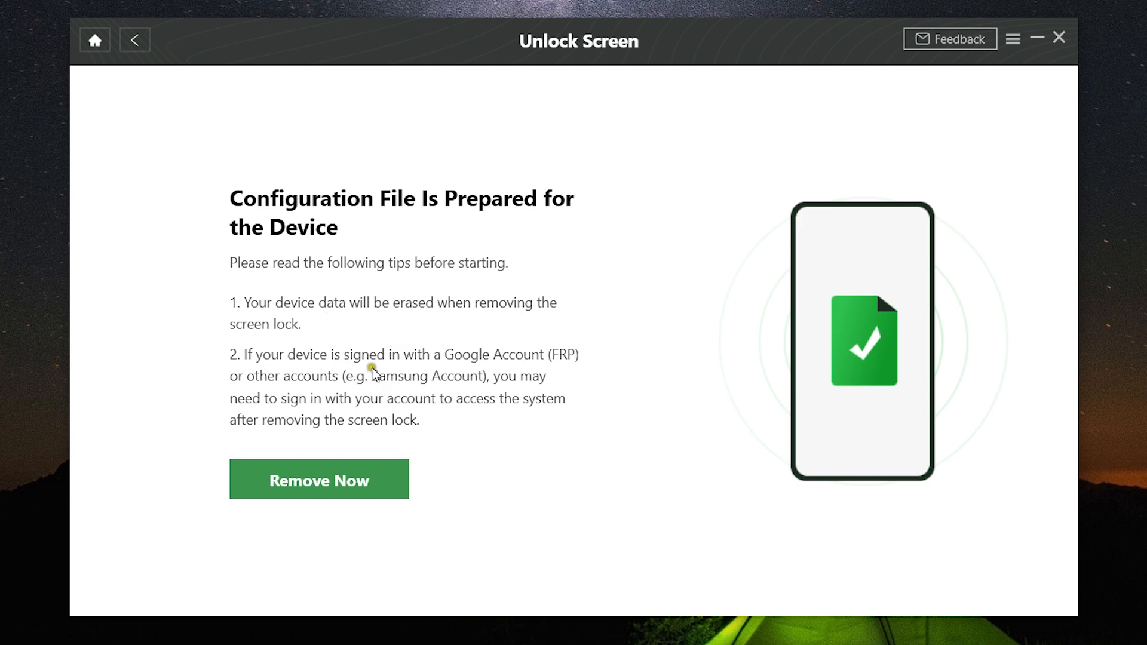
- Return home and bring up Extract Needed Data from SIM Card
click(96, 40)
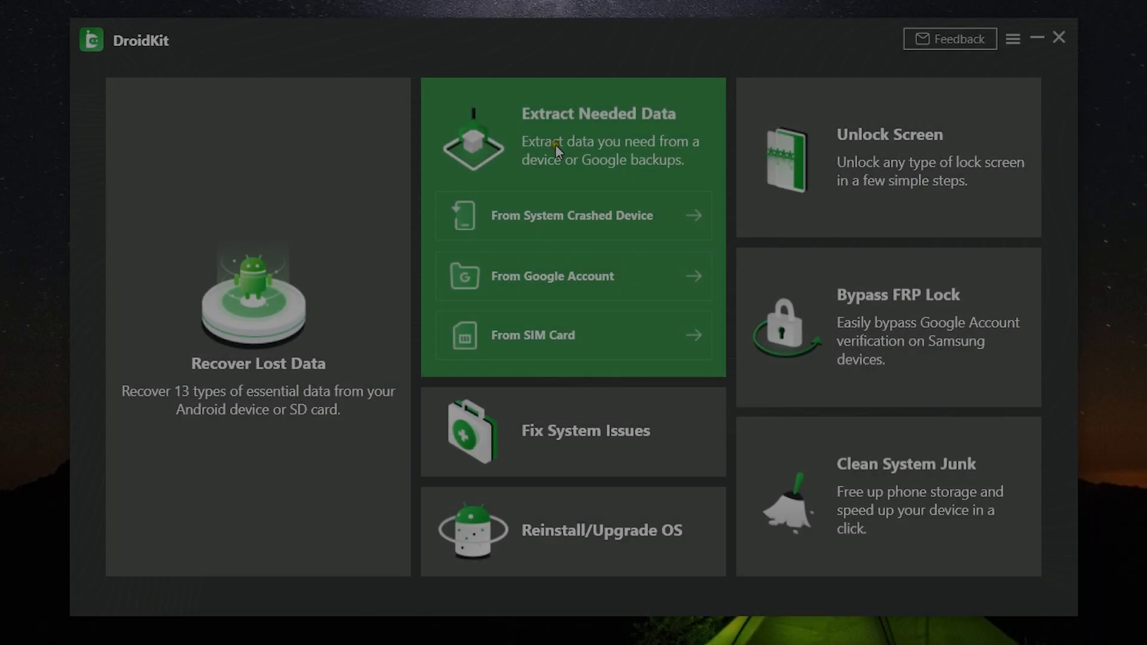
mouse_move(648, 158)
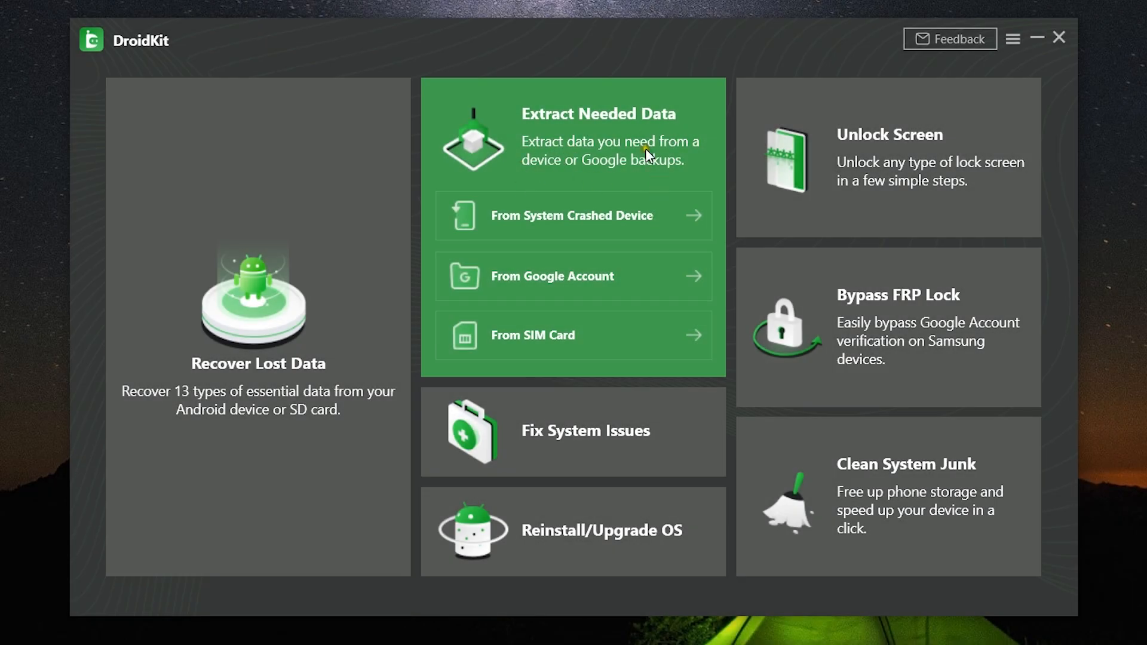
mouse_move(585, 284)
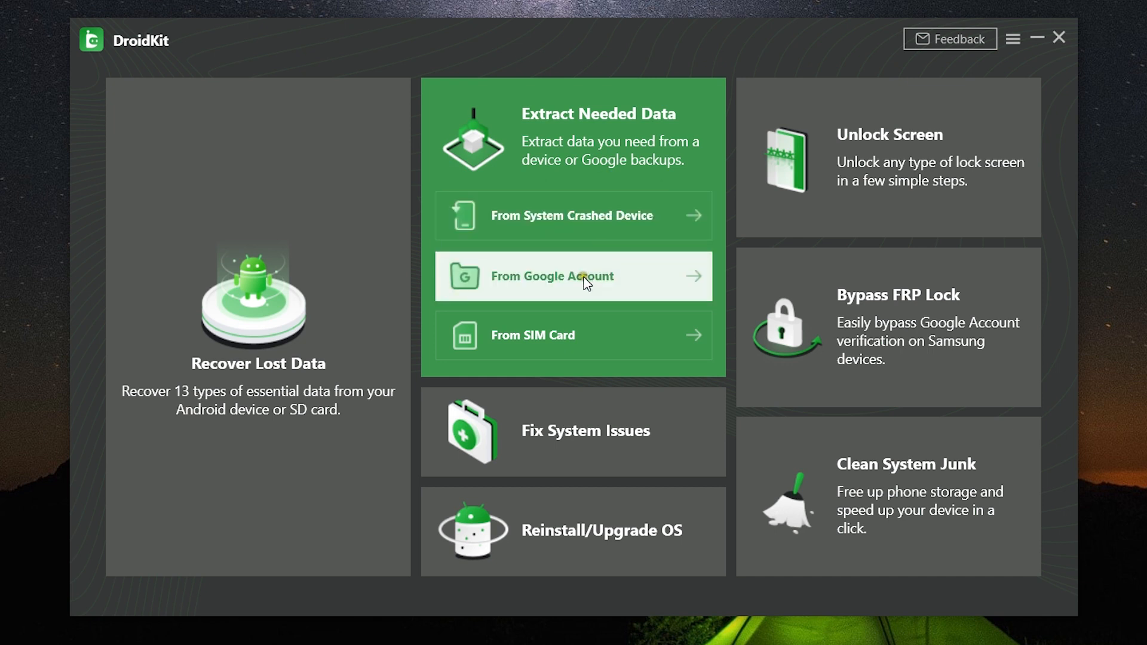
click(546, 332)
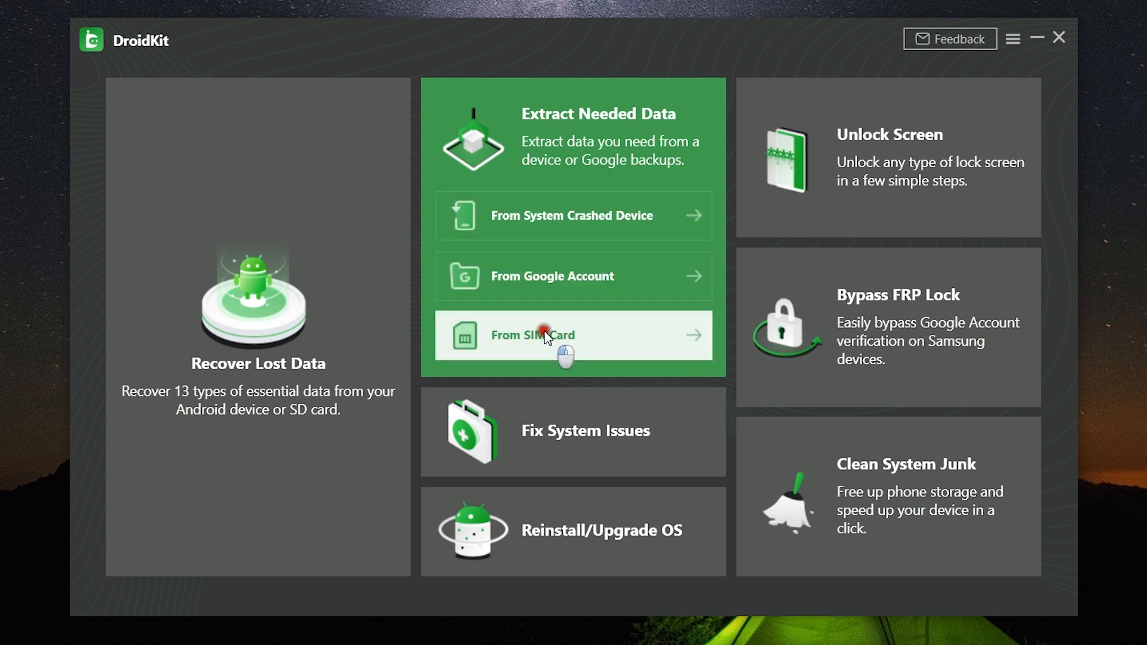
click(545, 334)
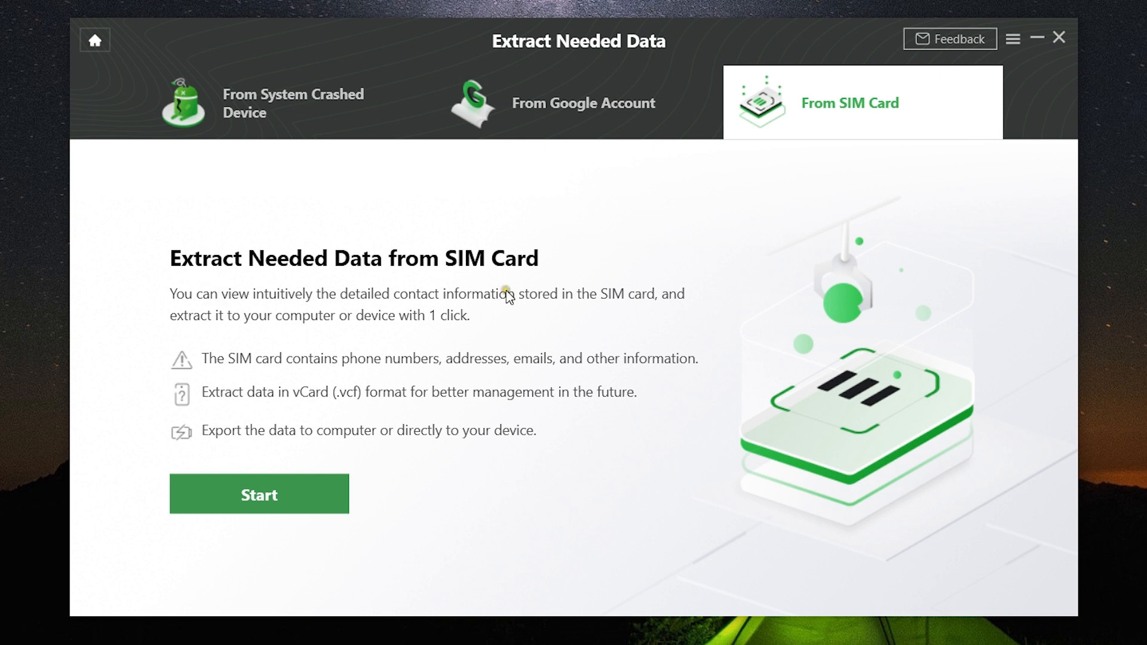
- Bring up the Fix System Issues screen for Samsung devices
click(258, 494)
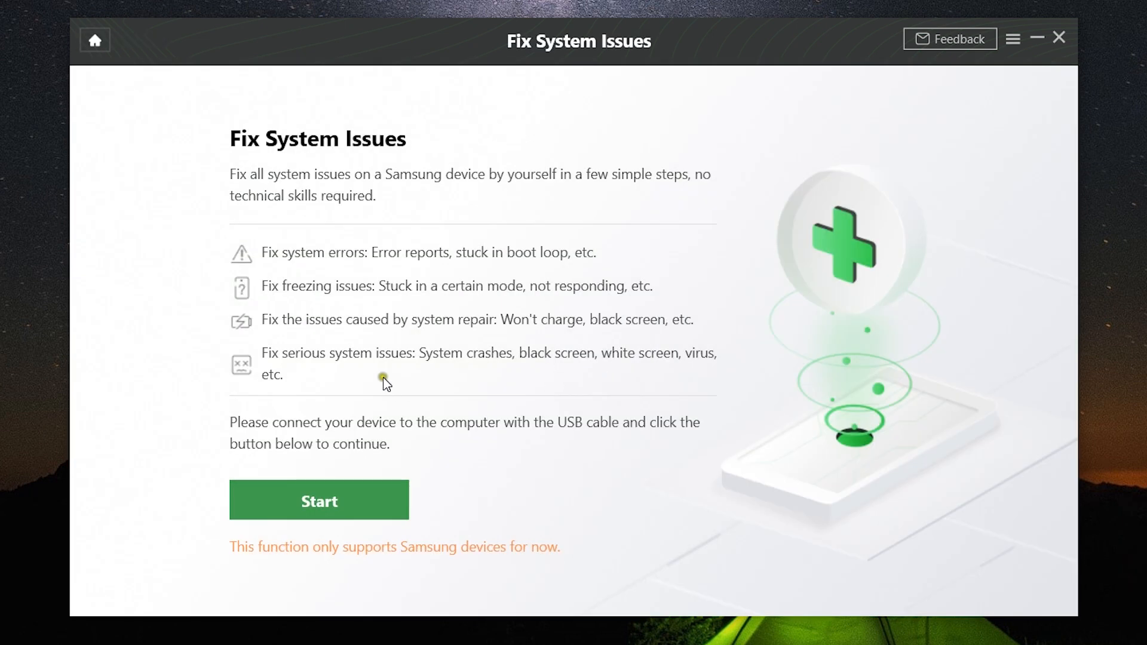
mouse_move(329, 381)
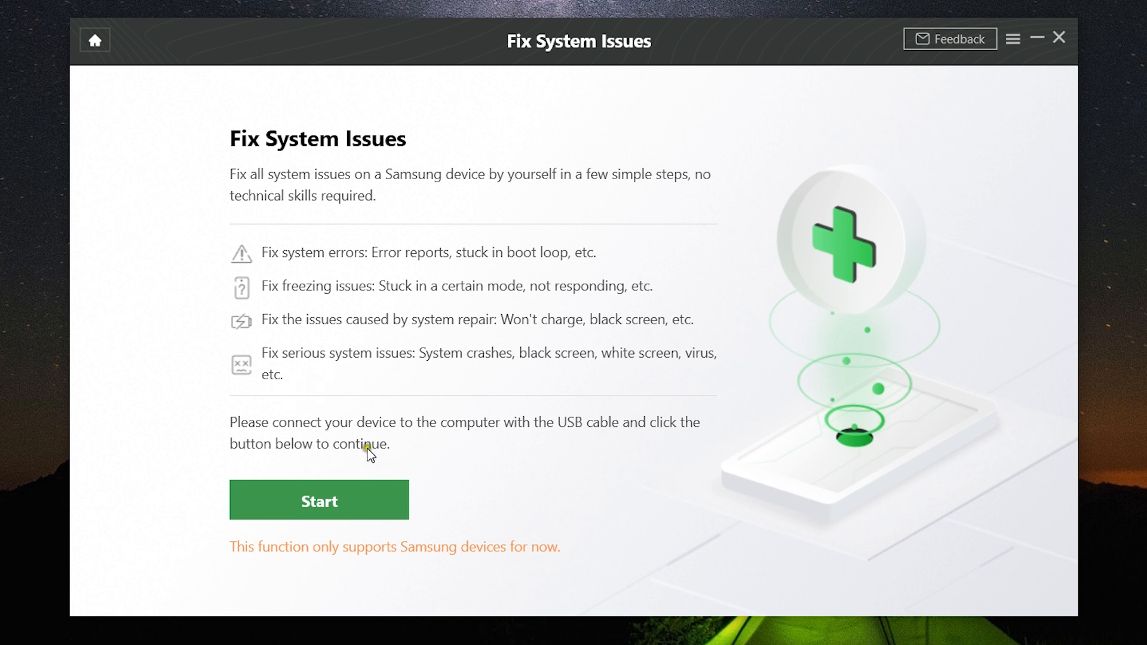
mouse_move(469, 275)
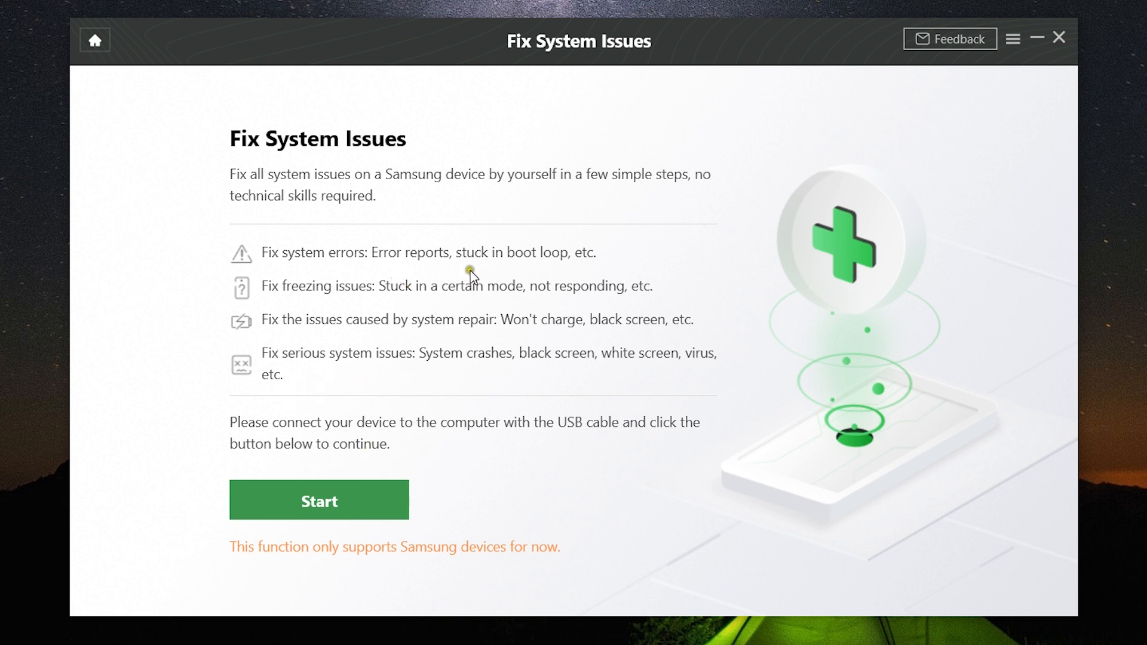
- Attempt Reinstall/Upgrade OS, dismiss the Samsung-only alert, and head back home
click(95, 41)
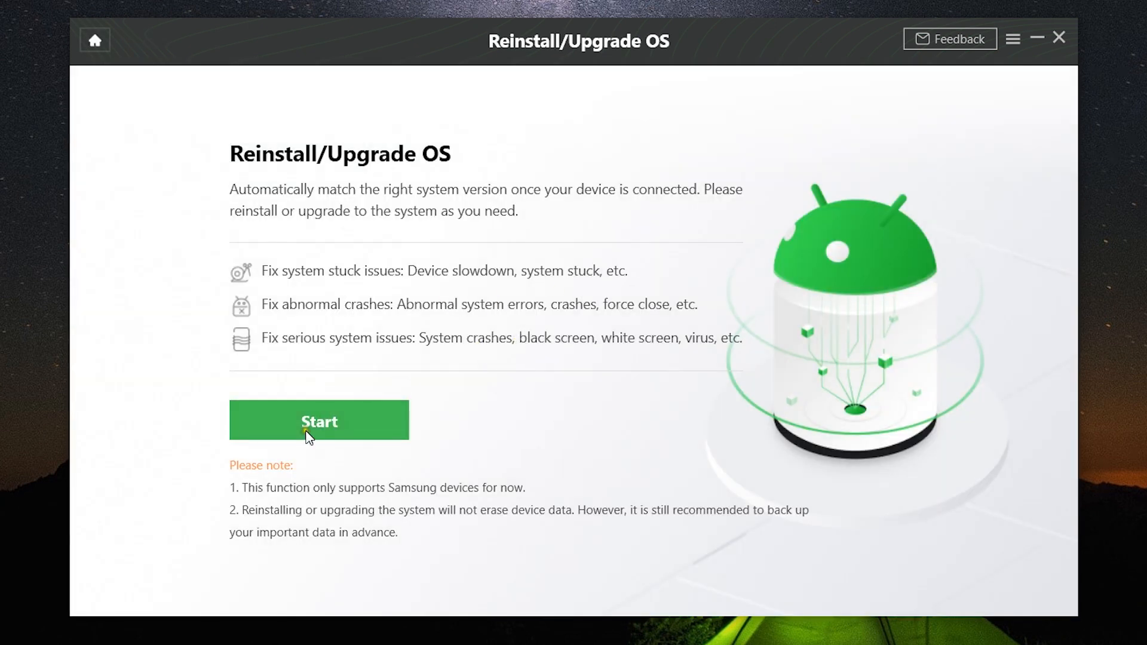
click(319, 421)
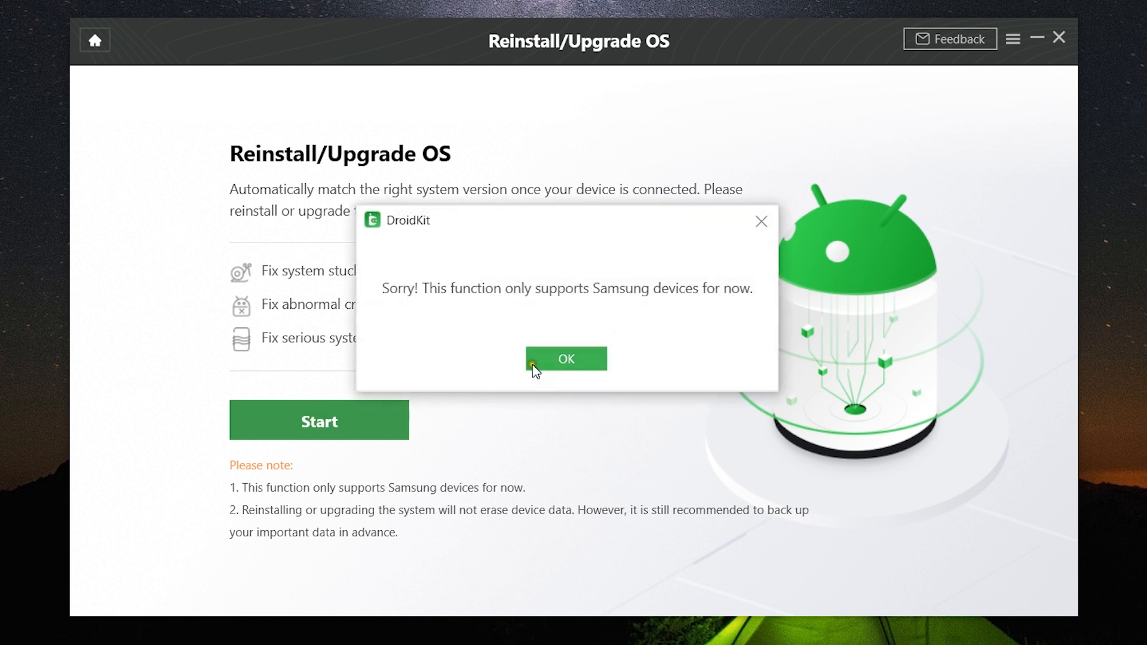
click(566, 359)
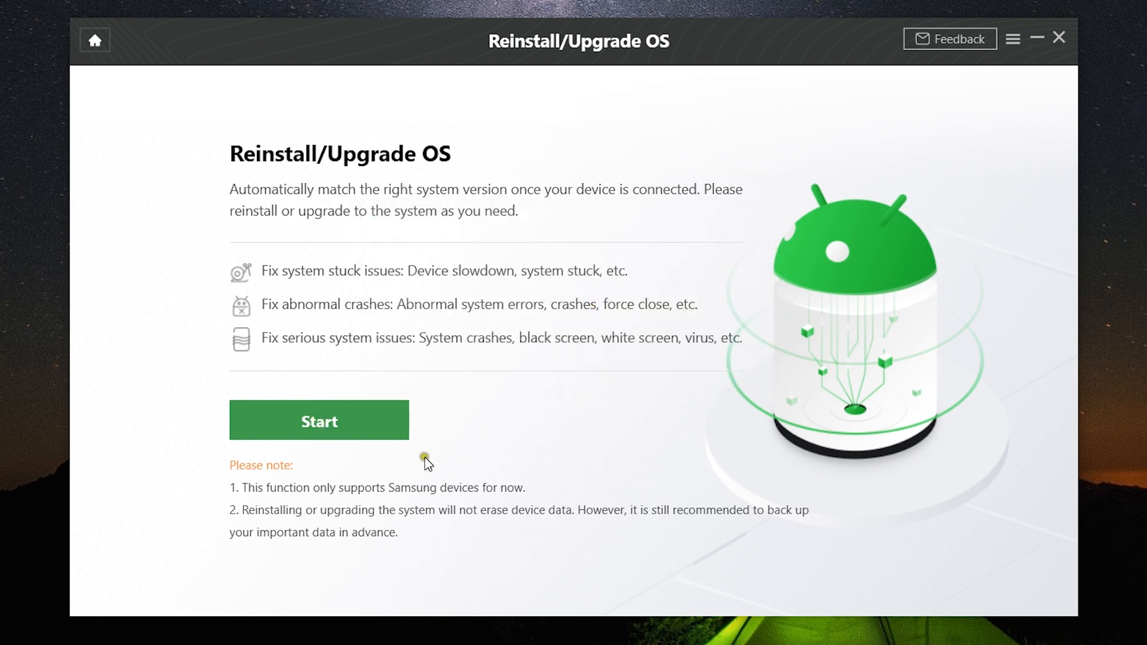
mouse_move(462, 527)
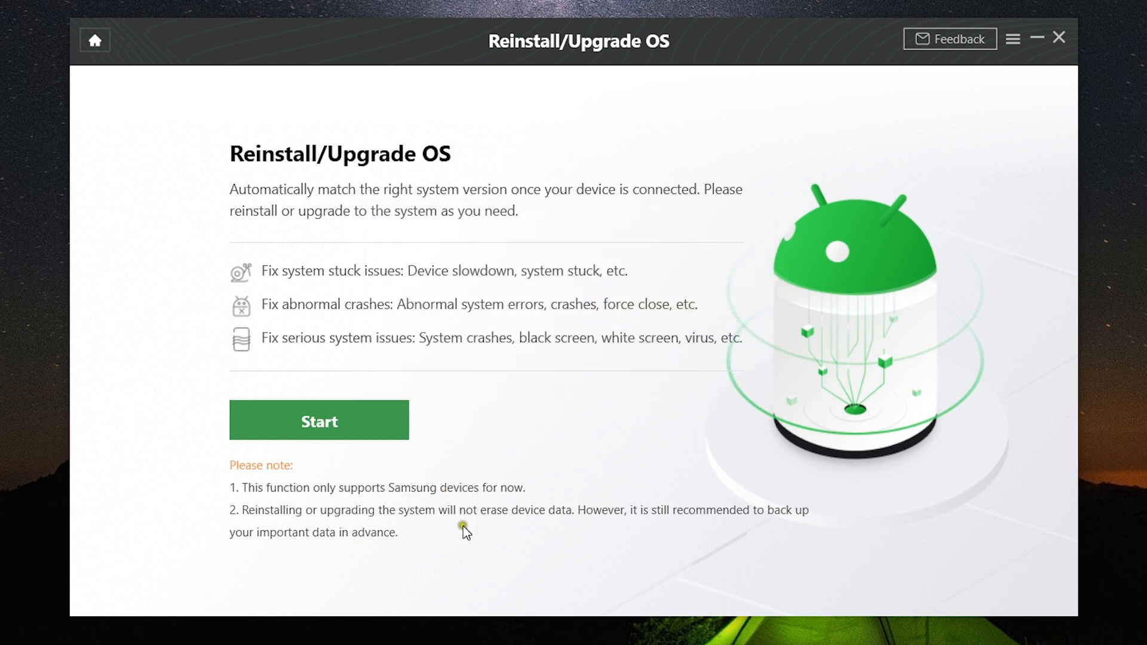
click(96, 41)
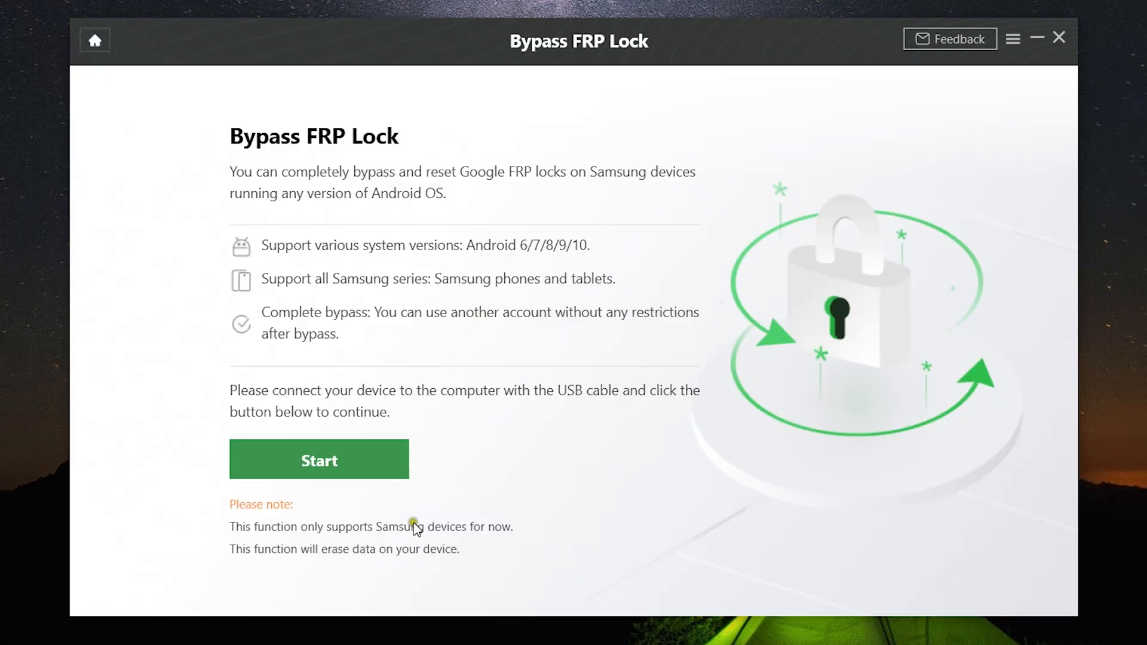
mouse_move(476, 339)
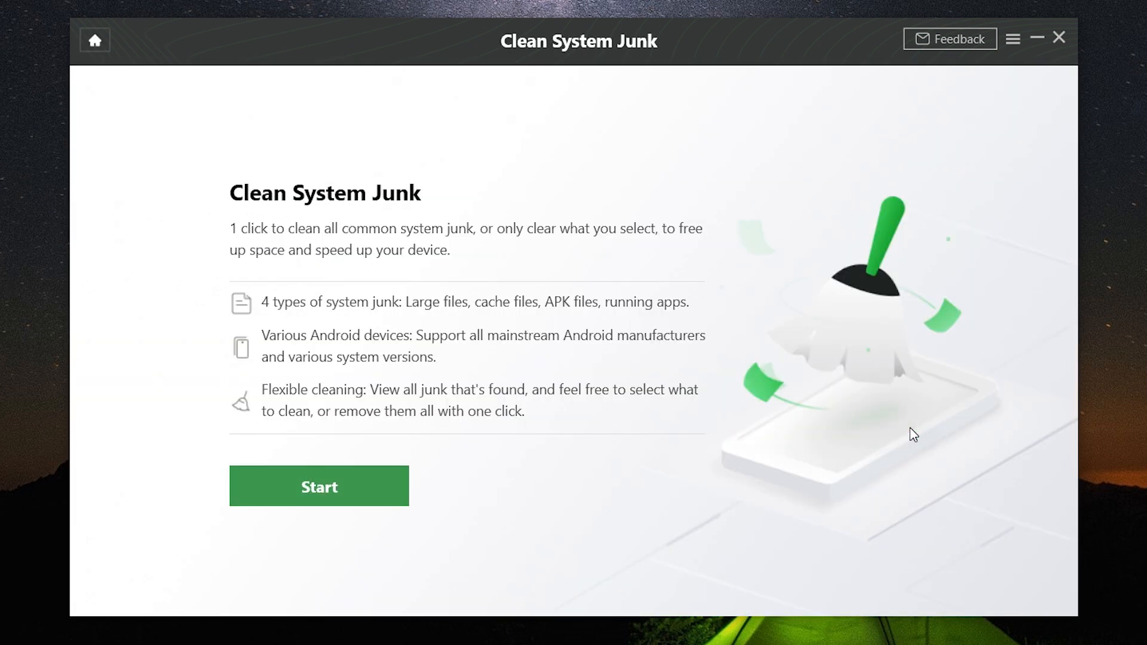
mouse_move(615, 311)
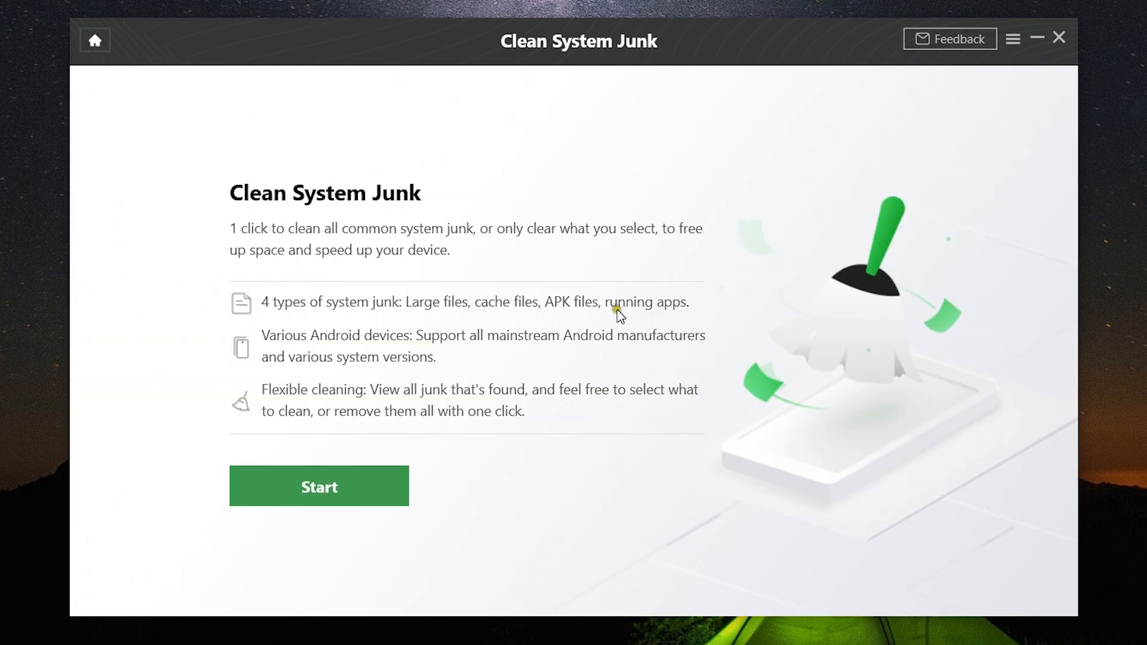
- Scan the KT05 phone in Clean System Junk and mark all 1147 cache files
click(319, 486)
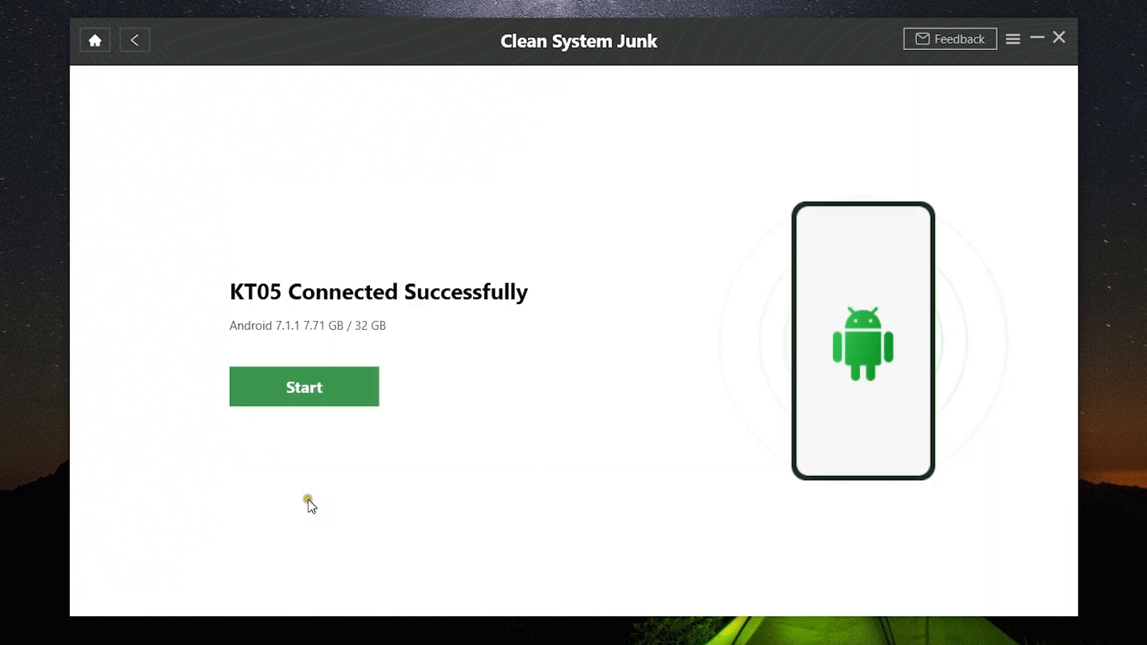
click(304, 387)
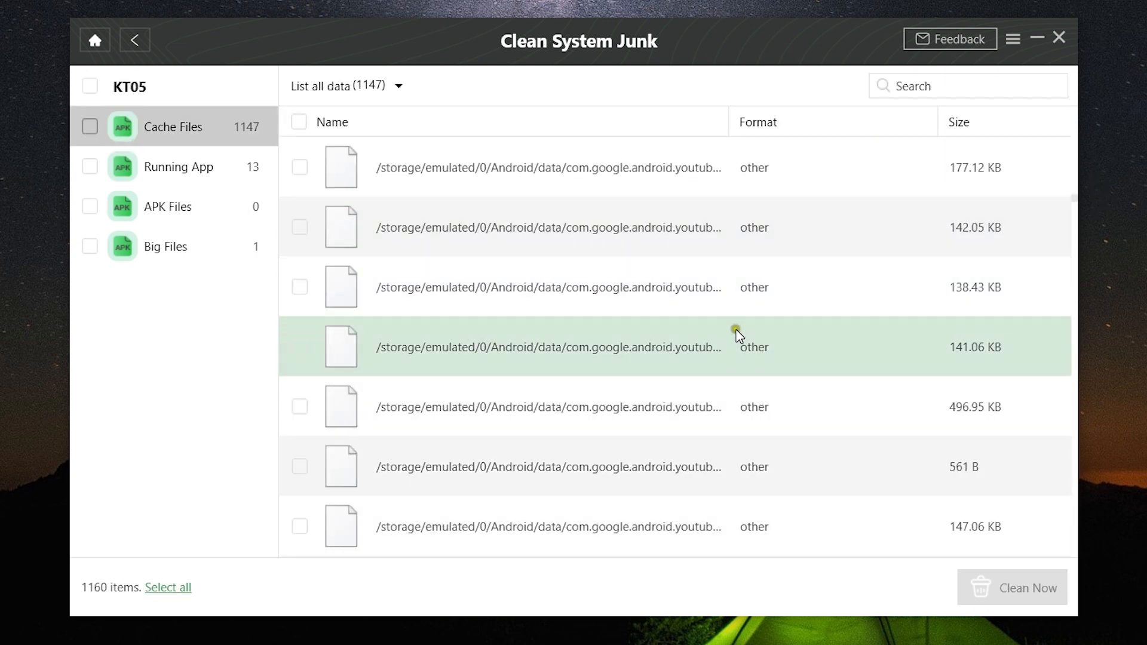
click(90, 126)
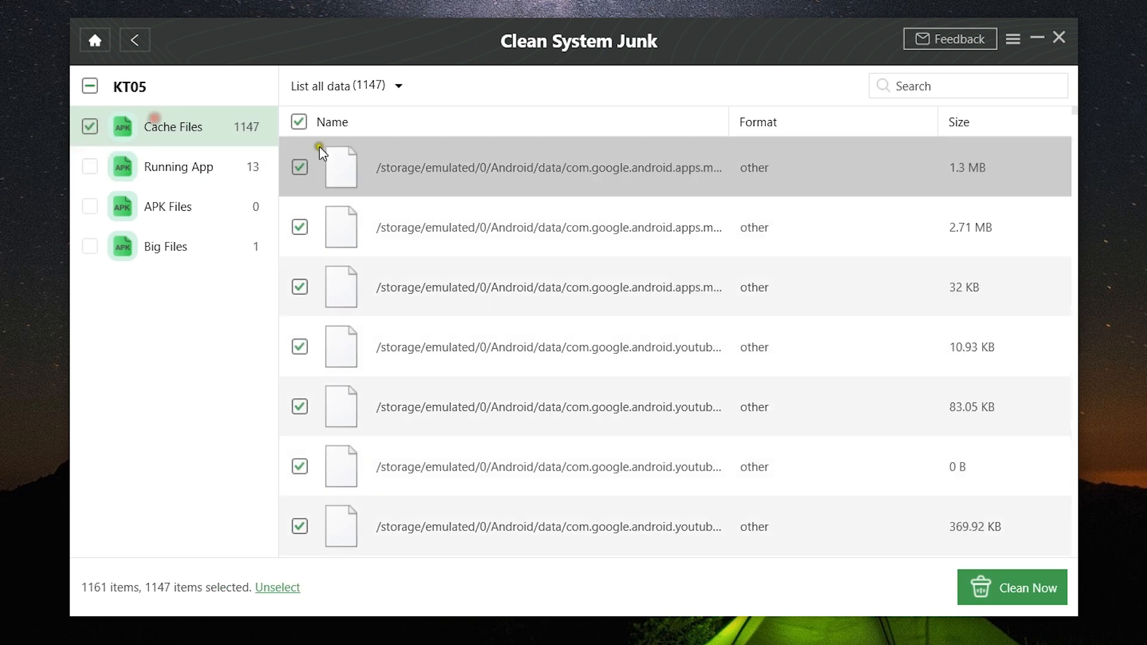
click(1012, 587)
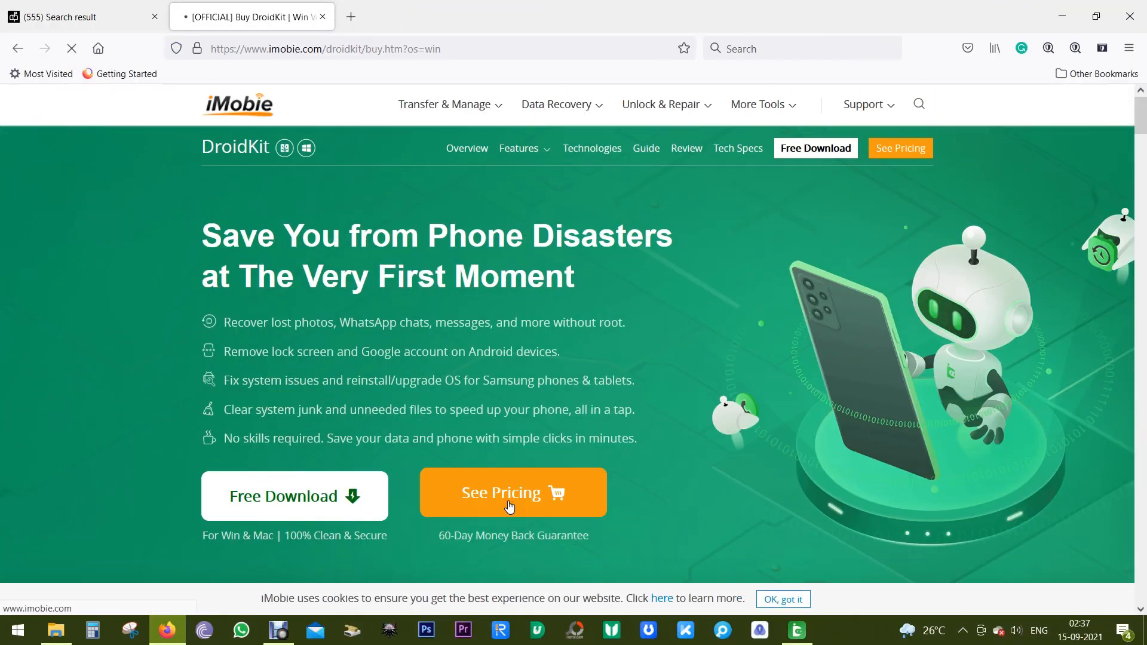
- Read the DroidKit purchase page: Full Toolkit at INR4199, individual tool prices and guarantees
click(511, 507)
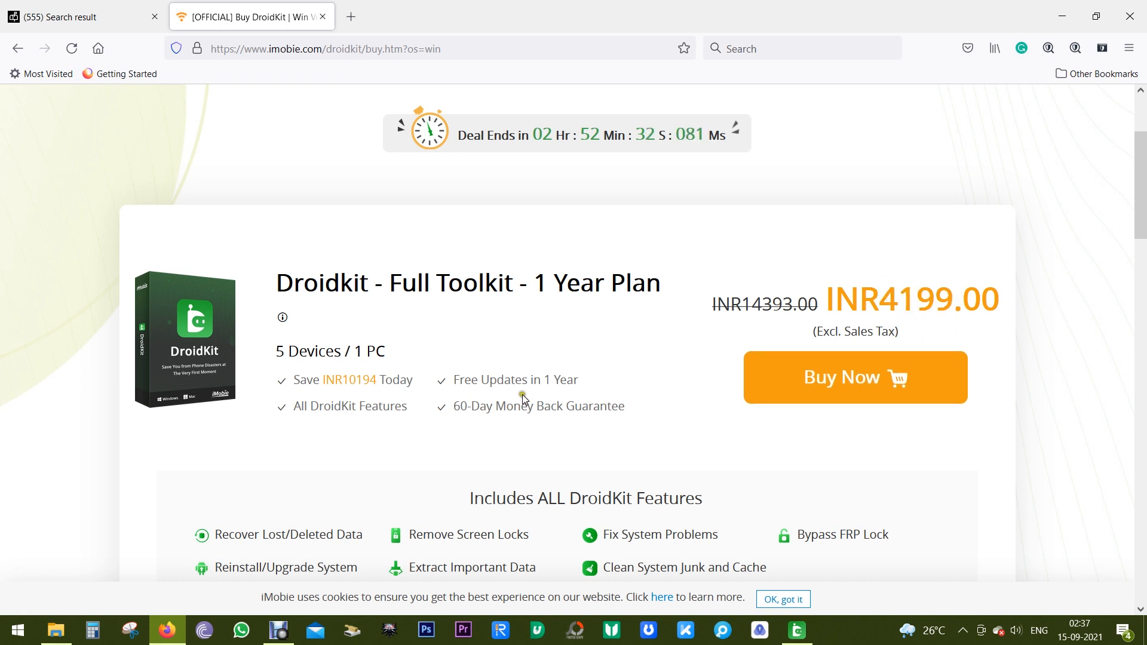
double_click(309, 351)
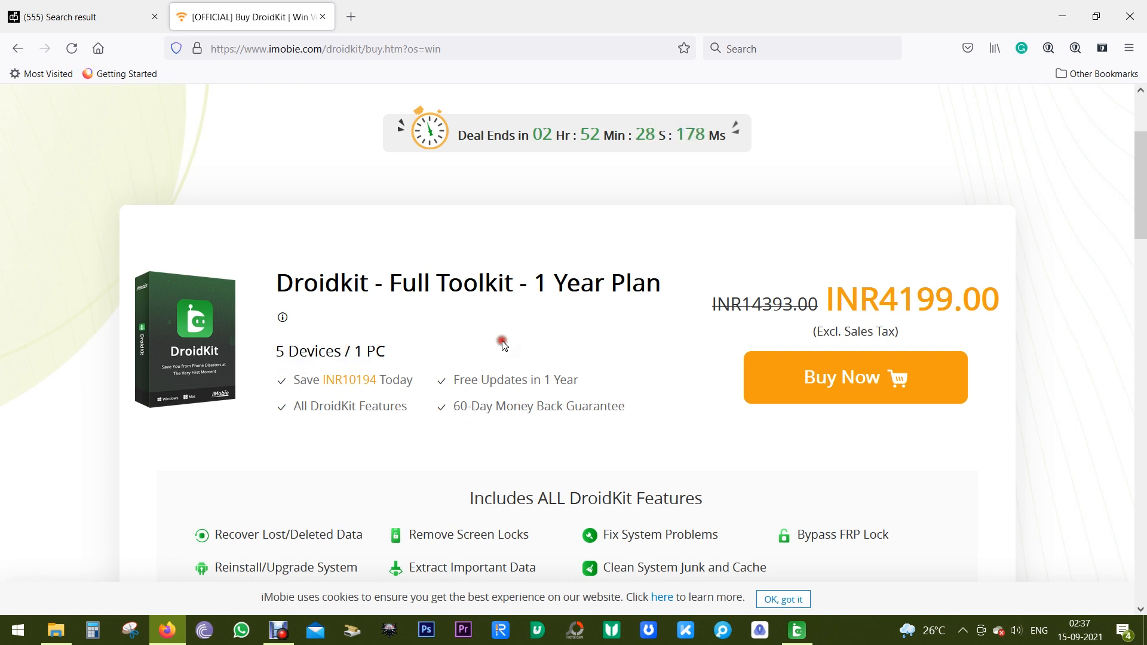
scroll(down, 3)
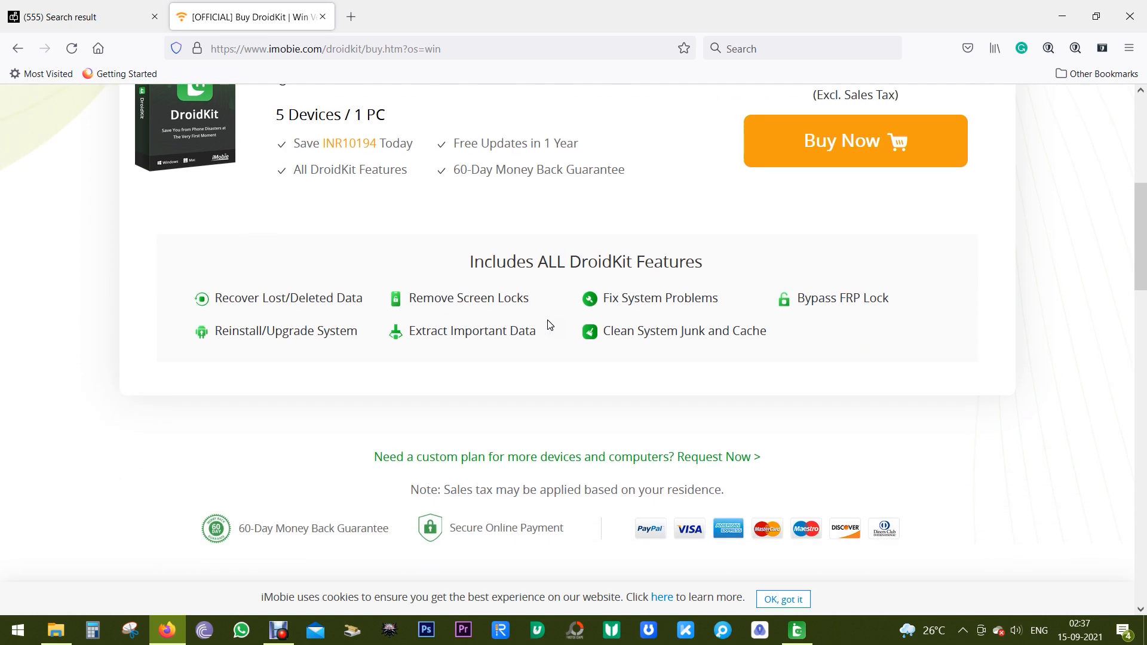
scroll(down, 3)
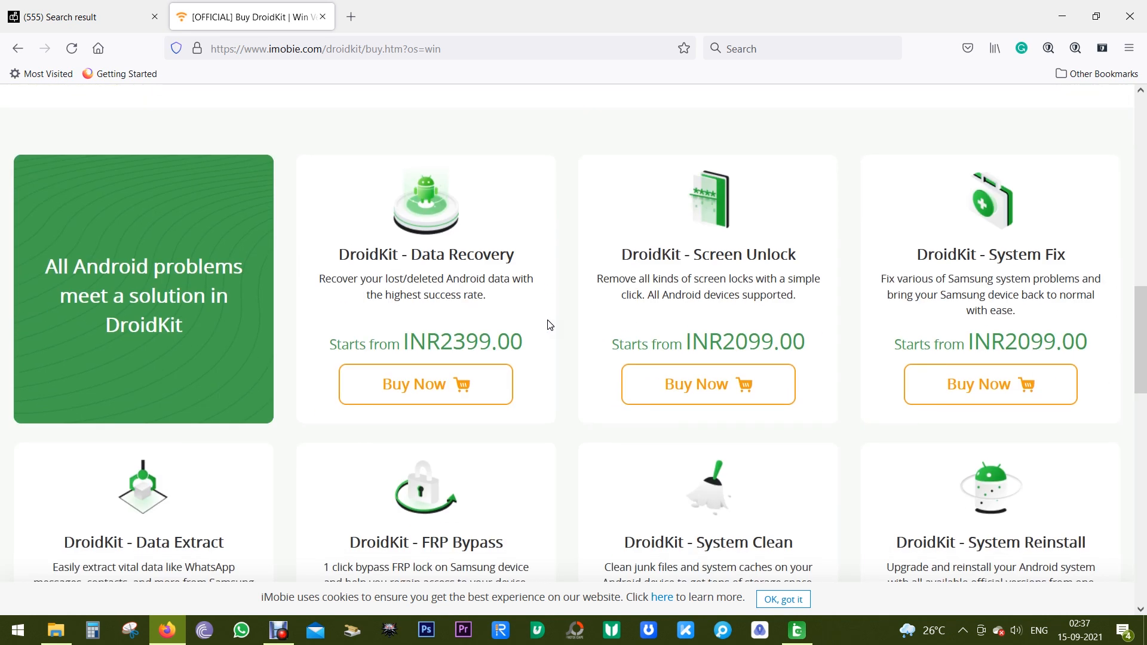
mouse_move(324, 264)
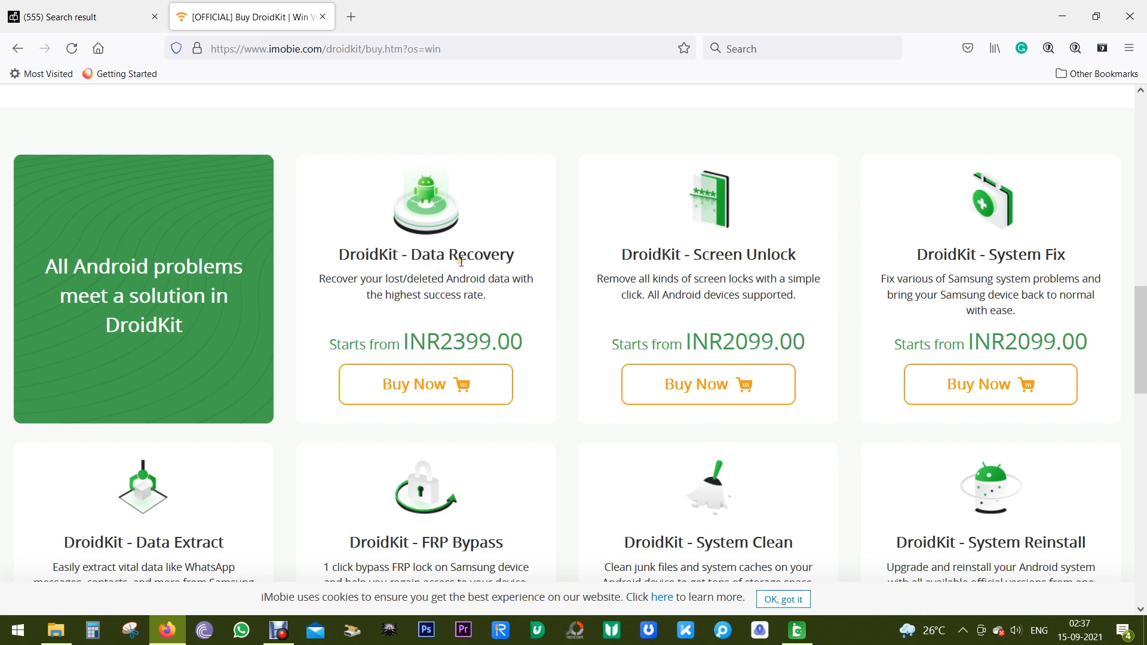
mouse_move(760, 254)
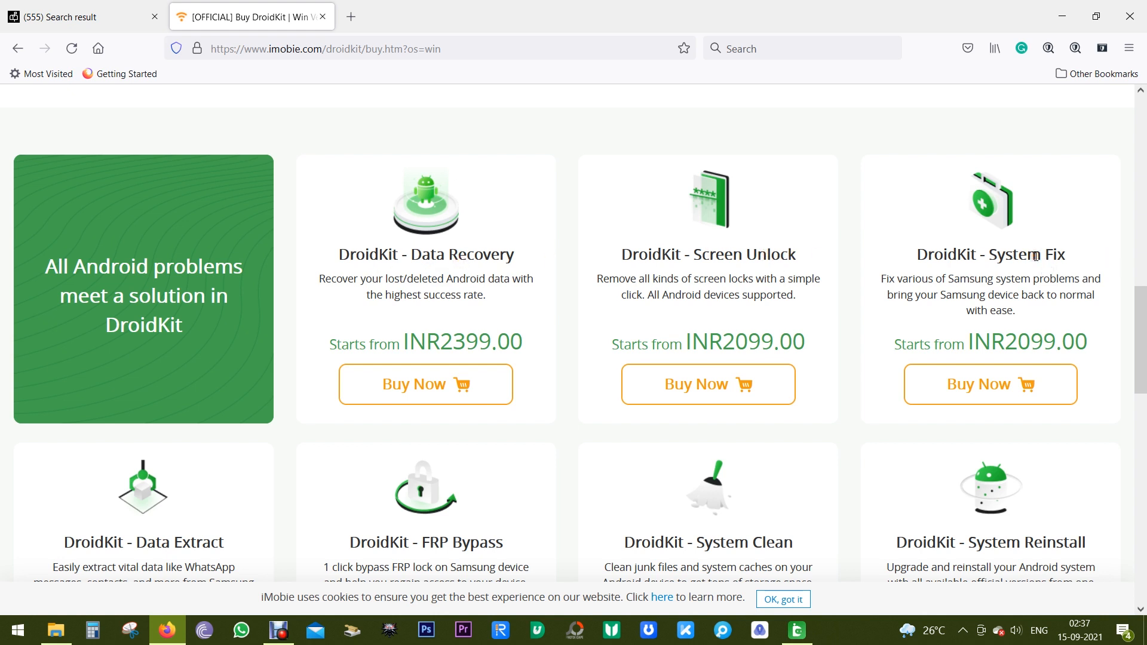
scroll(down, 3)
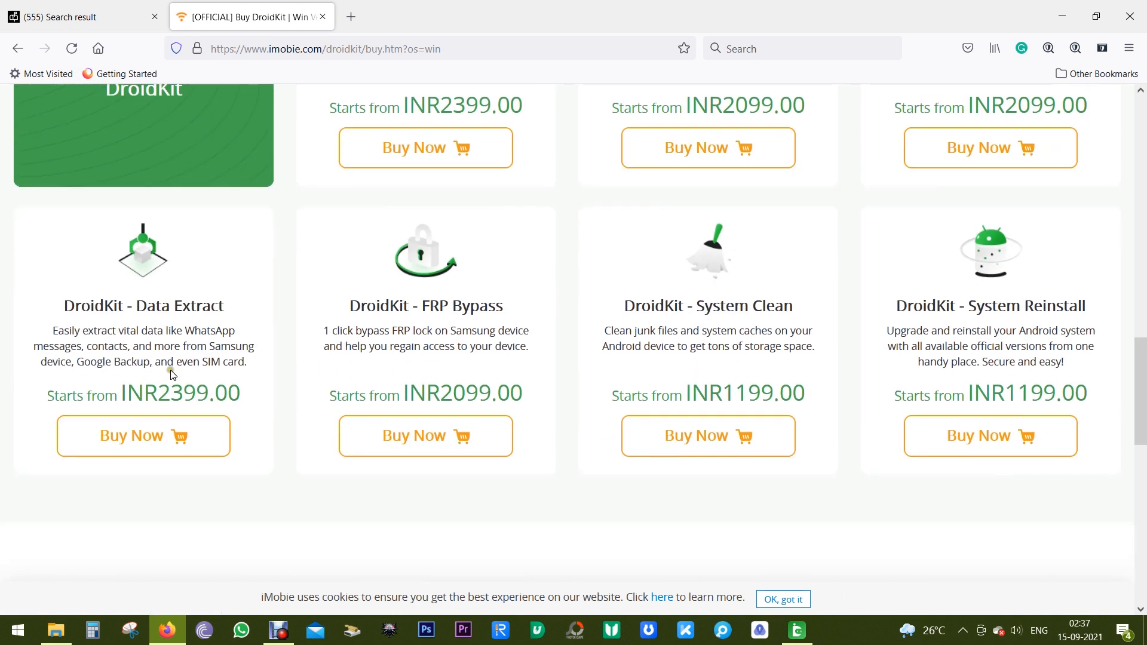
scroll(down, 3)
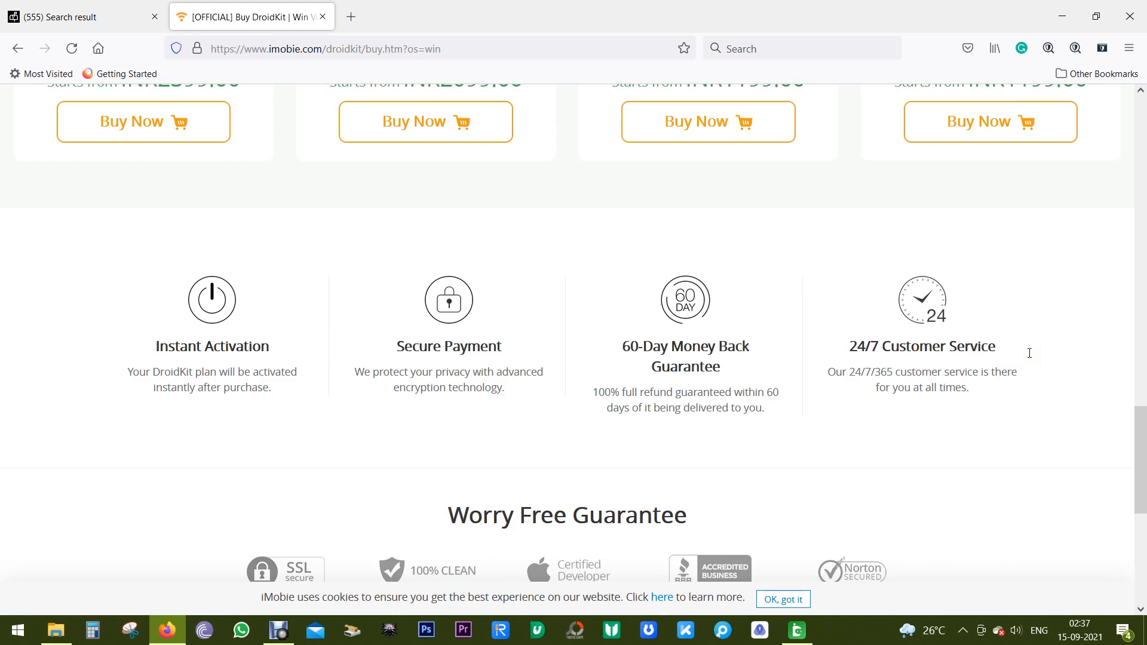
scroll(up, 3)
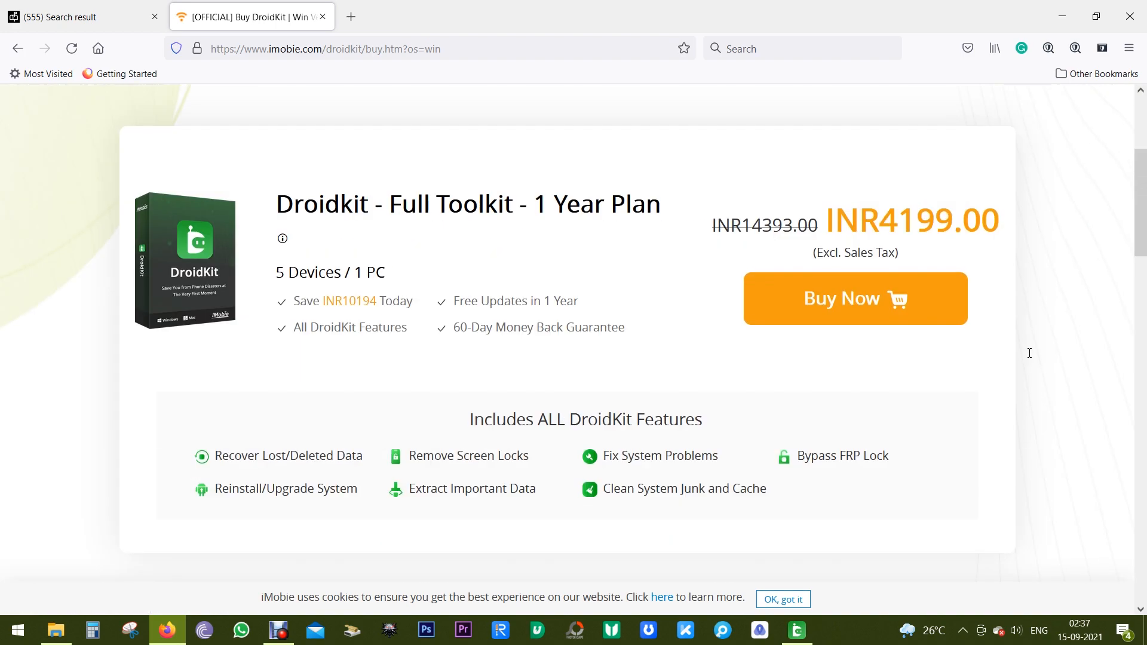